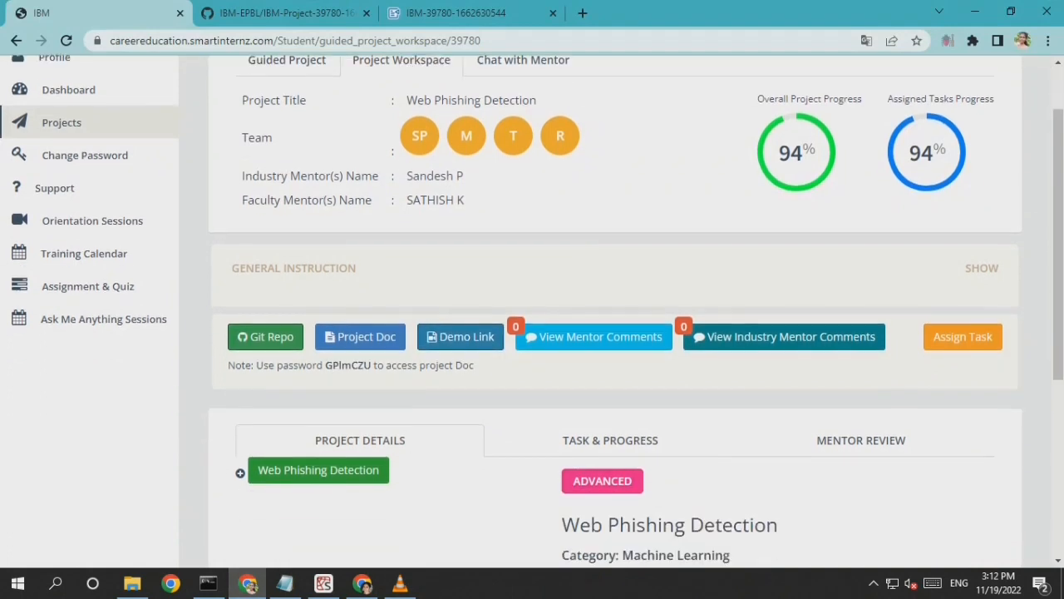
# Scroll the GitHub README through the project objectives and architecture diagram.
pyautogui.scroll(-3)
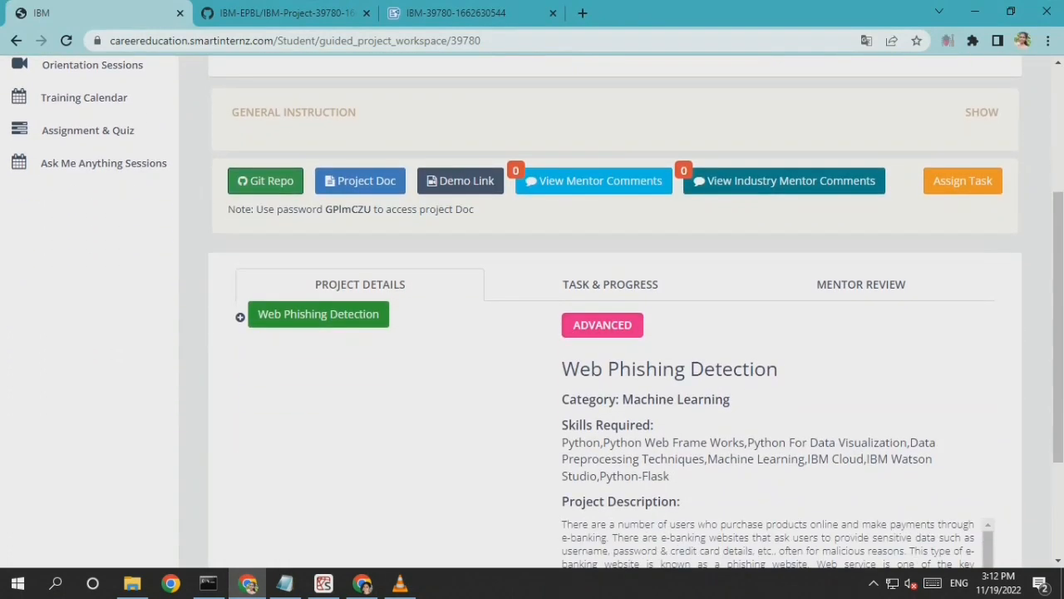
pyautogui.scroll(3)
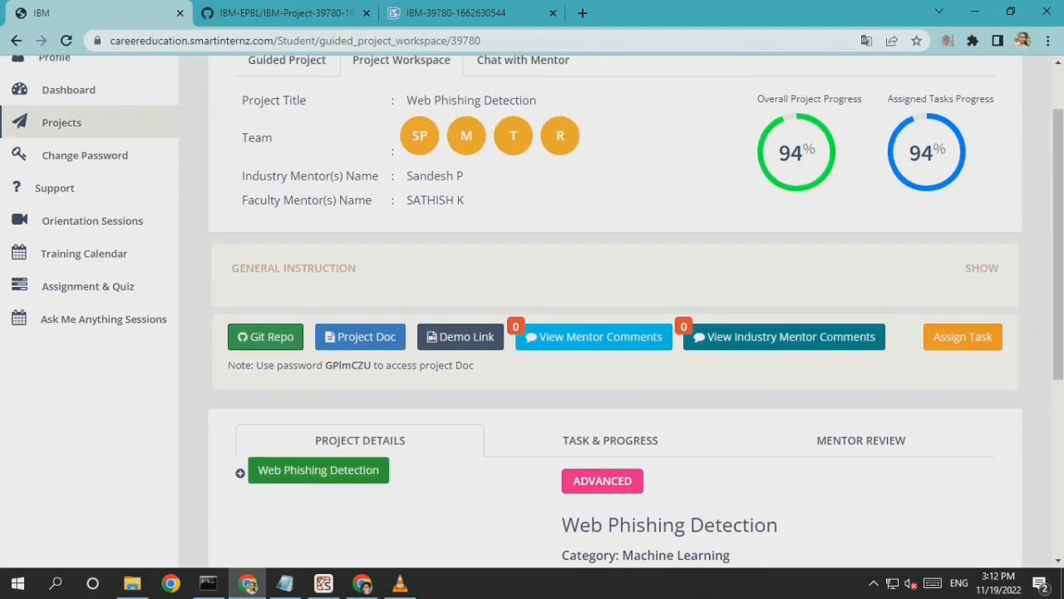
pyautogui.scroll(3)
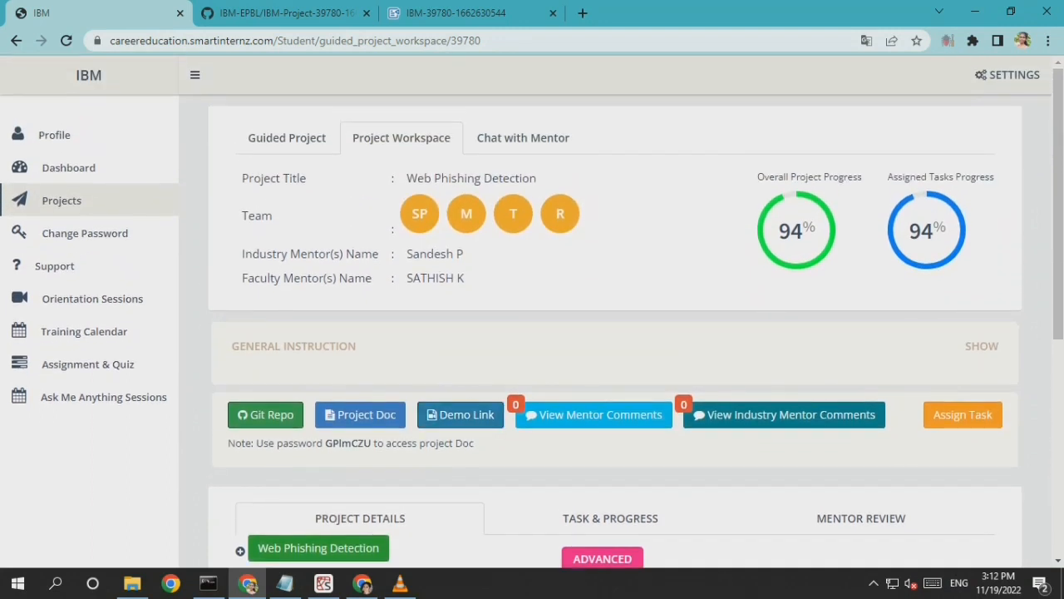
pyautogui.scroll(-3)
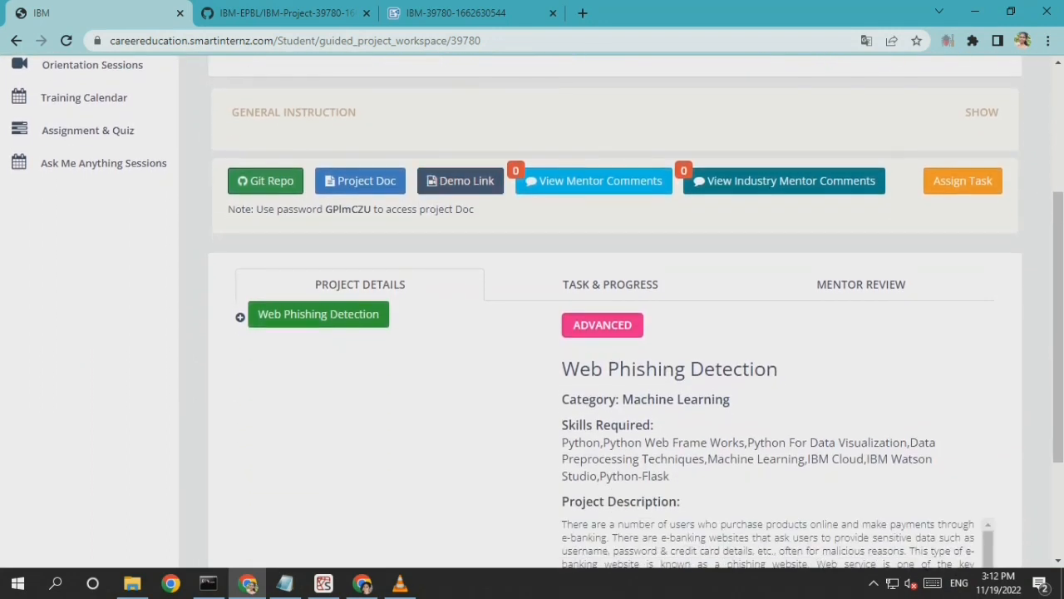
pyautogui.scroll(-3)
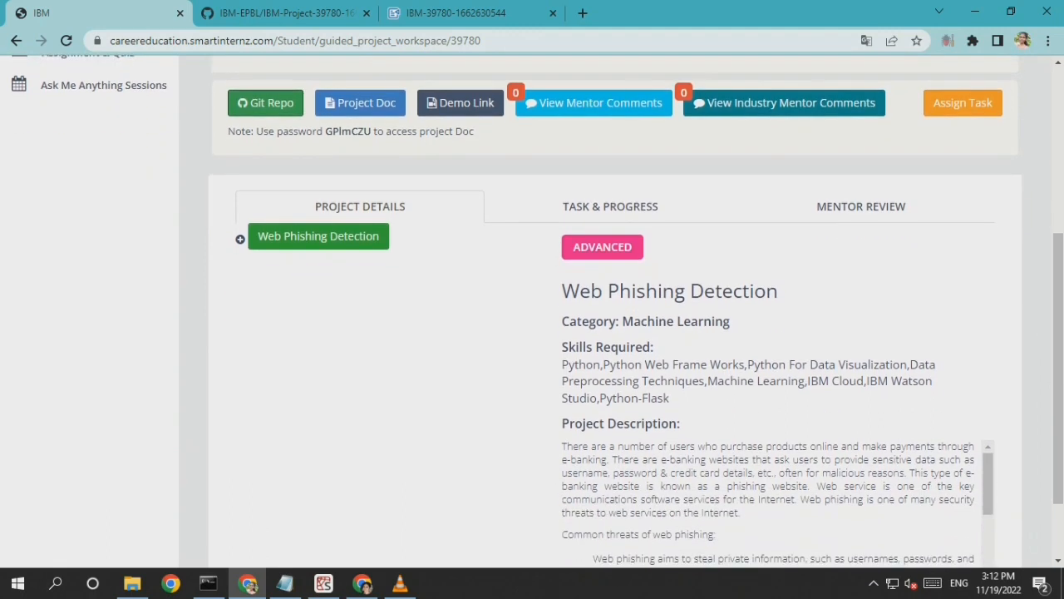
pyautogui.scroll(-3)
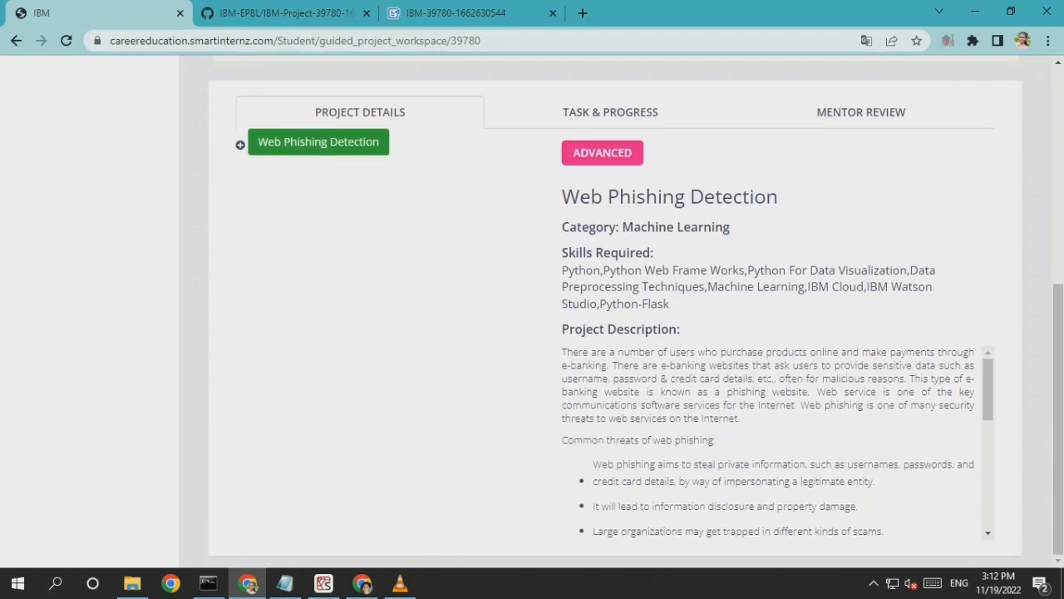
pyautogui.scroll(-3)
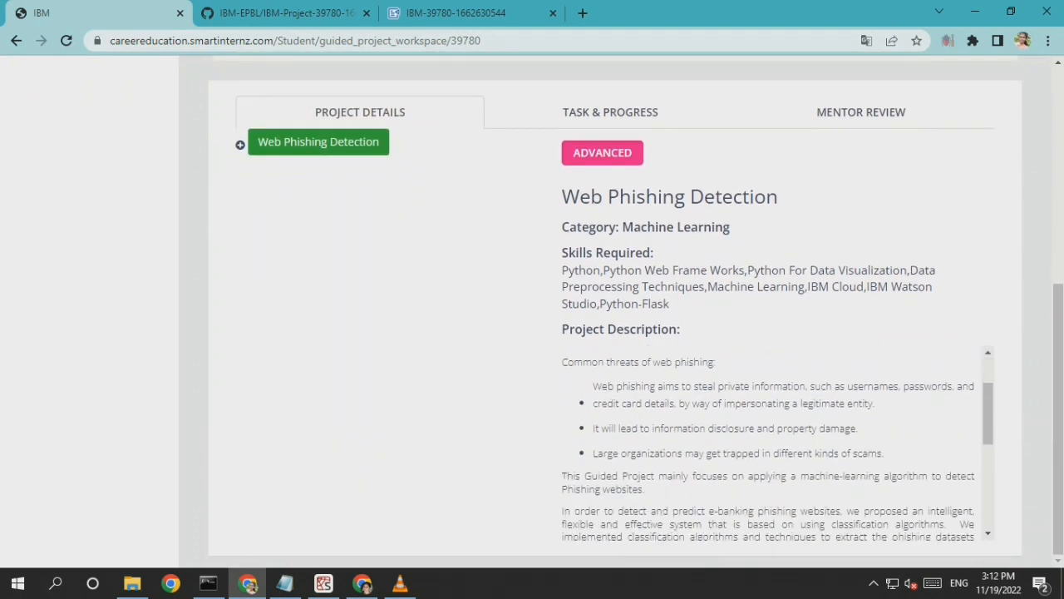
pyautogui.scroll(-3)
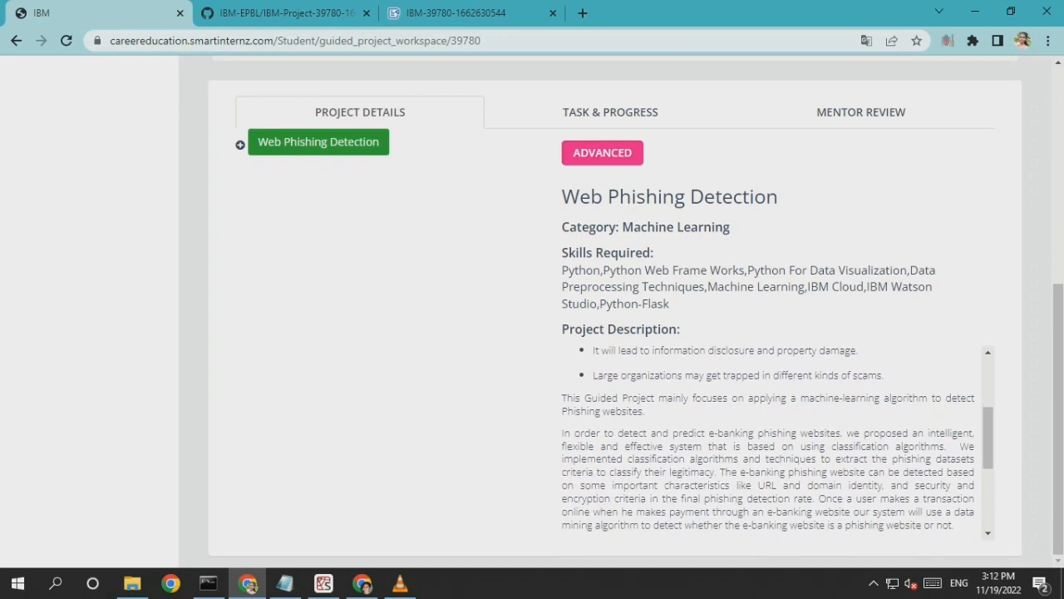
pyautogui.scroll(-3)
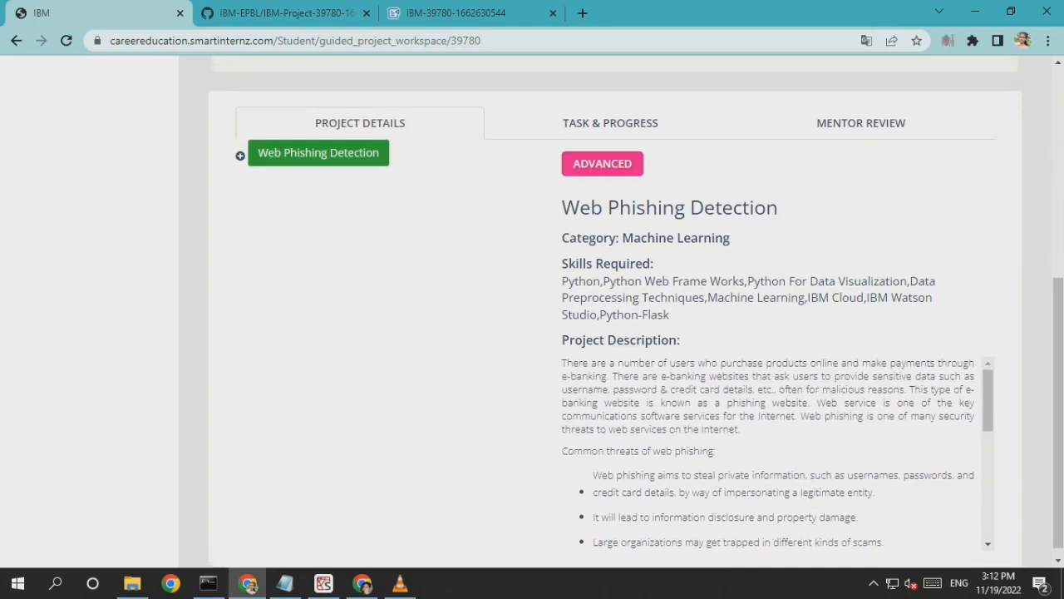
# Continue down the README to the final output screenshots and phishing prediction results.
pyautogui.scroll(3)
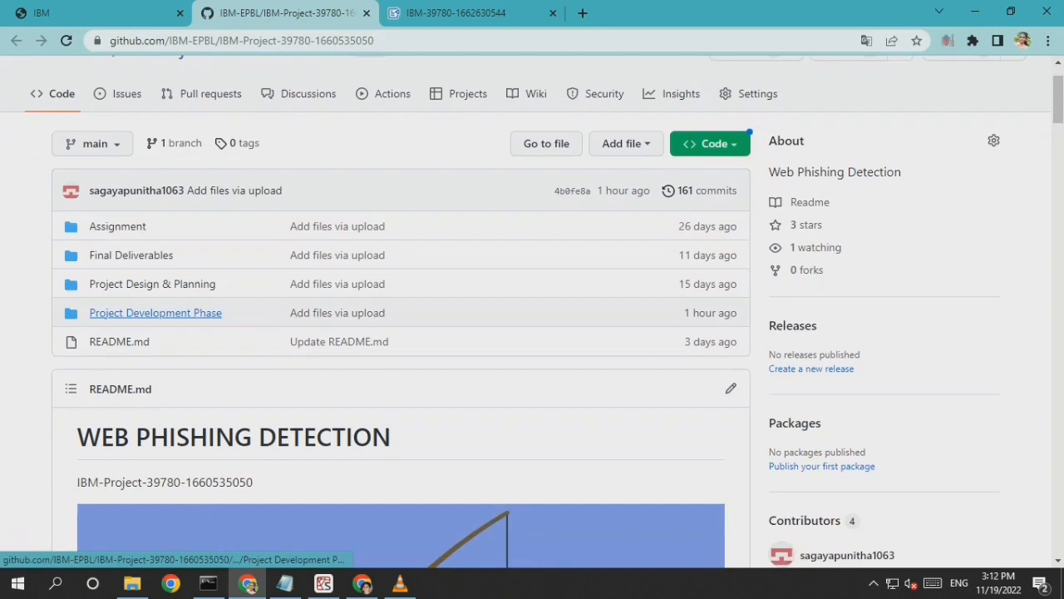
pyautogui.scroll(-3)
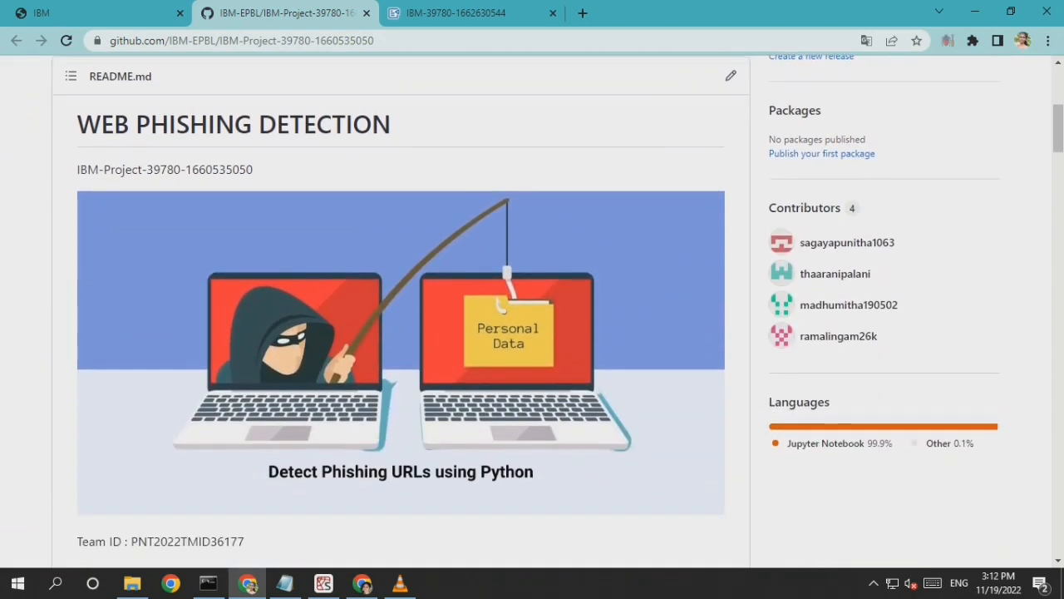
pyautogui.scroll(-3)
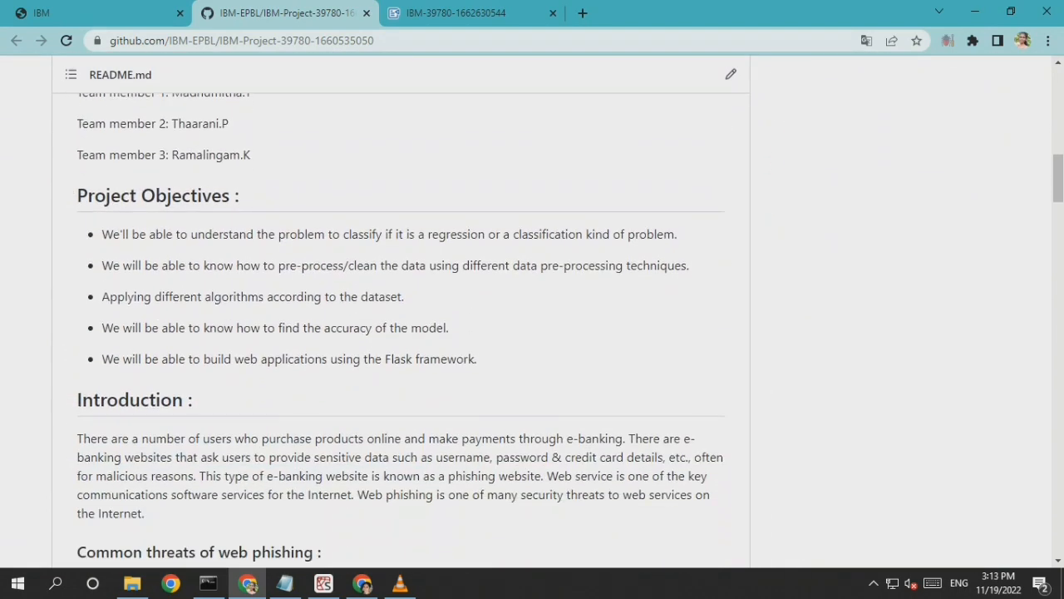
pyautogui.scroll(-3)
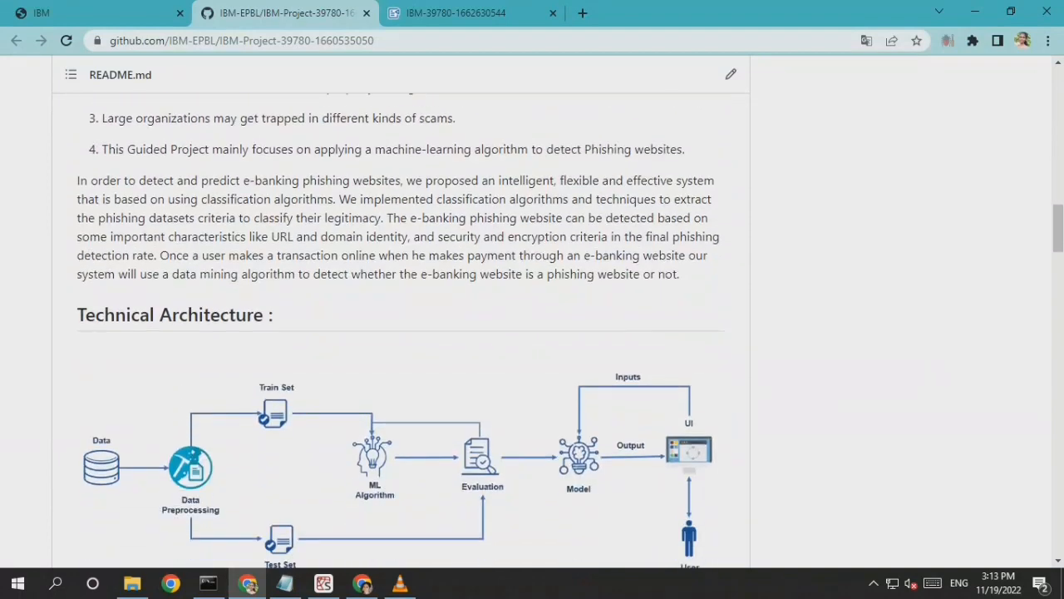
pyautogui.scroll(-3)
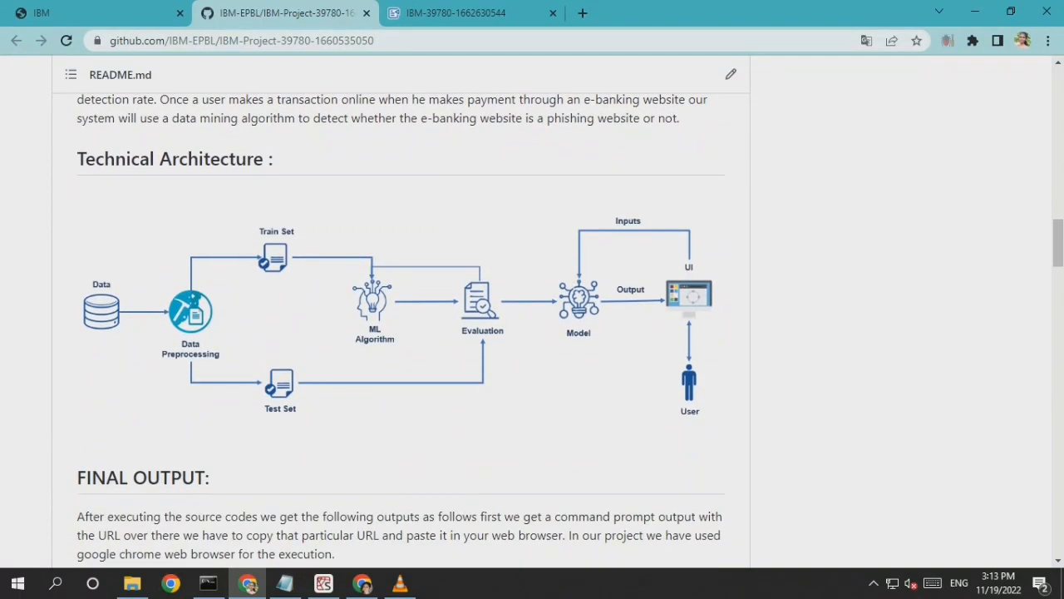
pyautogui.scroll(-3)
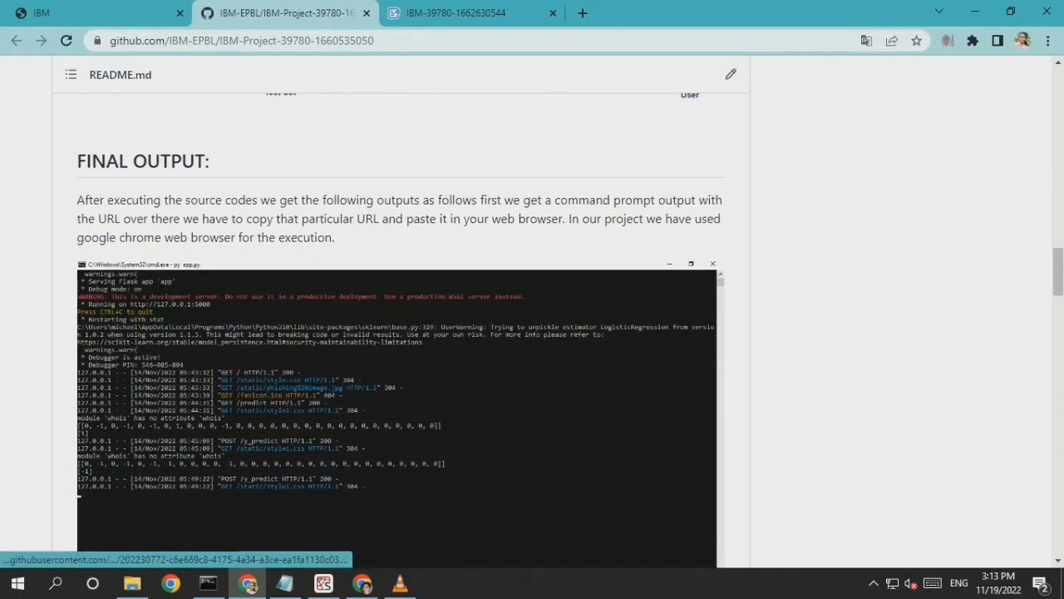
pyautogui.scroll(-3)
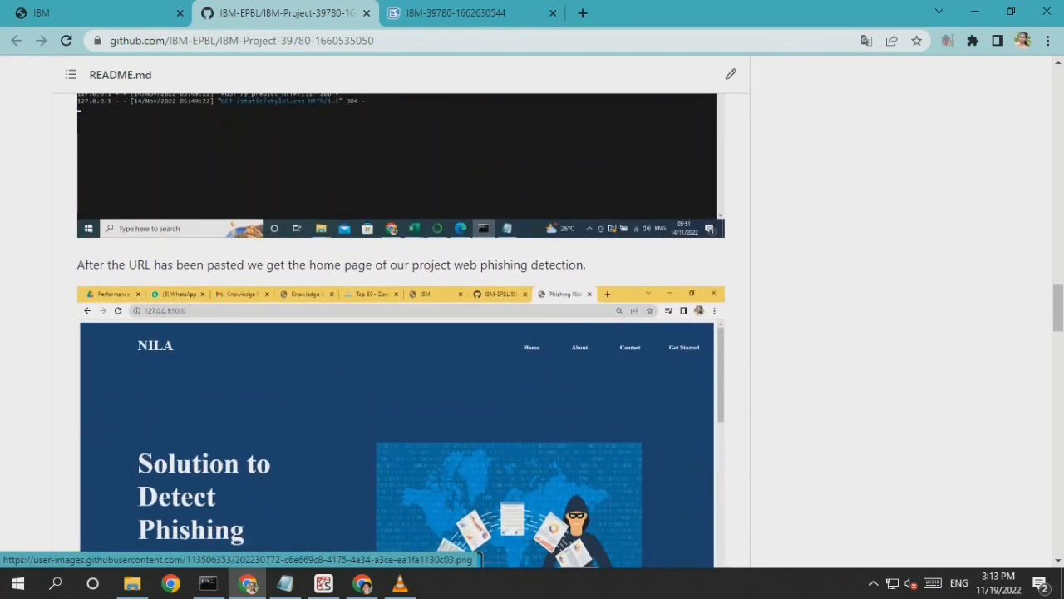
pyautogui.scroll(-3)
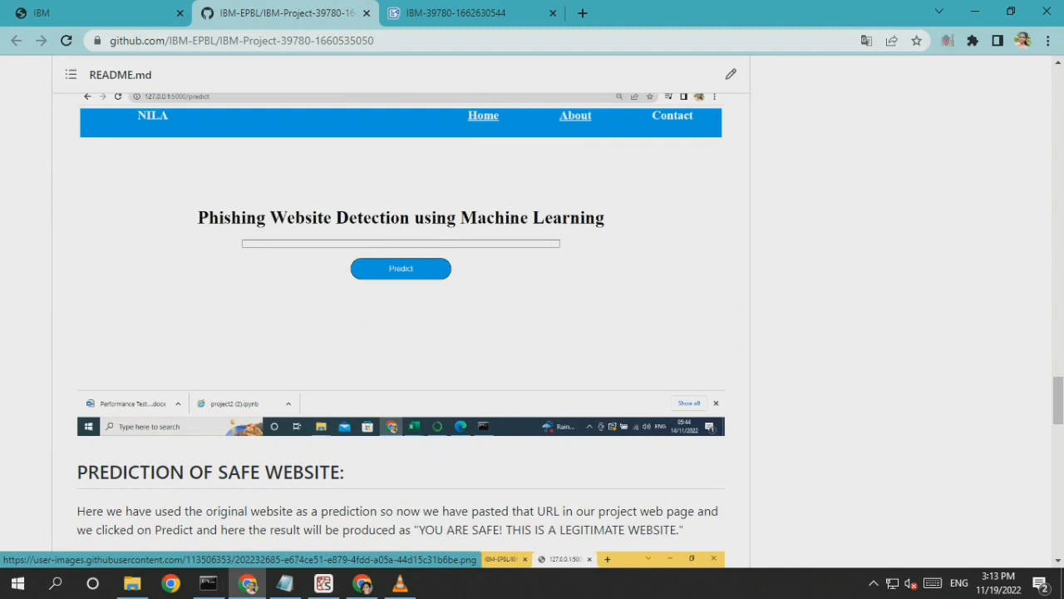
pyautogui.scroll(-3)
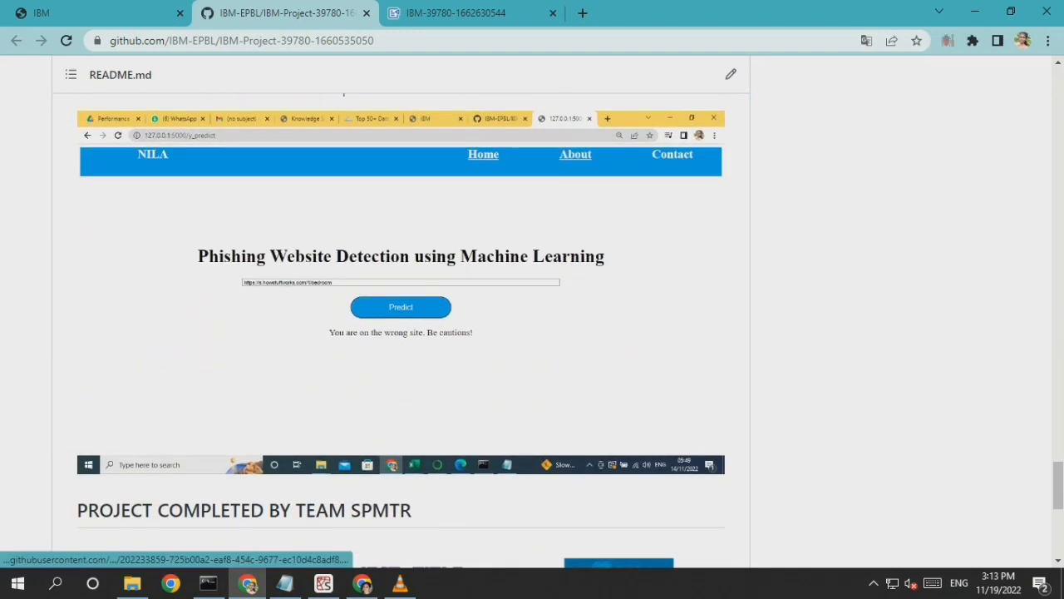
# Switch to the Zoho Writer report and read its title page and full table of contents.
pyautogui.click(470, 13)
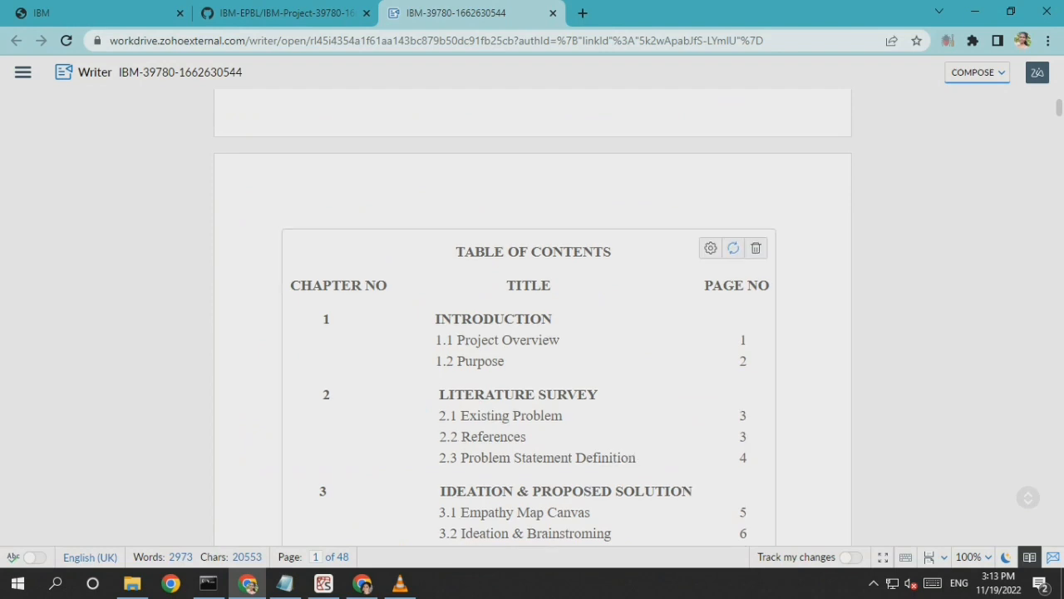
pyautogui.scroll(3)
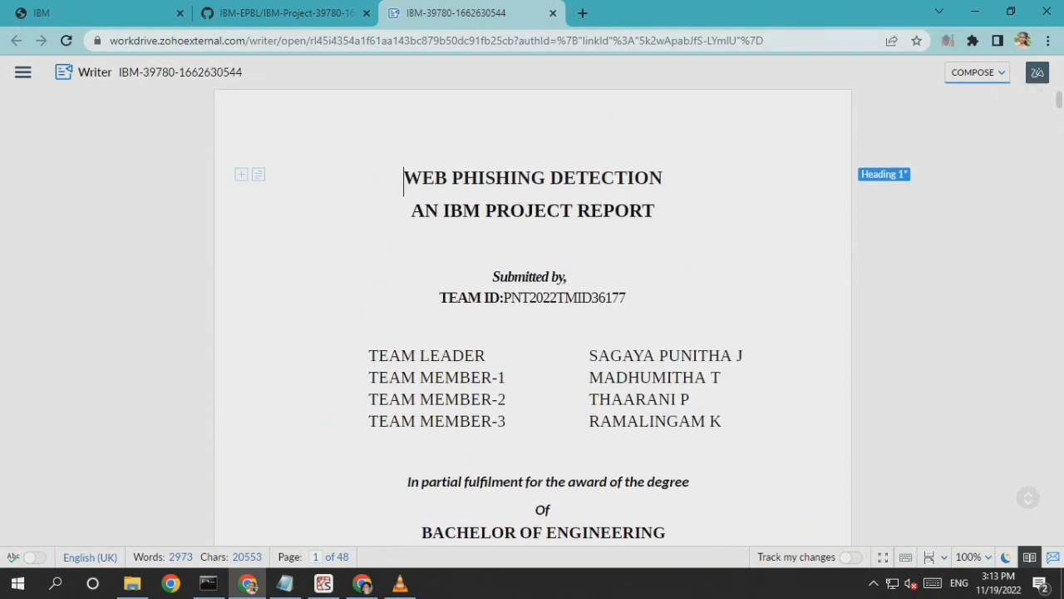
pyautogui.scroll(-3)
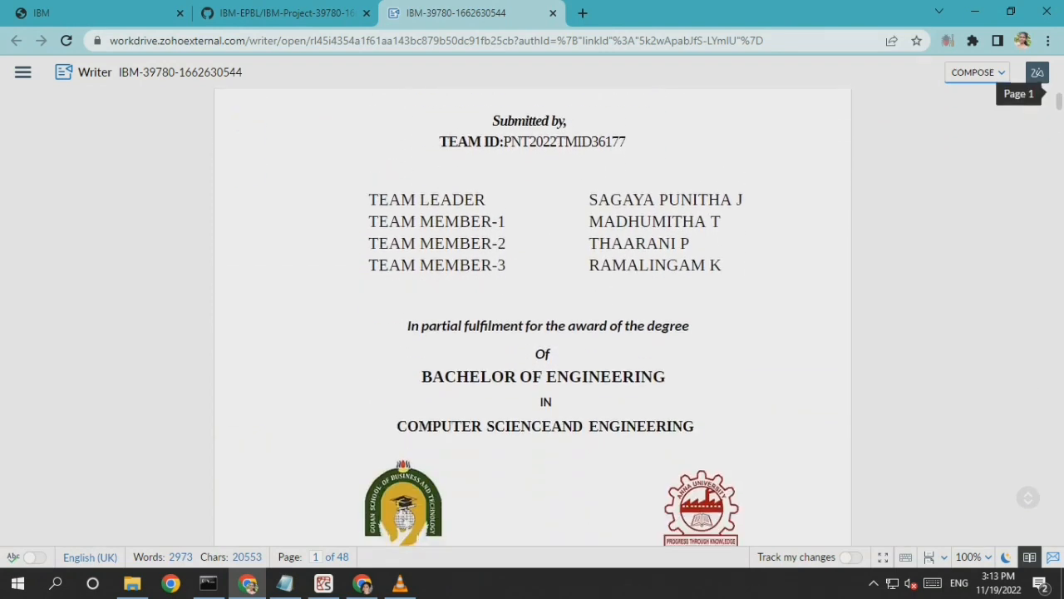
pyautogui.scroll(-3)
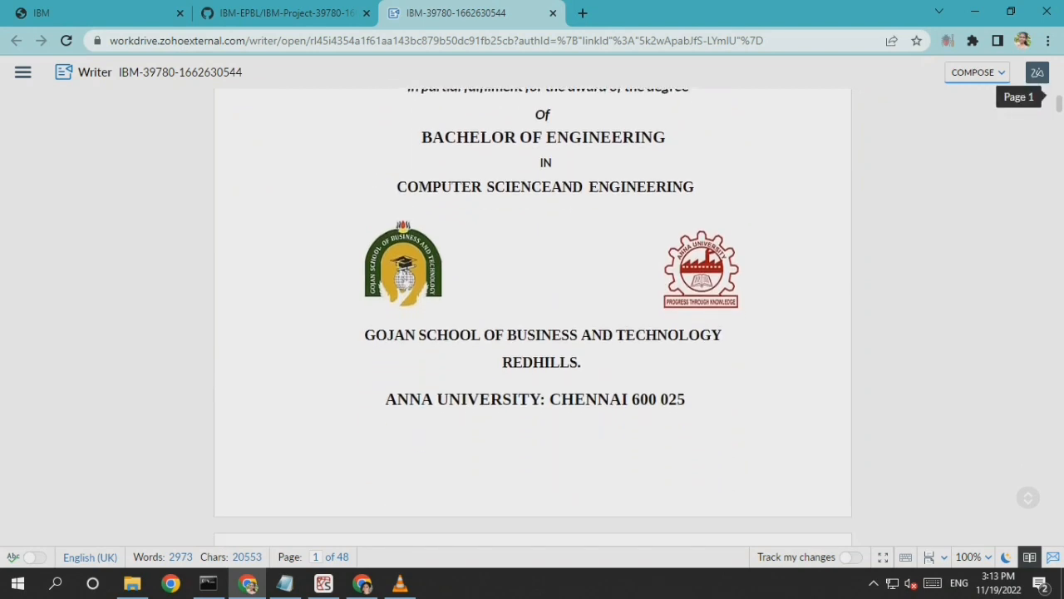
pyautogui.scroll(-3)
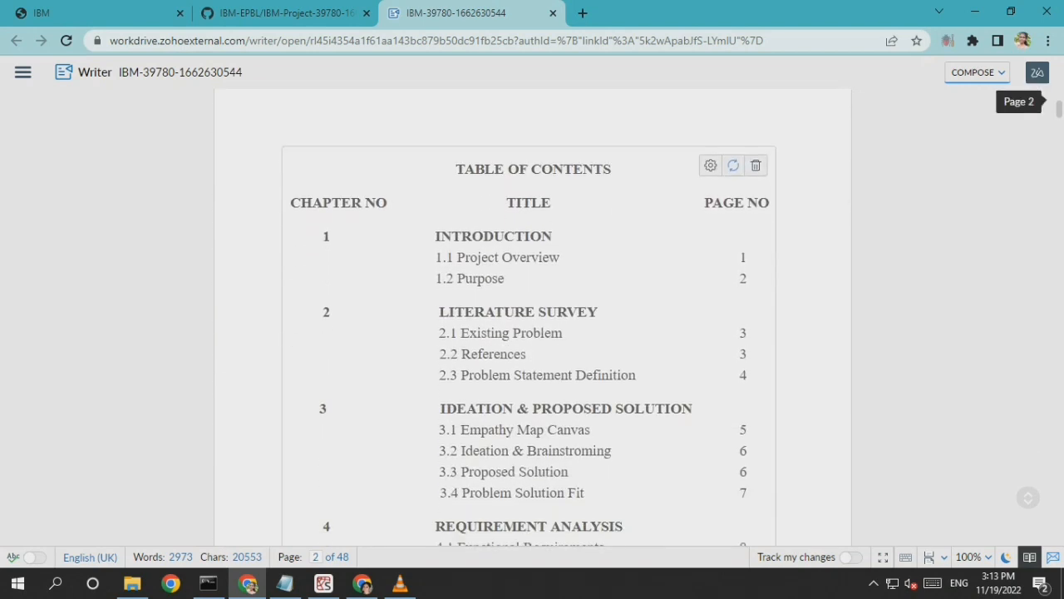
pyautogui.scroll(-3)
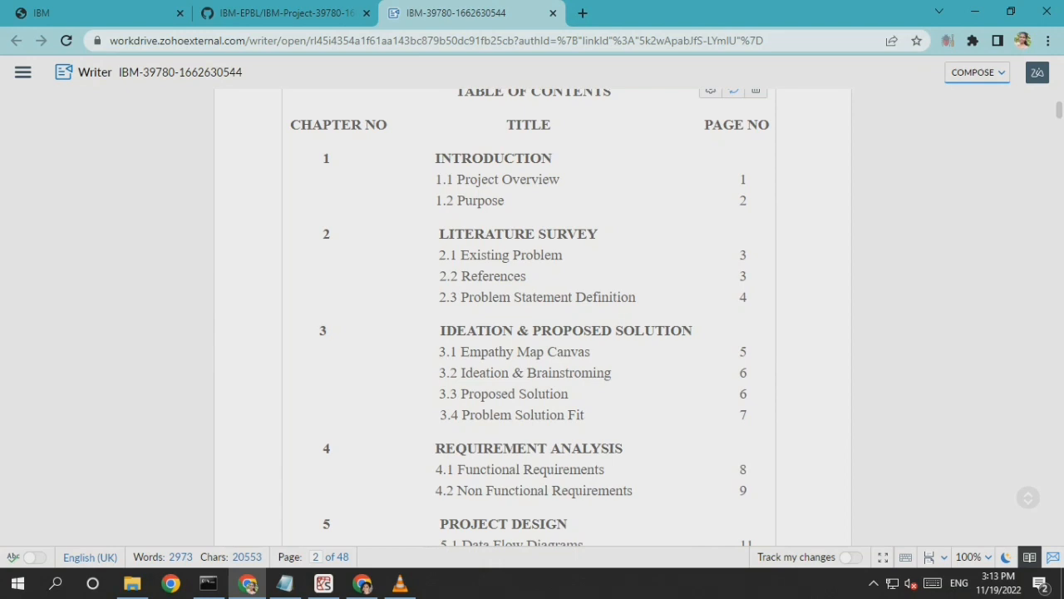
pyautogui.scroll(-3)
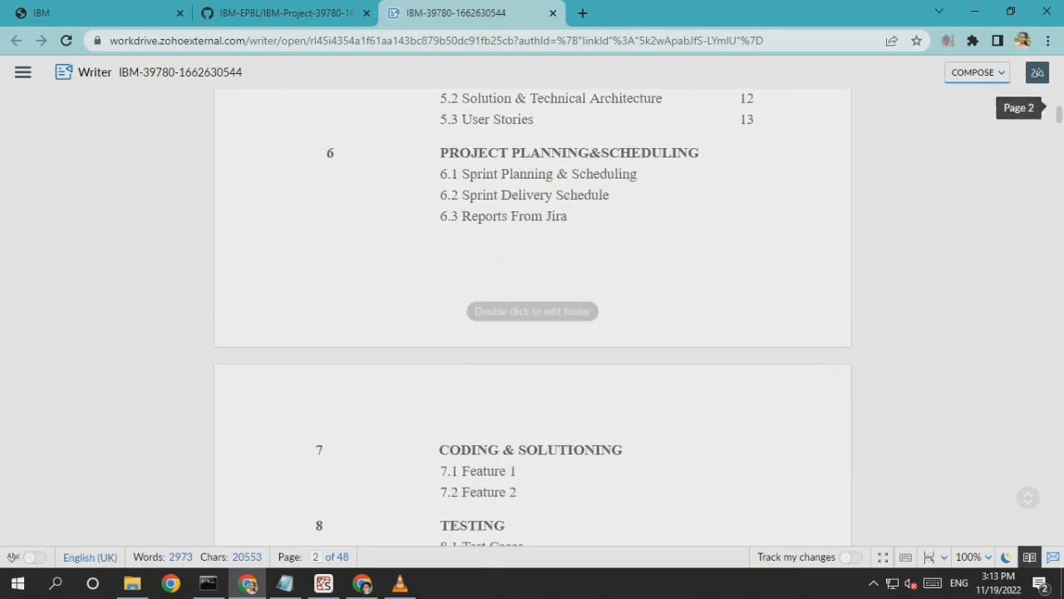
pyautogui.scroll(-3)
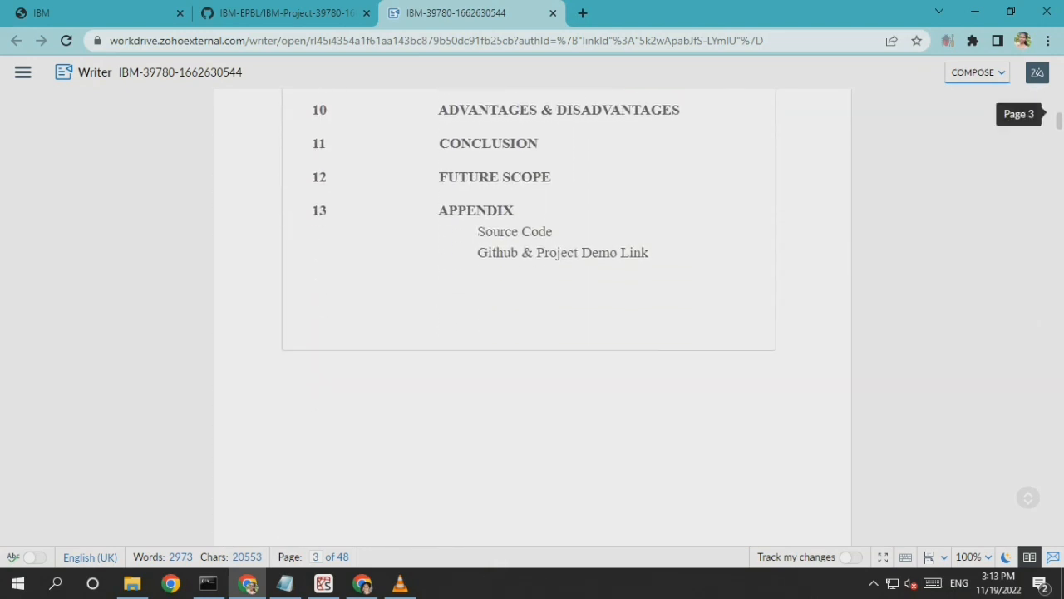
# Read from the Purpose section through the Chapter 2 literature survey.
pyautogui.scroll(-3)
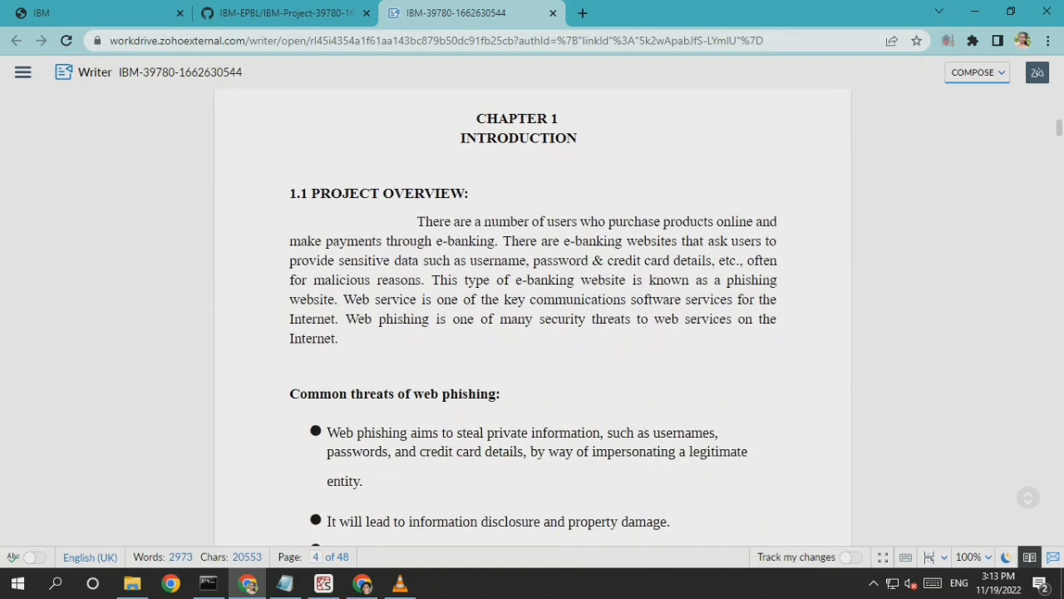
pyautogui.scroll(-3)
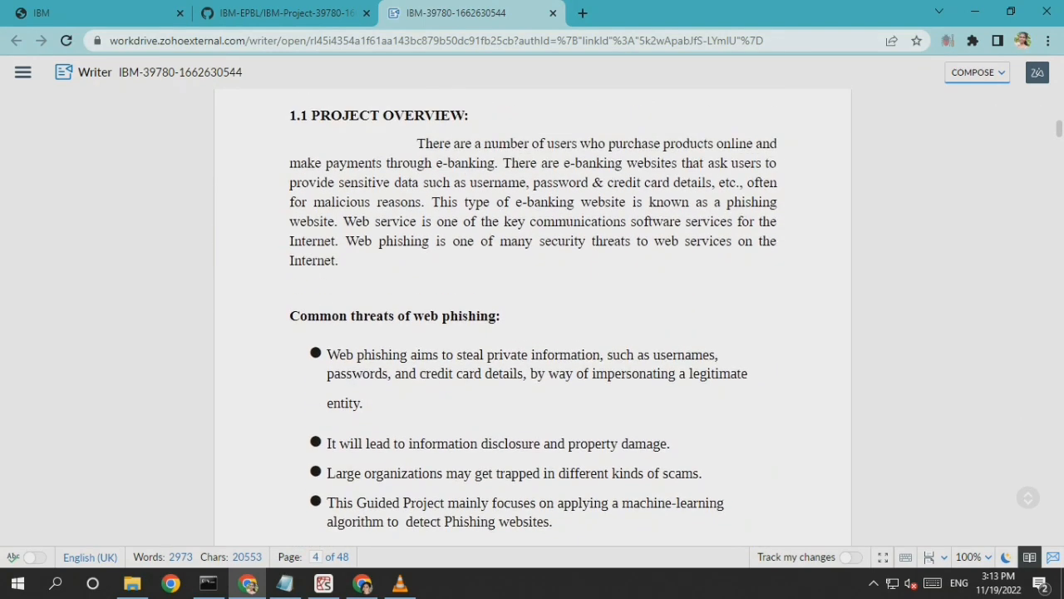
pyautogui.scroll(-3)
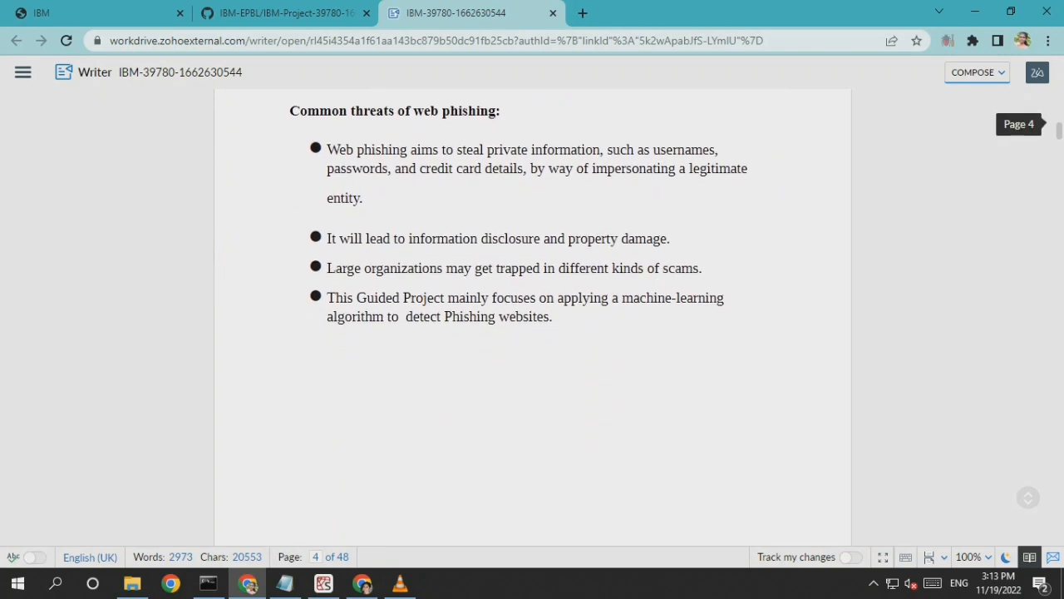
pyautogui.scroll(-3)
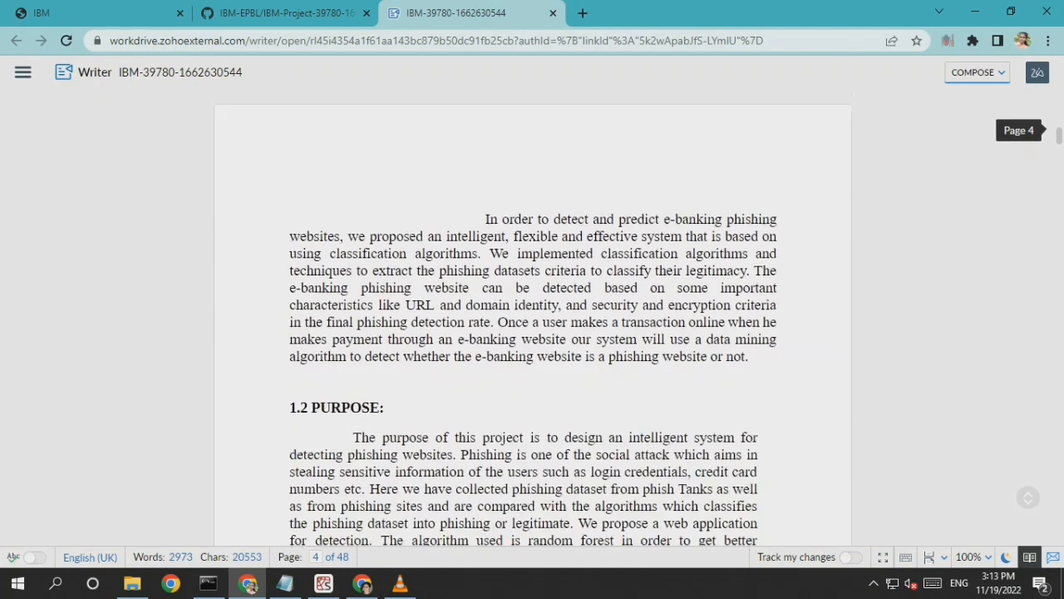
pyautogui.scroll(-3)
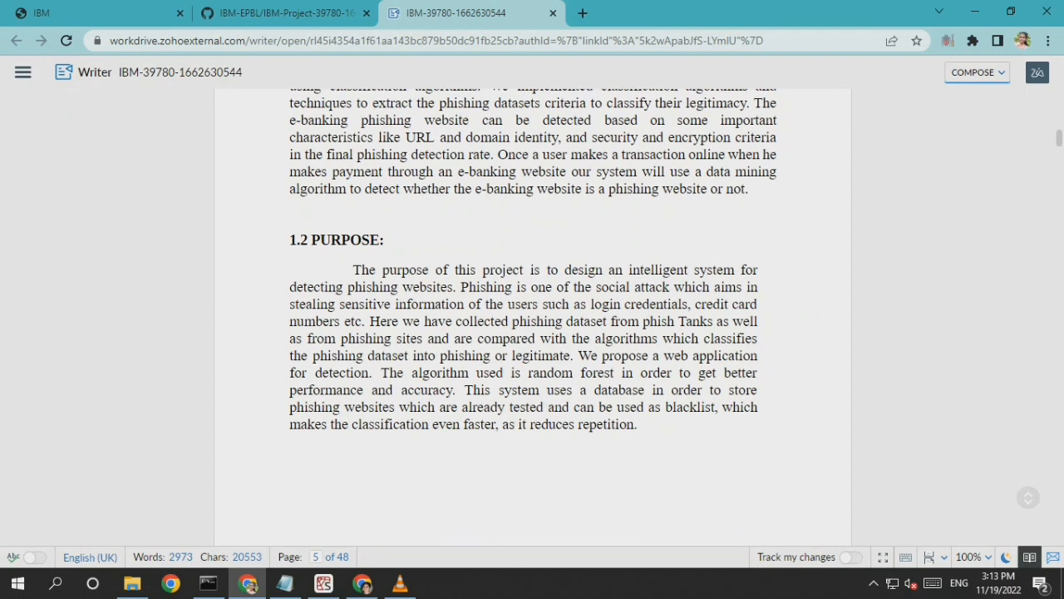
pyautogui.scroll(-3)
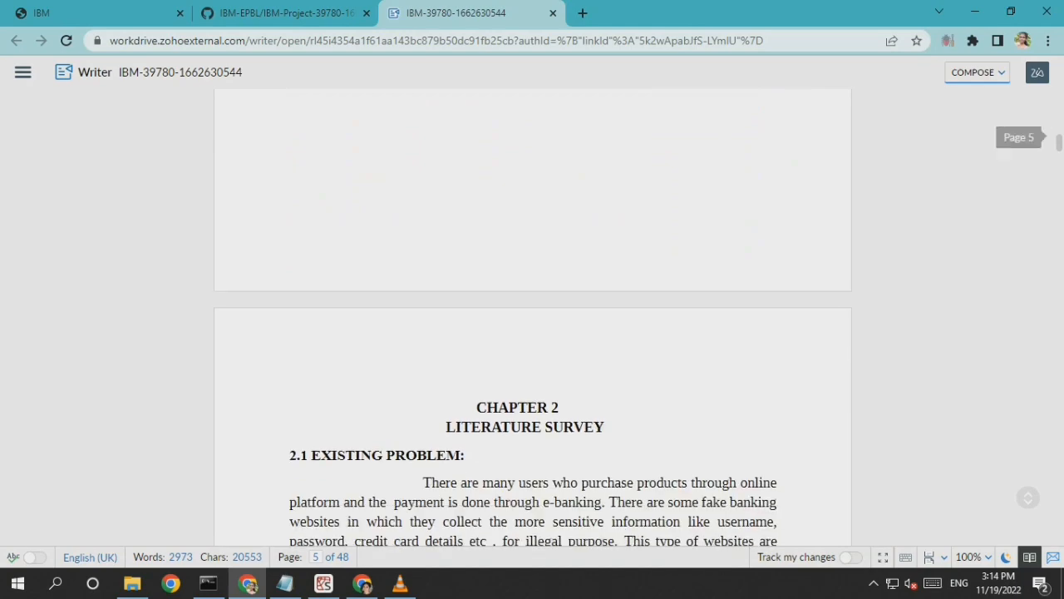
pyautogui.scroll(-3)
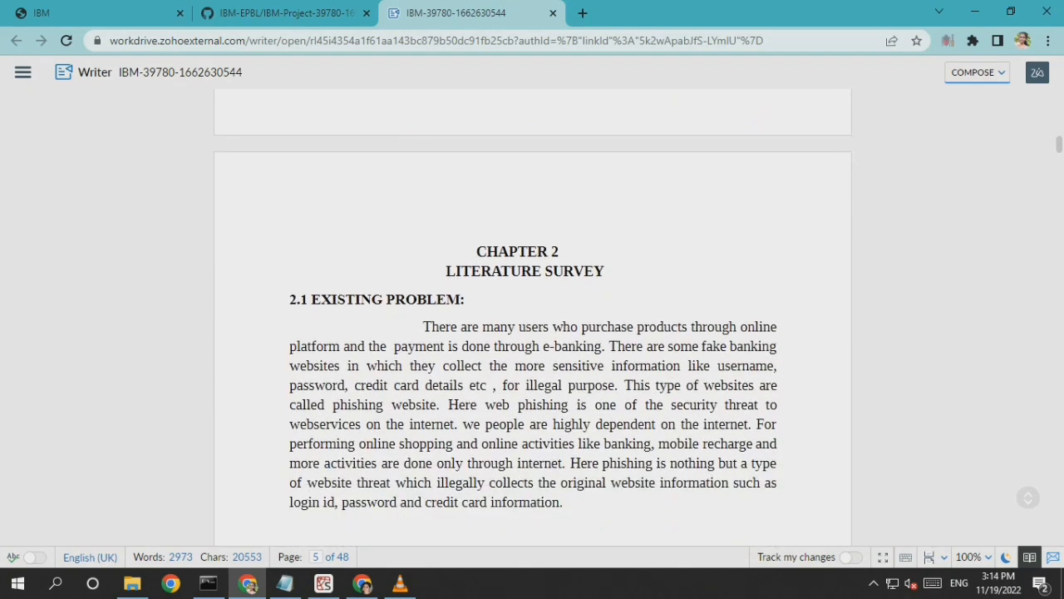
pyautogui.scroll(-3)
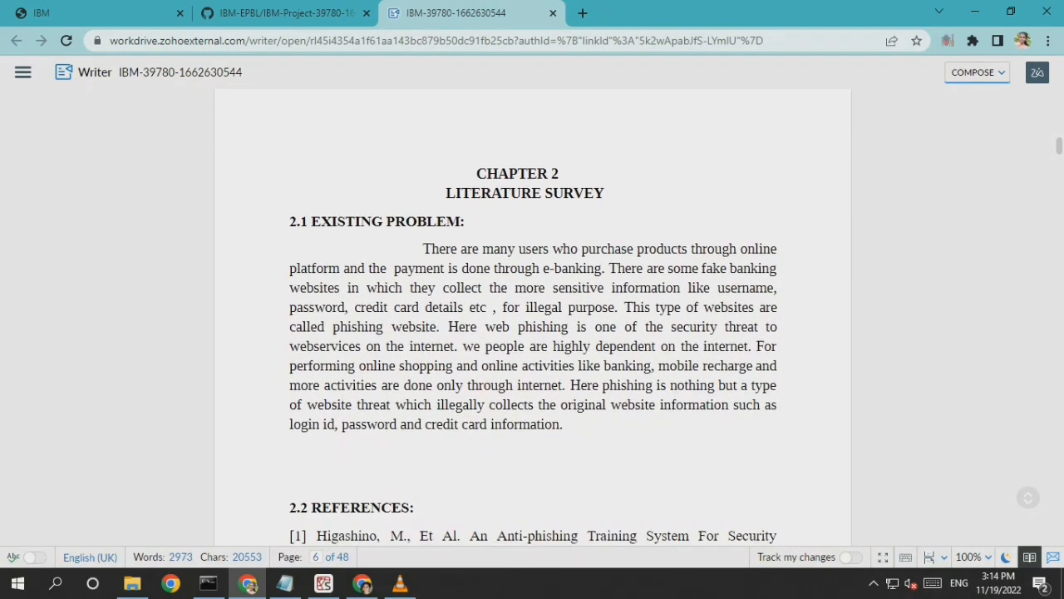
pyautogui.scroll(-3)
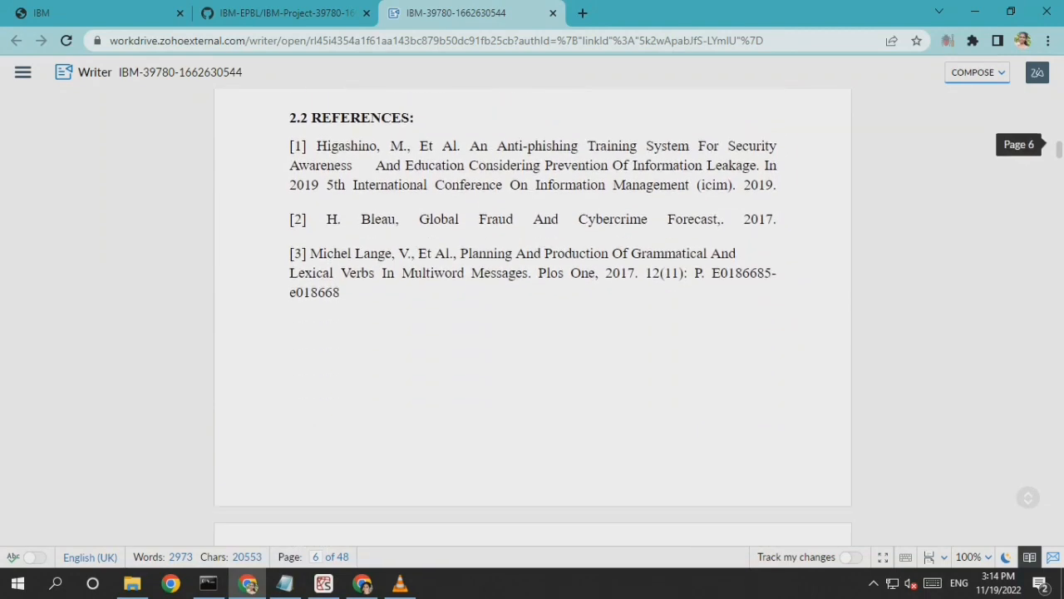
pyautogui.scroll(-3)
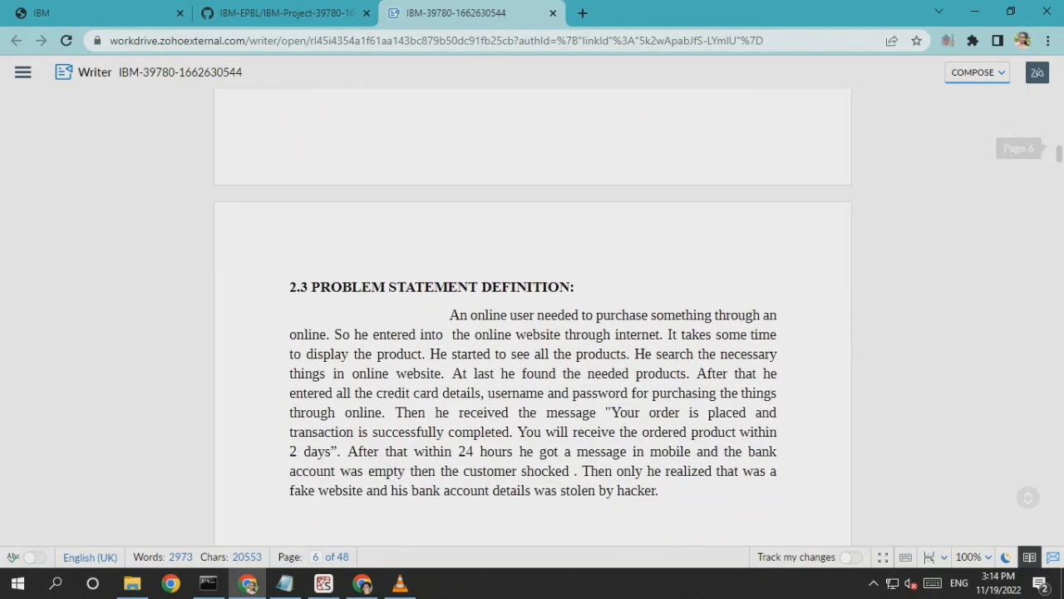
pyautogui.scroll(3)
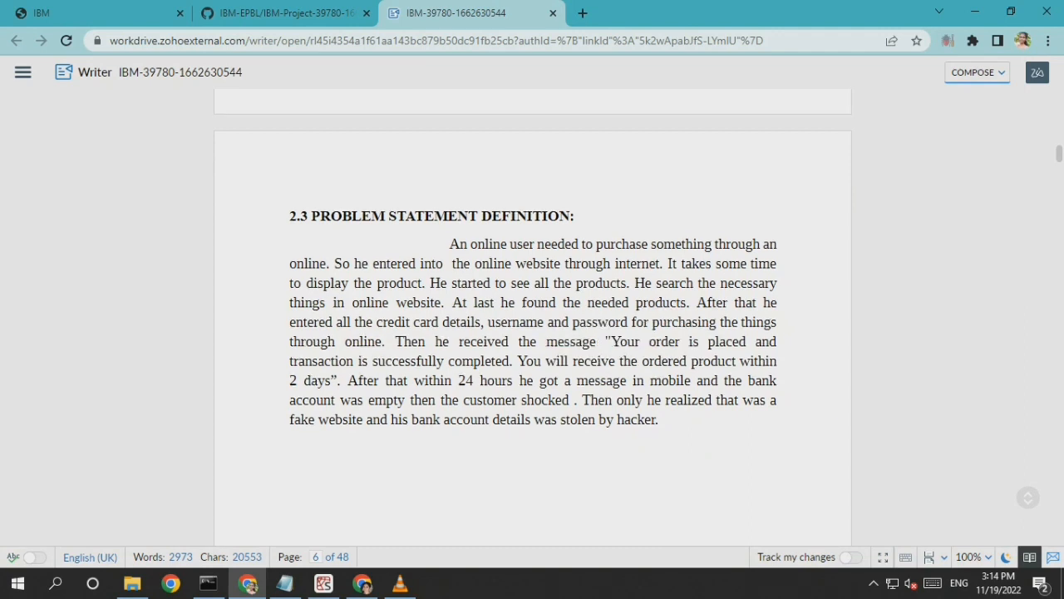
# Continue through the empathy map, ideation and proposed solution to 3.4 Problem Solution Fit.
pyautogui.scroll(-3)
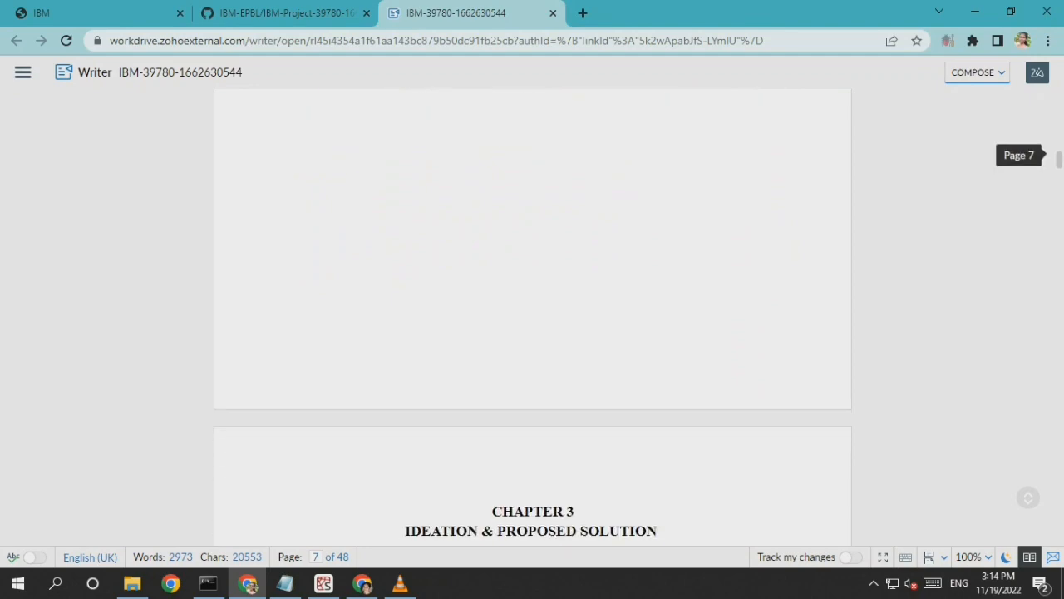
pyautogui.scroll(-3)
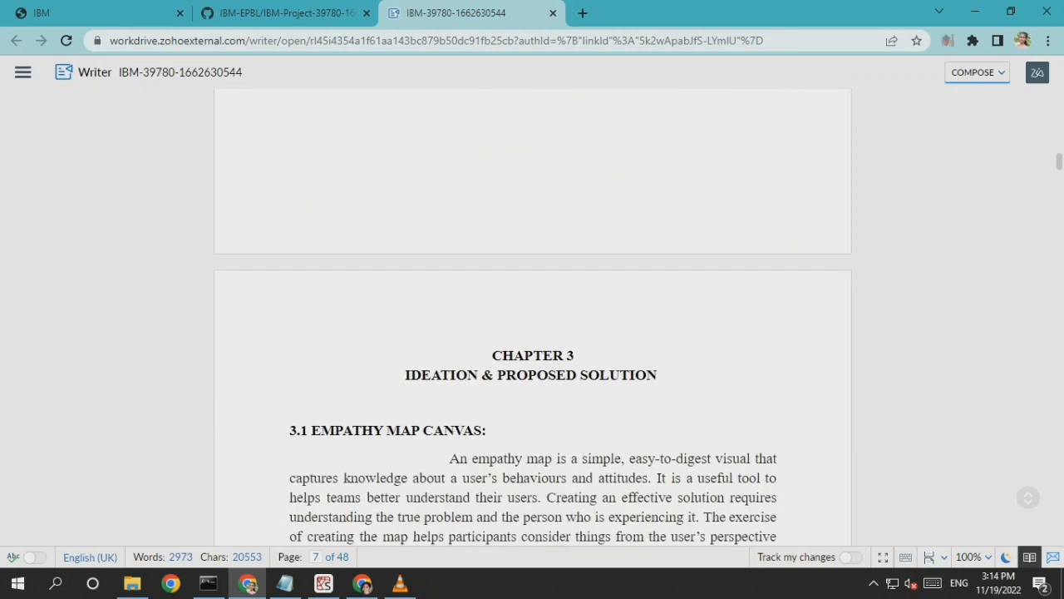
pyautogui.scroll(-3)
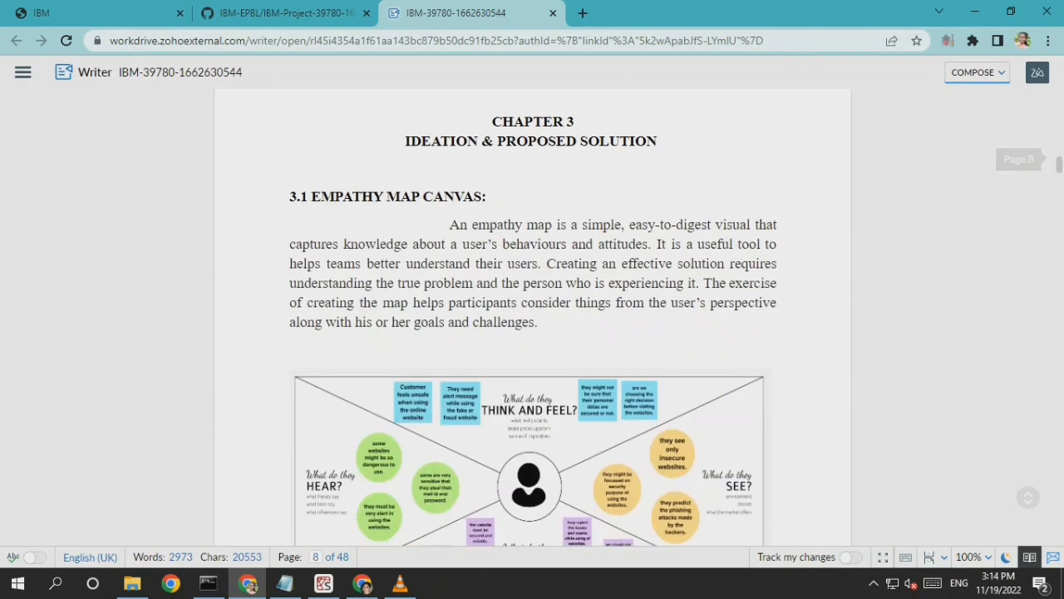
pyautogui.scroll(-3)
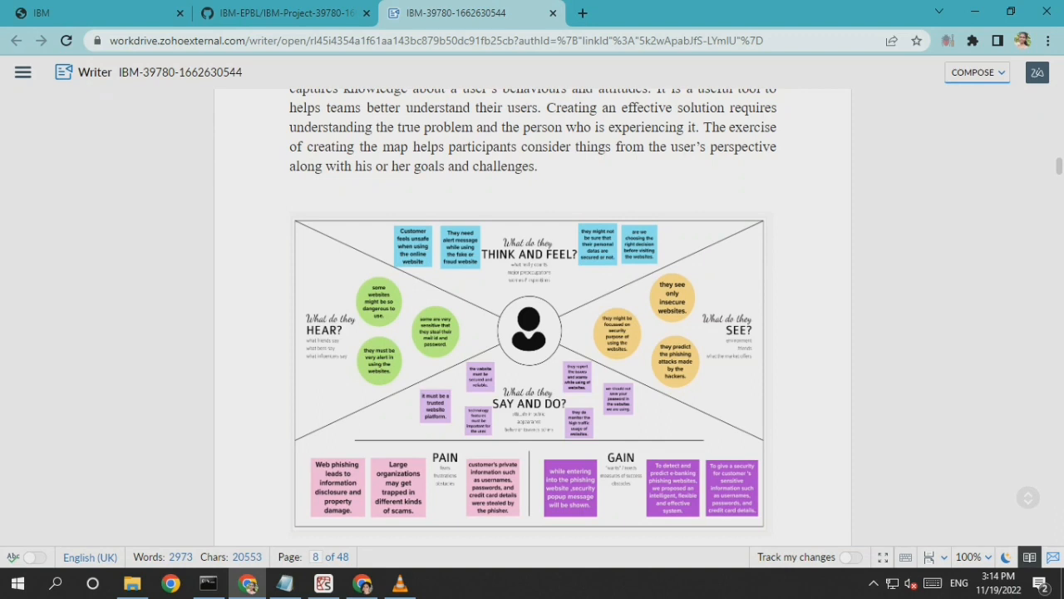
pyautogui.scroll(-3)
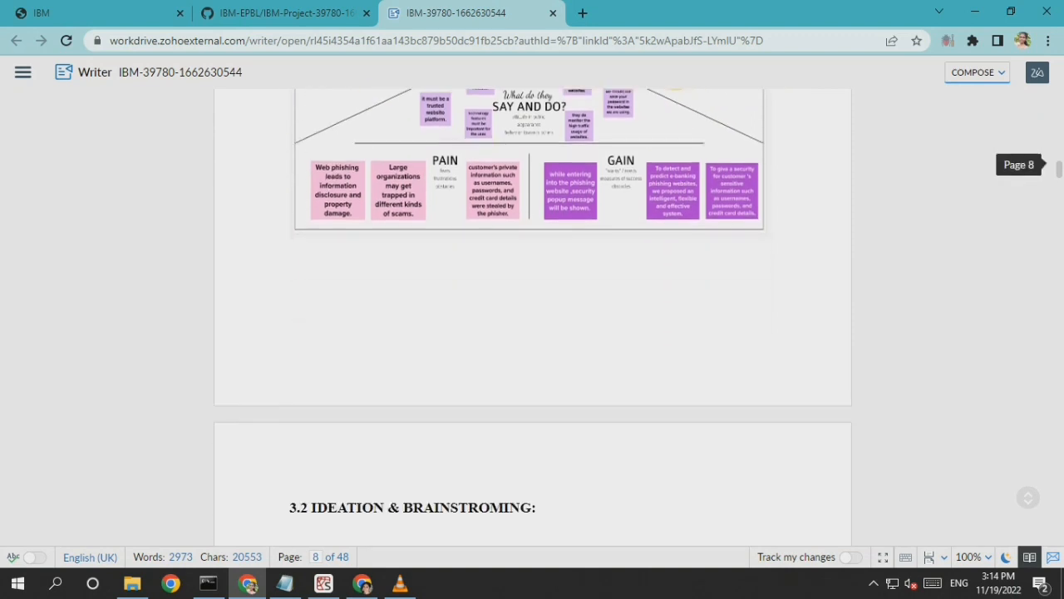
pyautogui.scroll(-3)
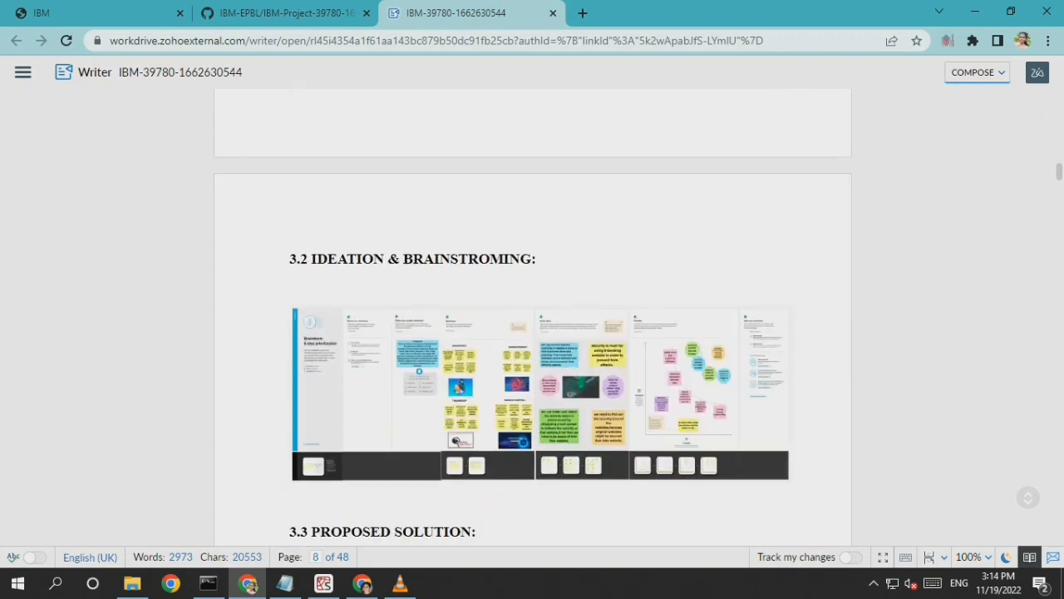
pyautogui.scroll(-3)
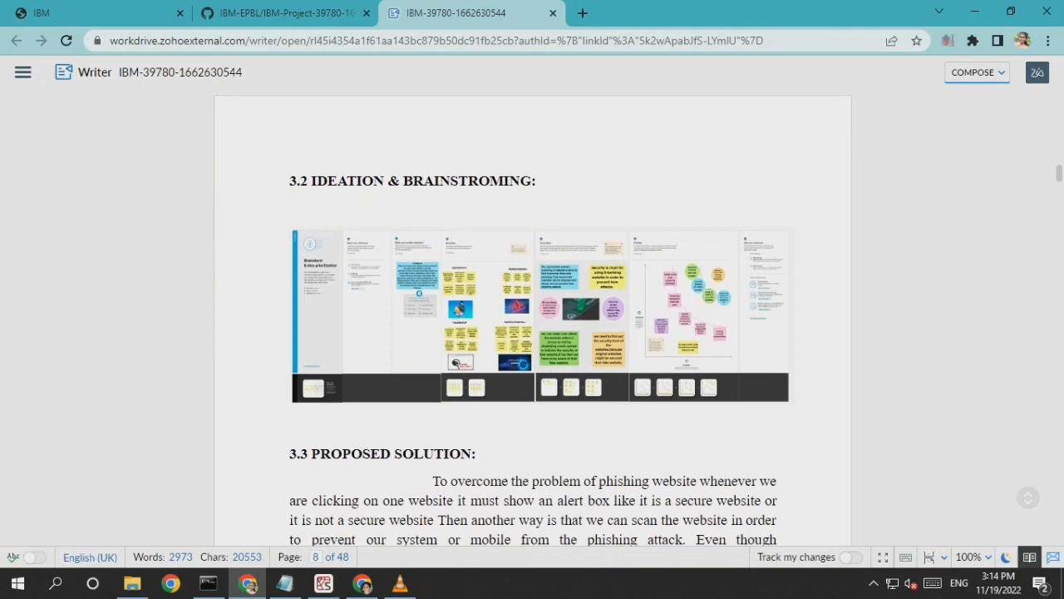
pyautogui.scroll(-3)
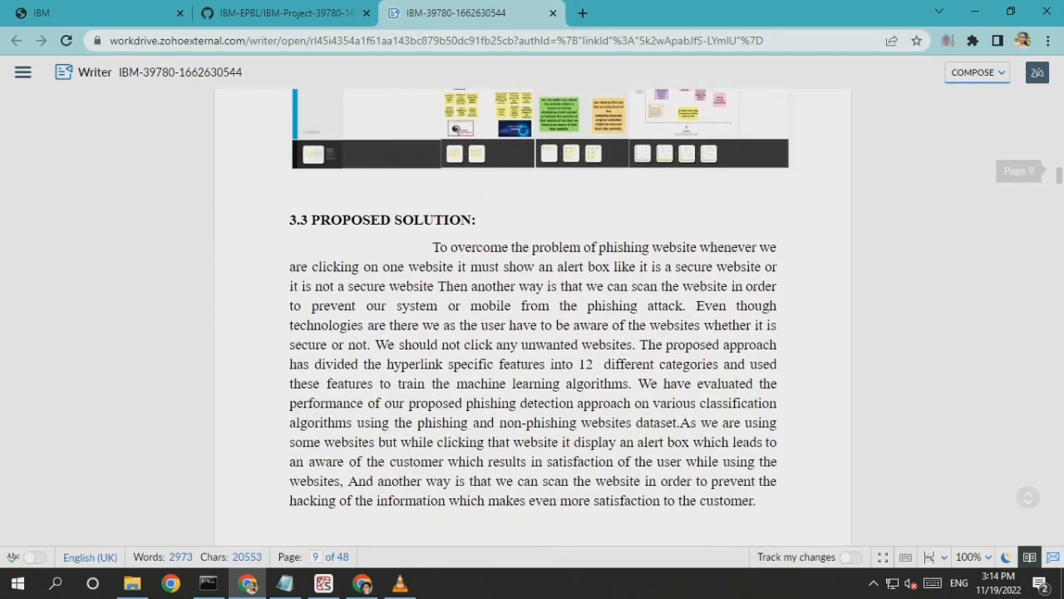
pyautogui.scroll(-3)
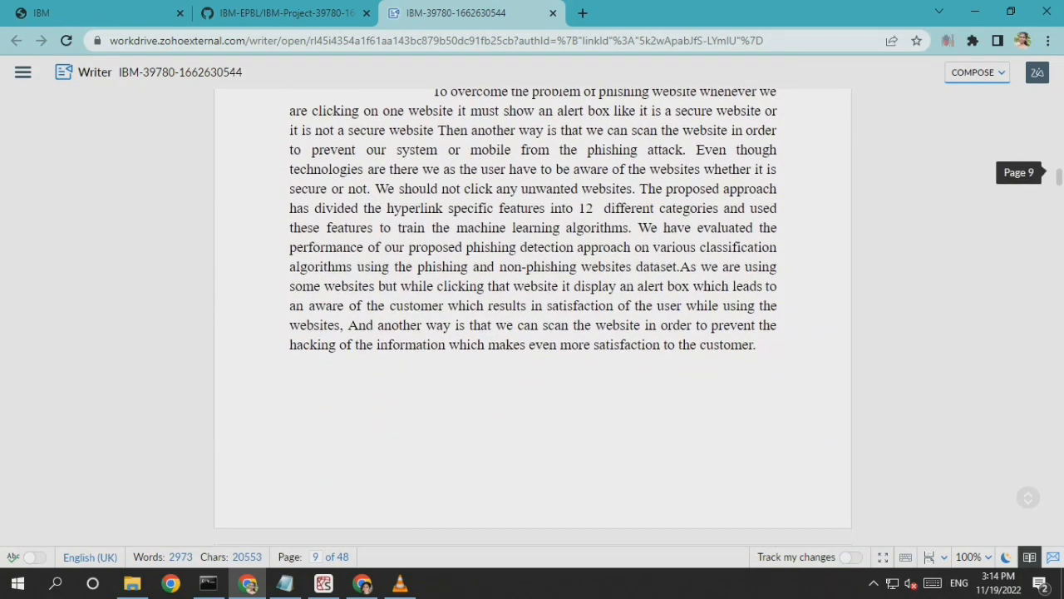
pyautogui.scroll(-3)
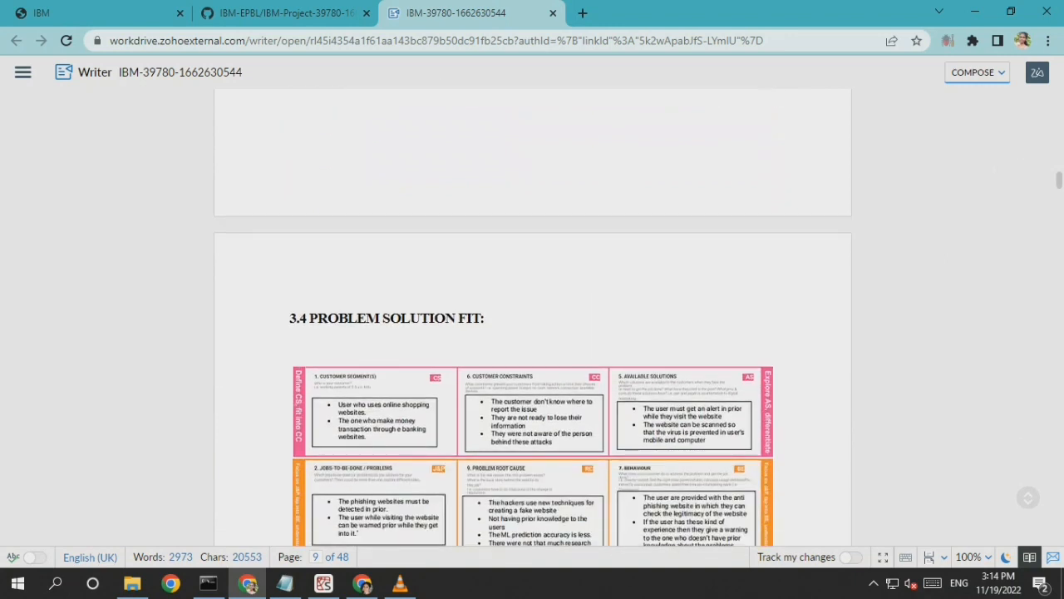
pyautogui.scroll(-3)
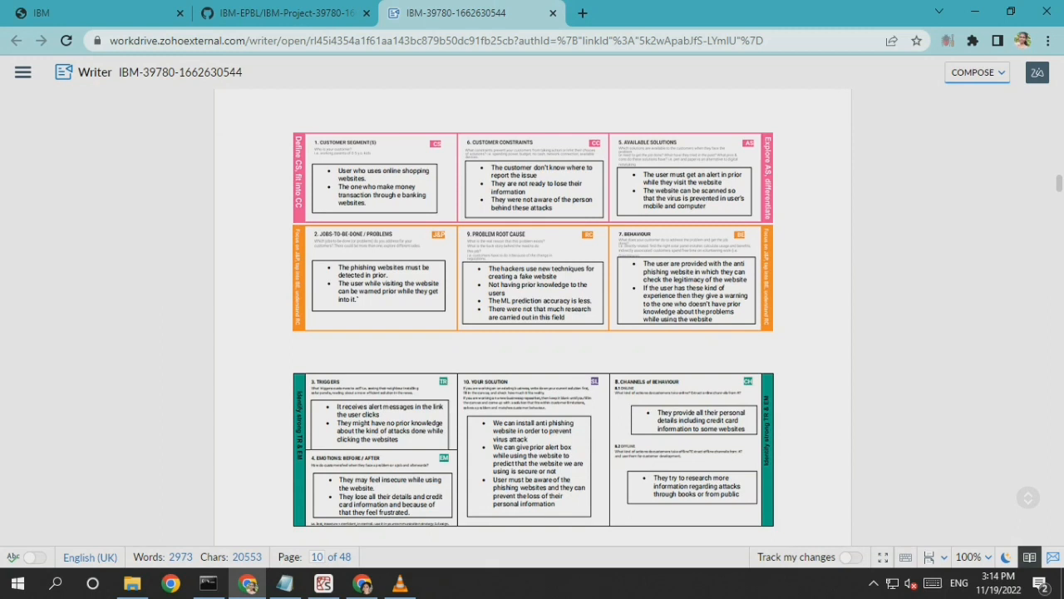
pyautogui.scroll(-3)
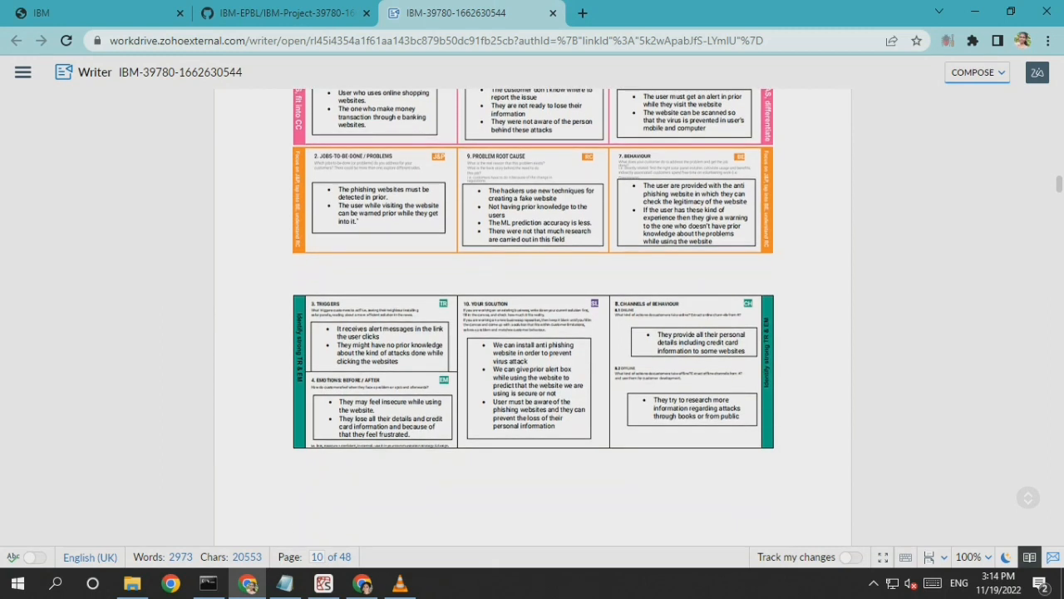
# Scroll past the data flow diagram and architectures to the page 16 User Stories table.
pyautogui.scroll(-3)
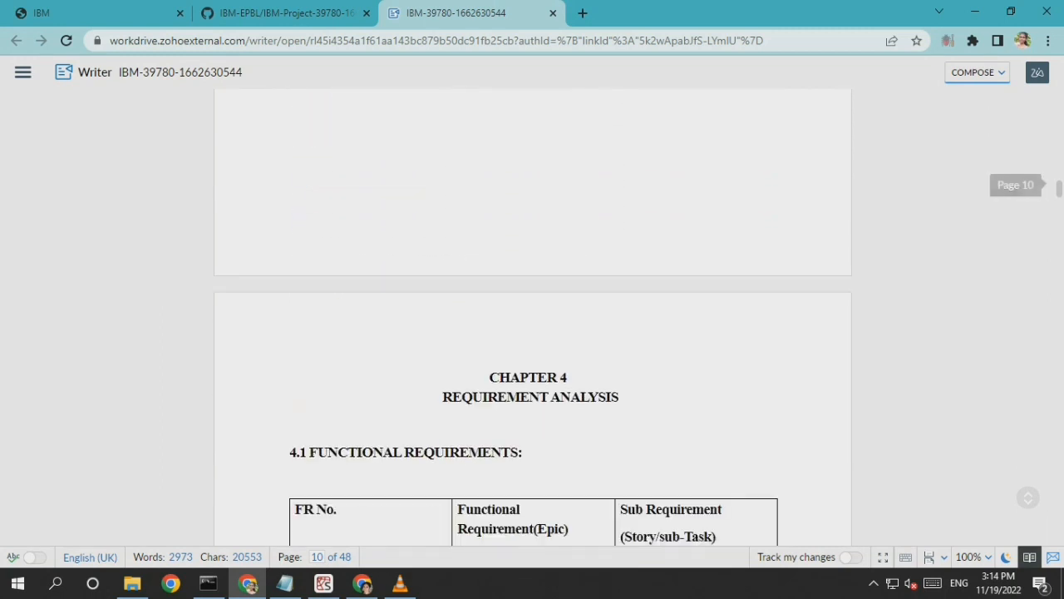
pyautogui.scroll(-3)
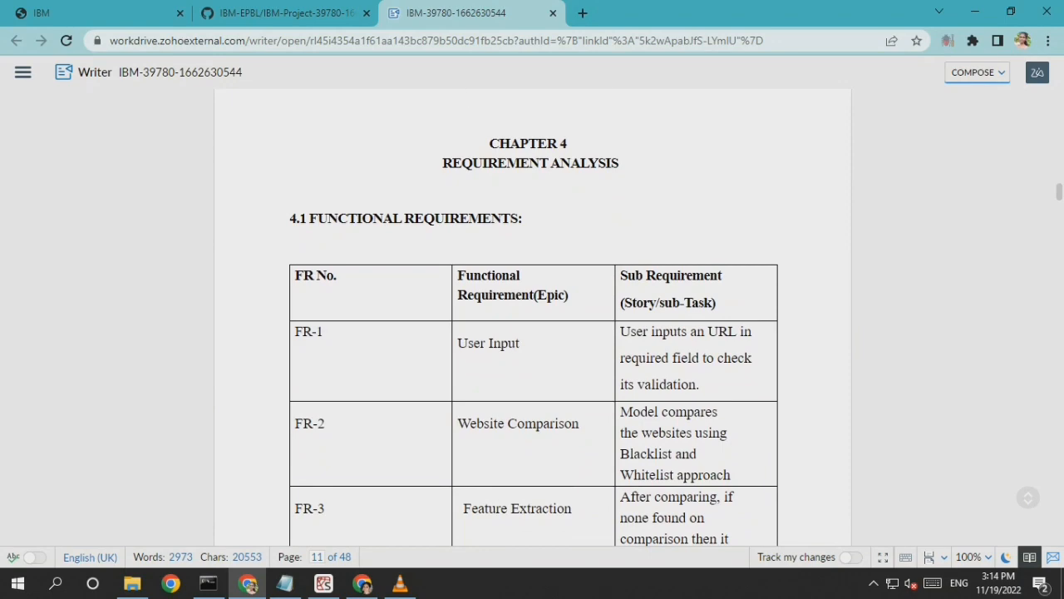
pyautogui.scroll(-3)
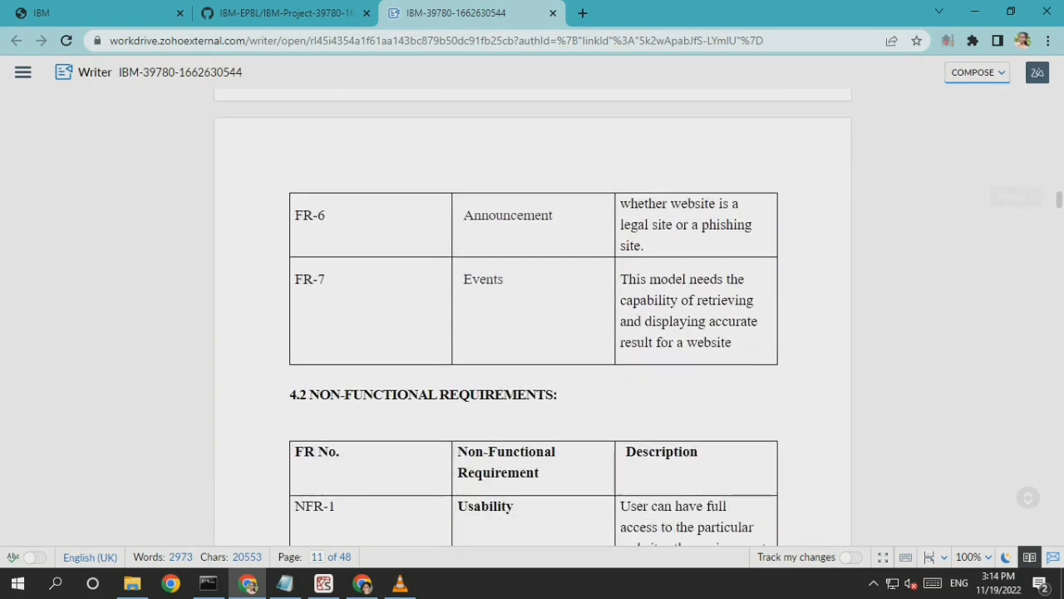
pyautogui.scroll(-3)
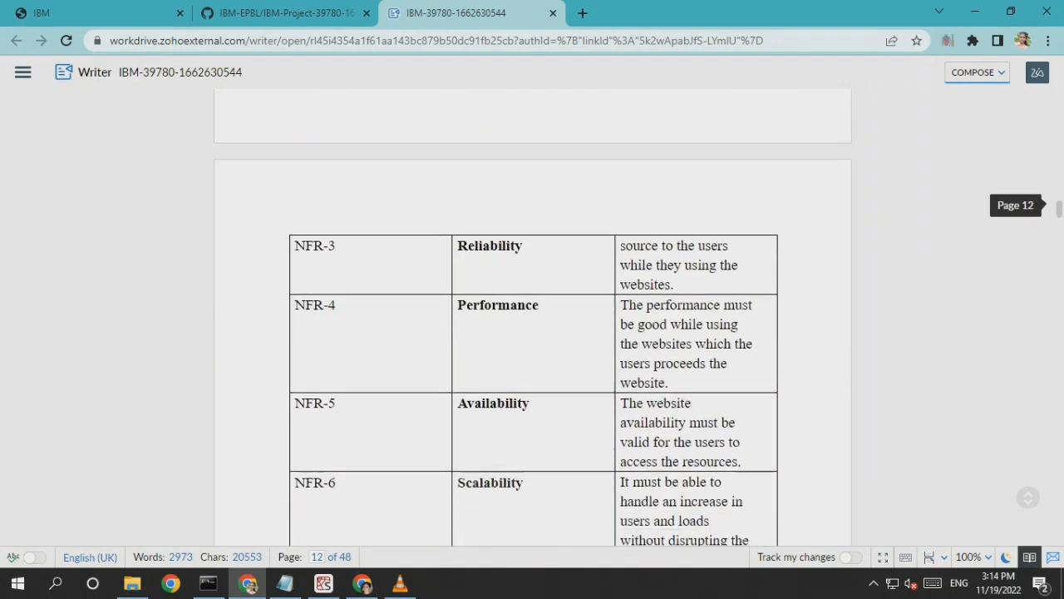
pyautogui.scroll(-3)
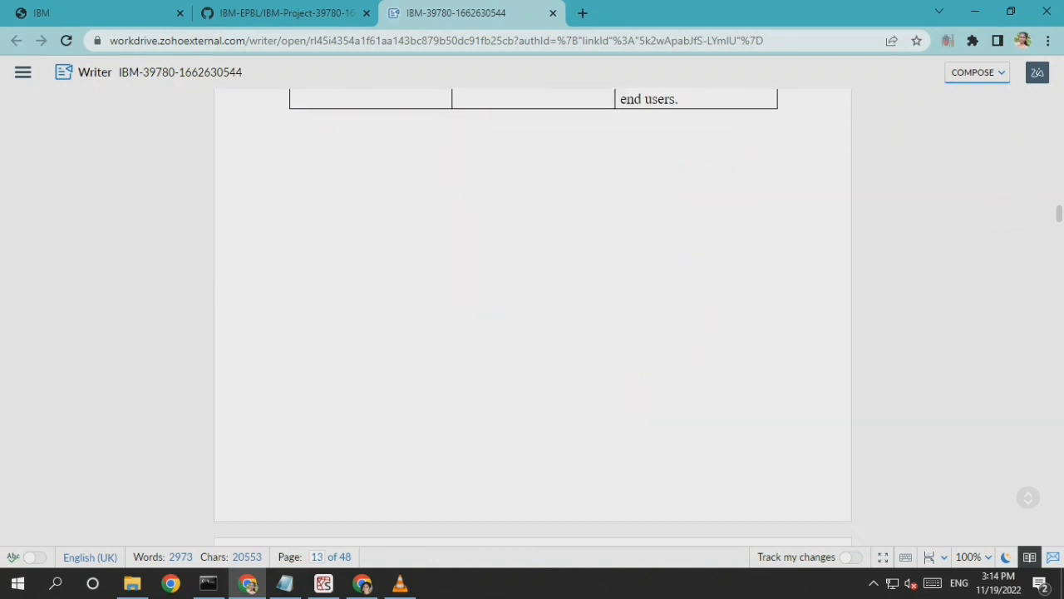
pyautogui.scroll(-3)
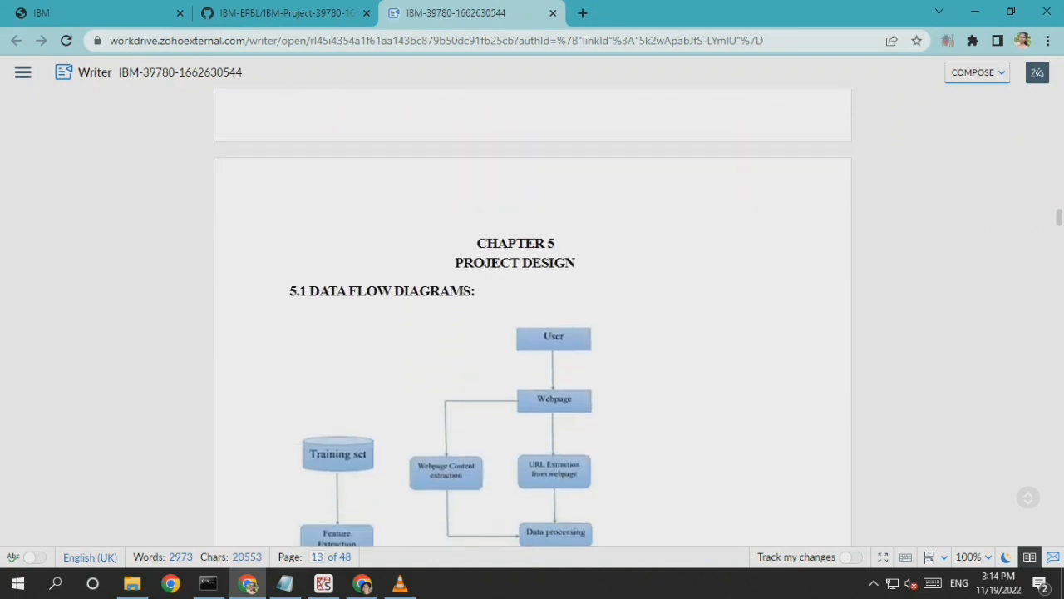
pyautogui.scroll(-3)
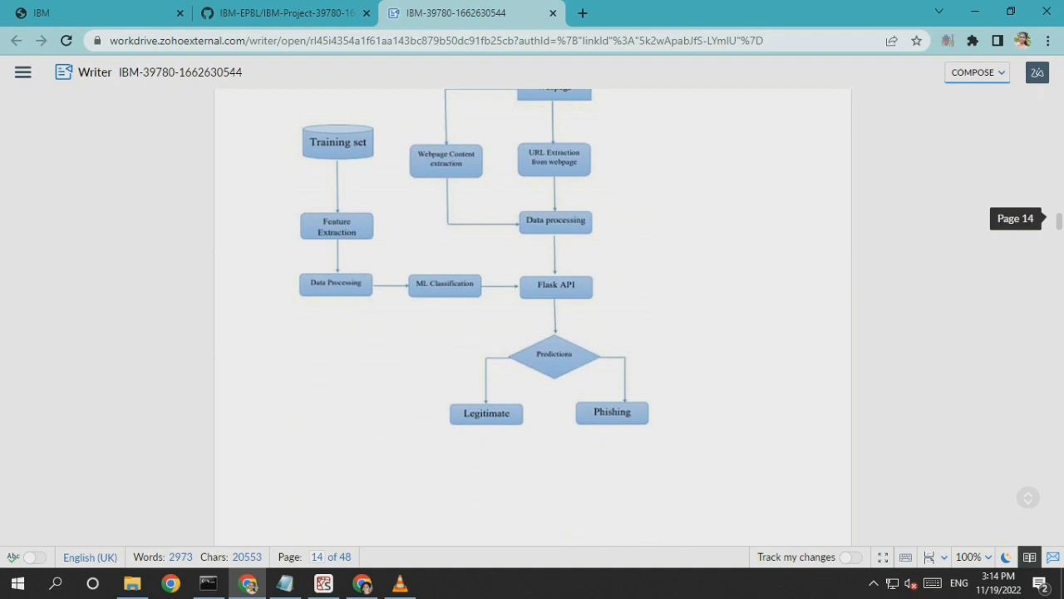
pyautogui.scroll(-3)
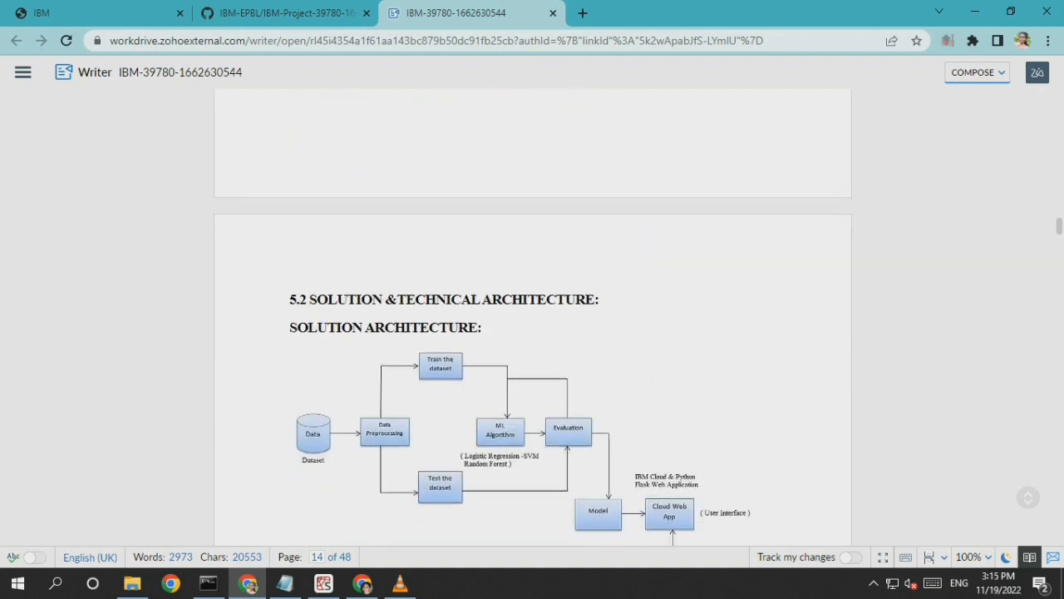
pyautogui.scroll(-3)
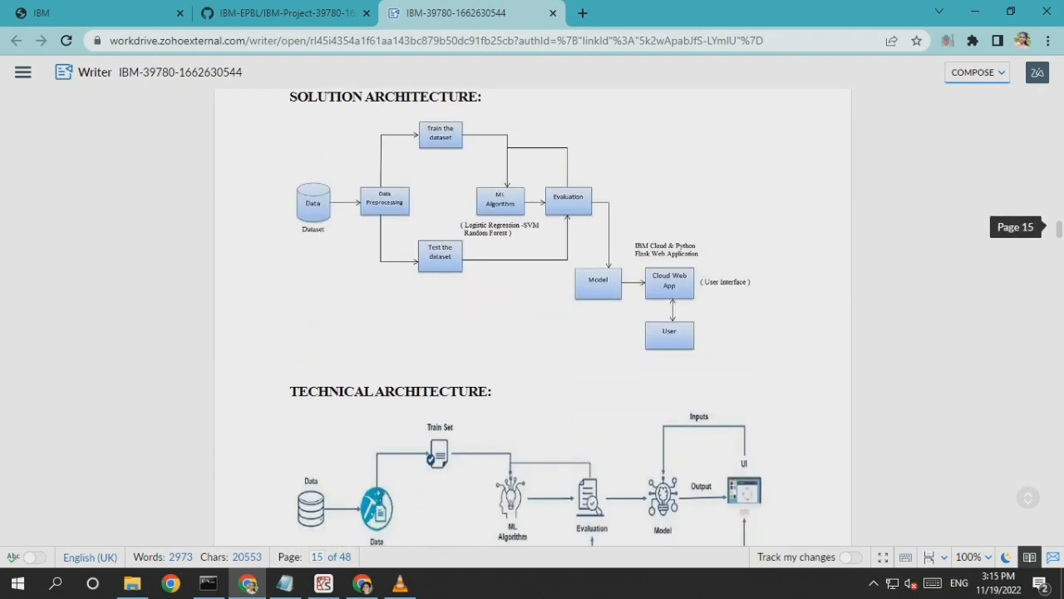
pyautogui.scroll(-3)
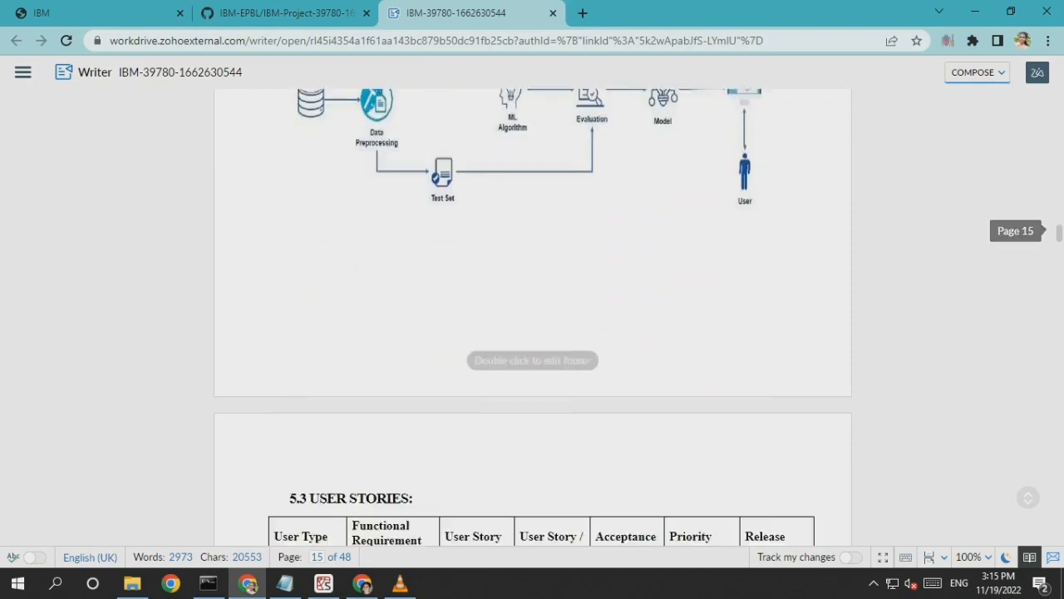
pyautogui.scroll(-3)
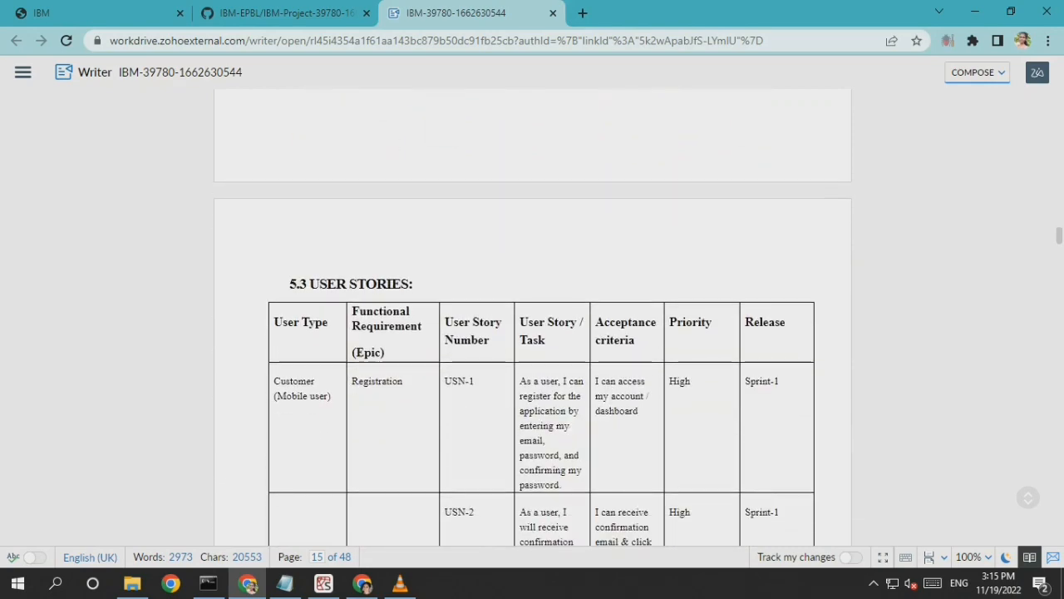
pyautogui.scroll(-3)
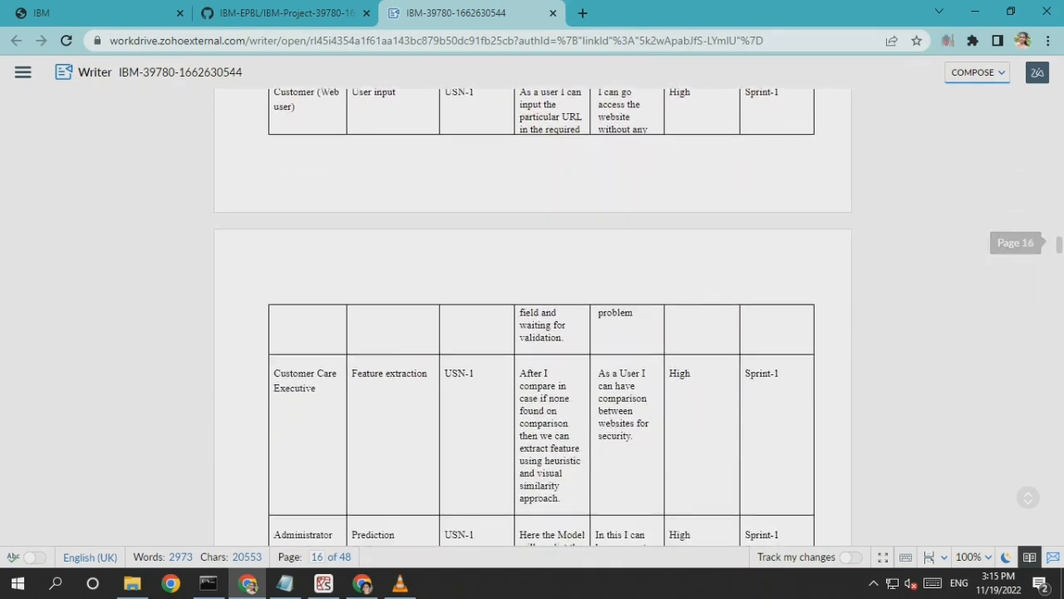
# Scroll through sprint estimation and Jira backlog reports to the page 22 Sprint 4&5 chart.
pyautogui.scroll(-3)
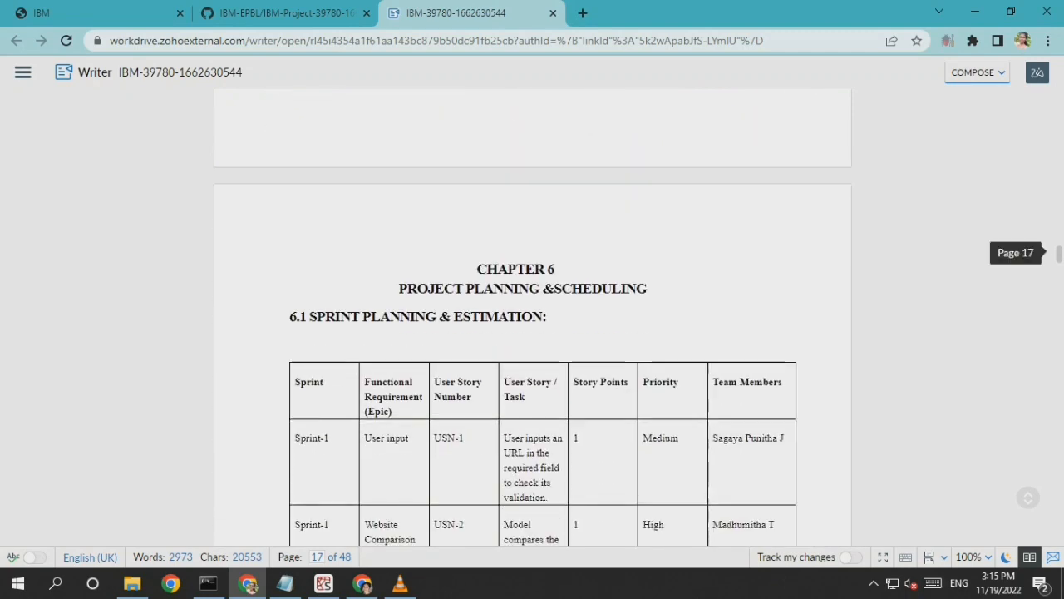
pyautogui.scroll(-3)
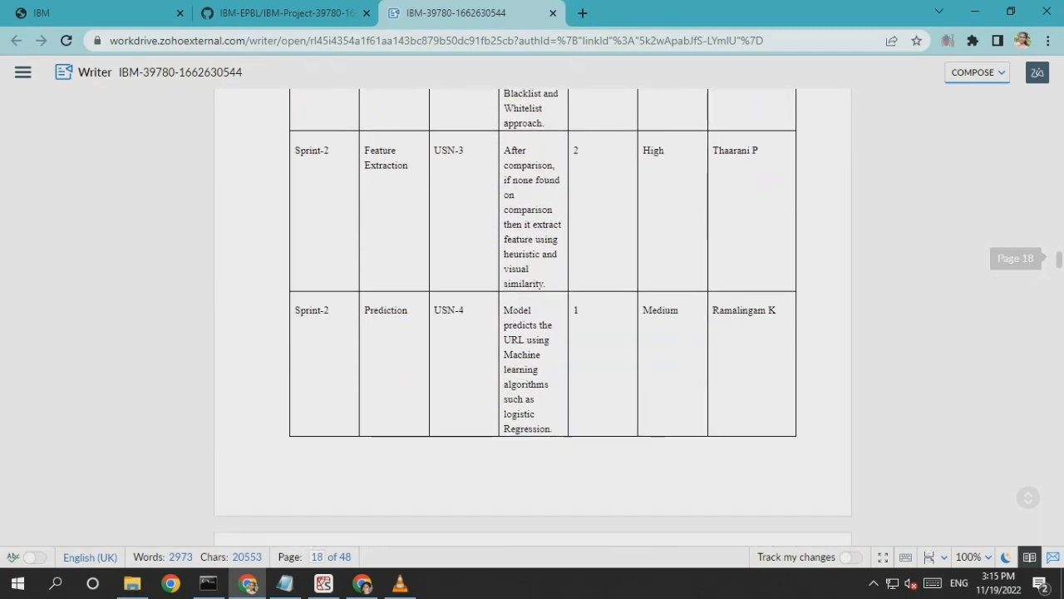
pyautogui.scroll(-3)
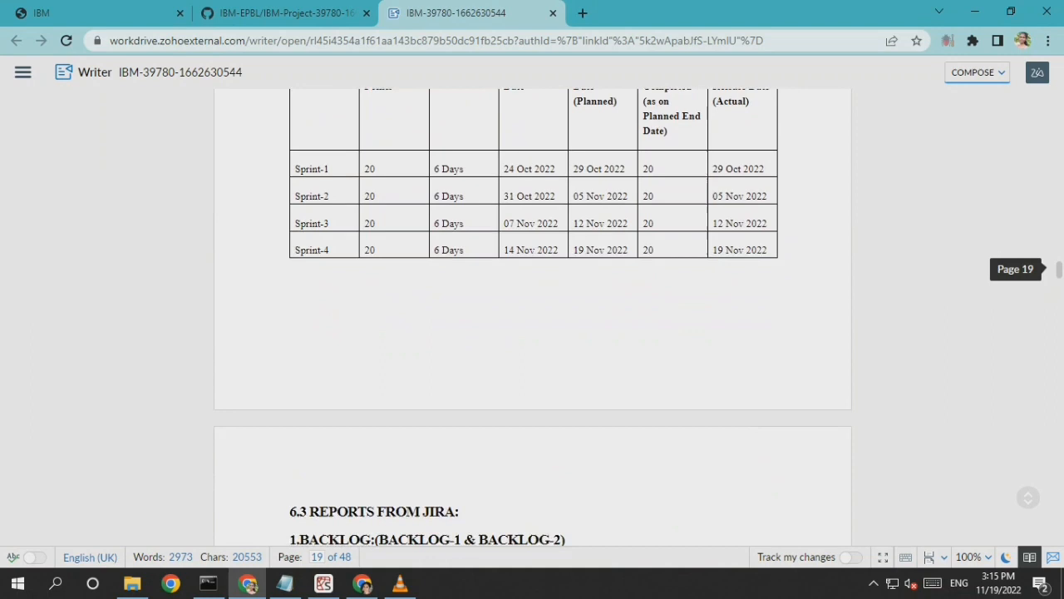
pyautogui.scroll(-3)
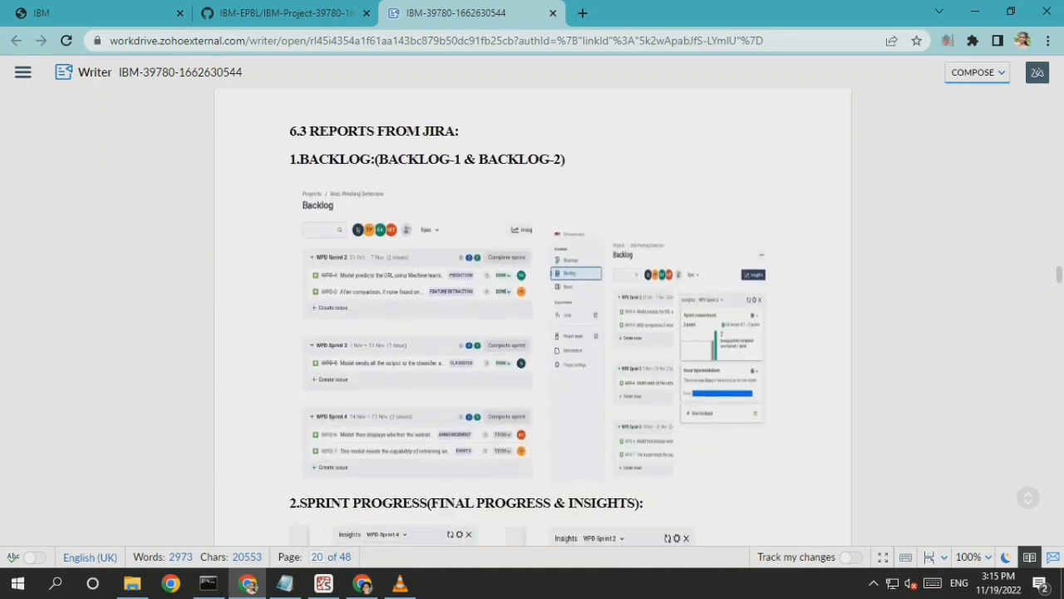
pyautogui.scroll(-3)
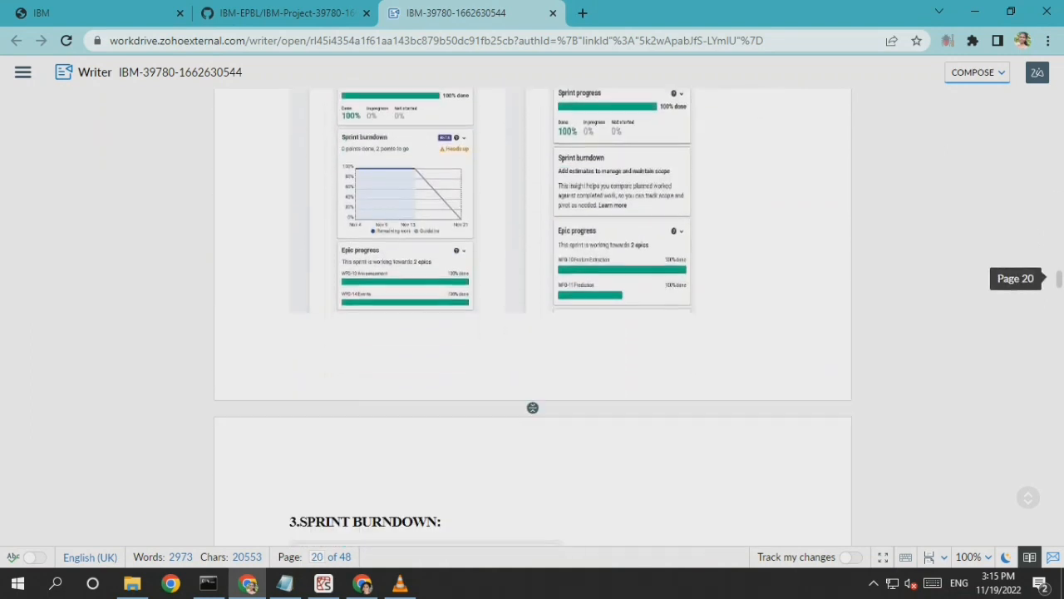
pyautogui.scroll(-3)
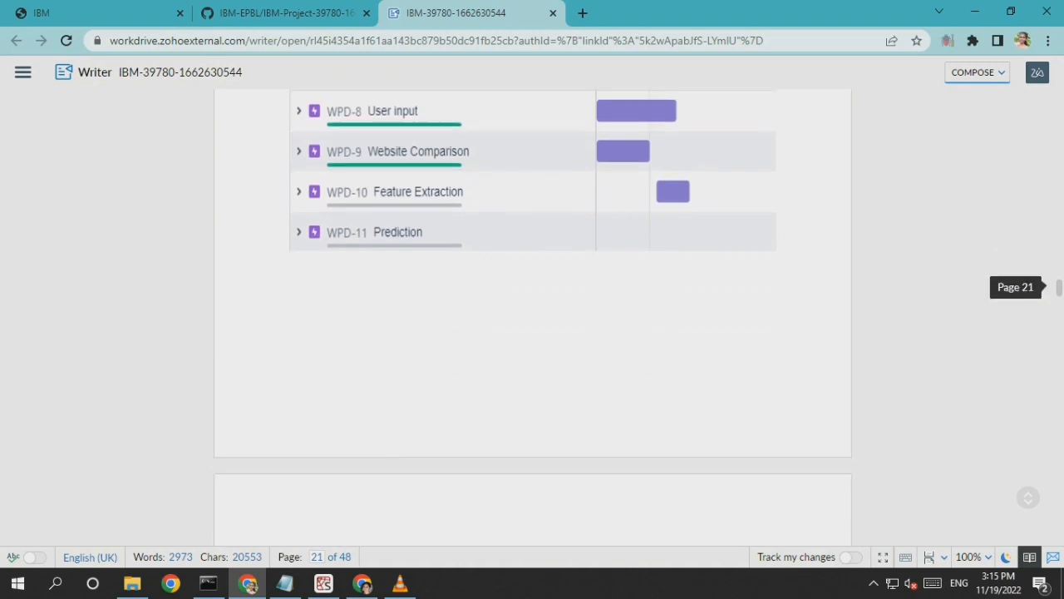
pyautogui.scroll(-3)
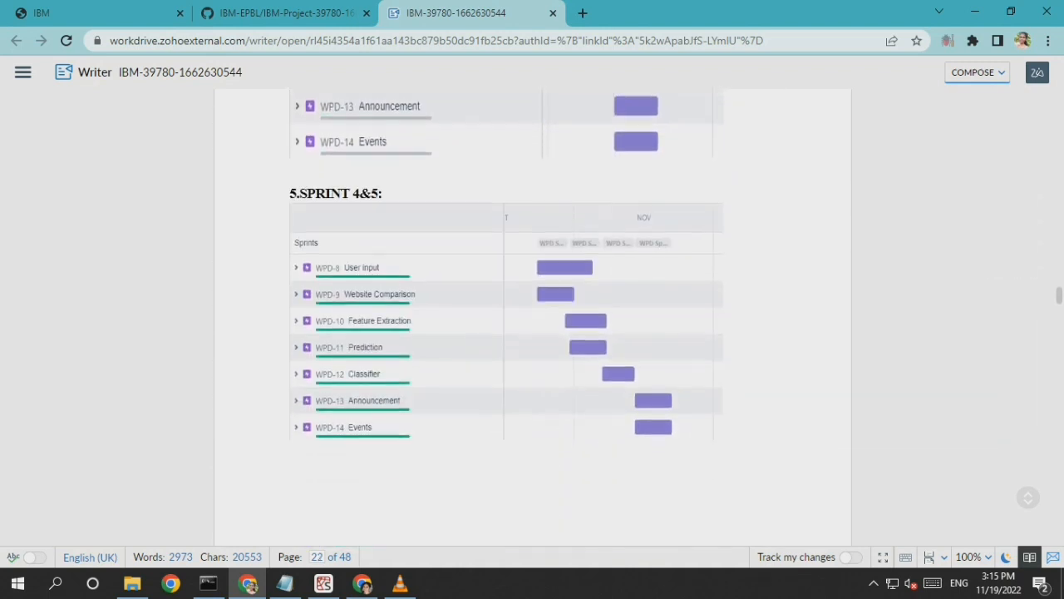
# Page through the report's final output and IBM Cloud deployment screenshots.
pyautogui.scroll(-3)
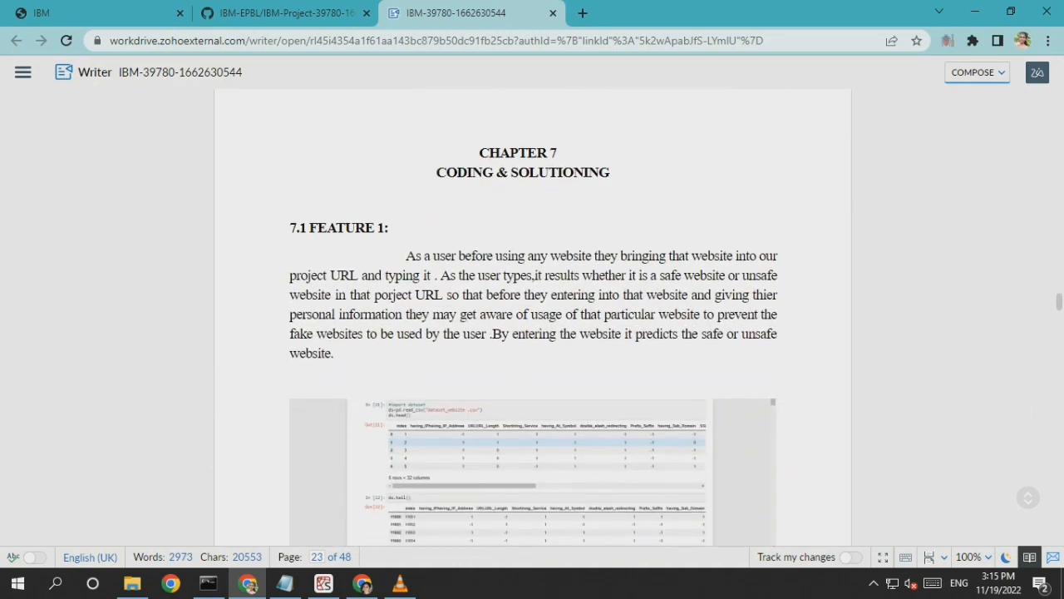
pyautogui.scroll(-3)
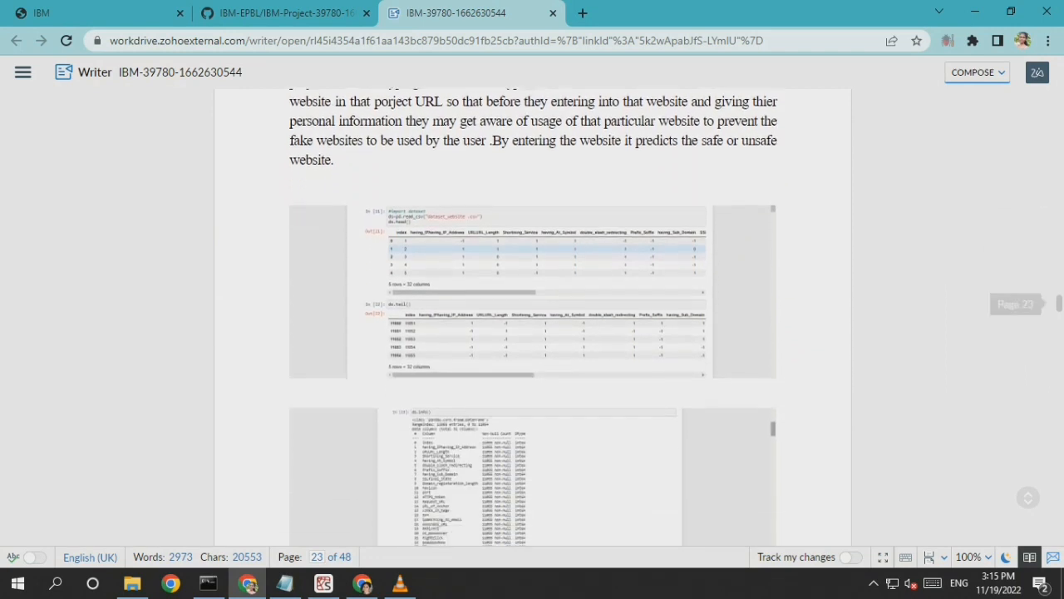
pyautogui.scroll(-3)
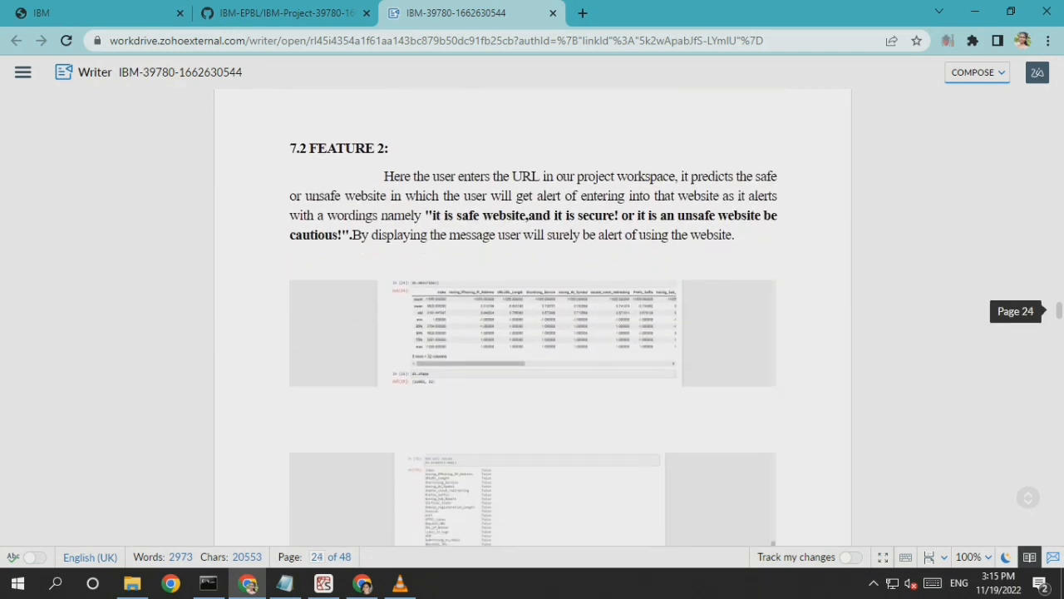
pyautogui.scroll(-3)
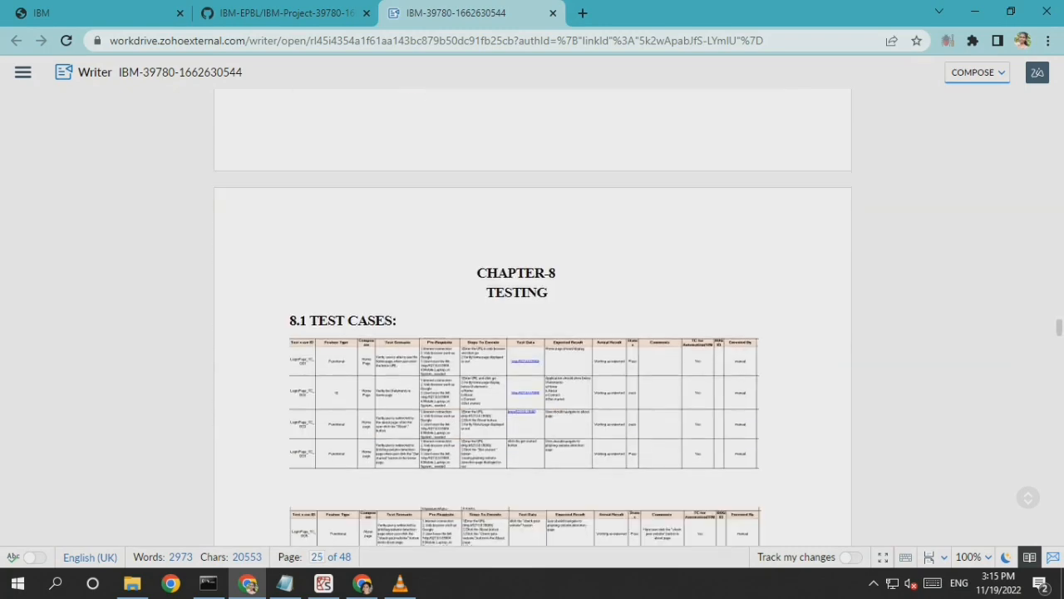
pyautogui.scroll(-3)
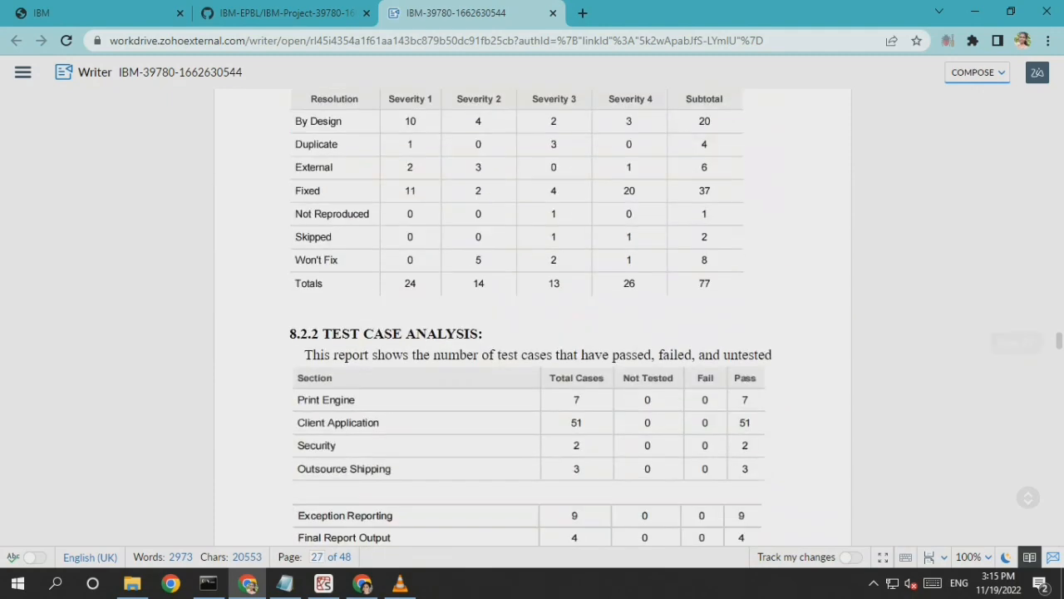
pyautogui.scroll(-3)
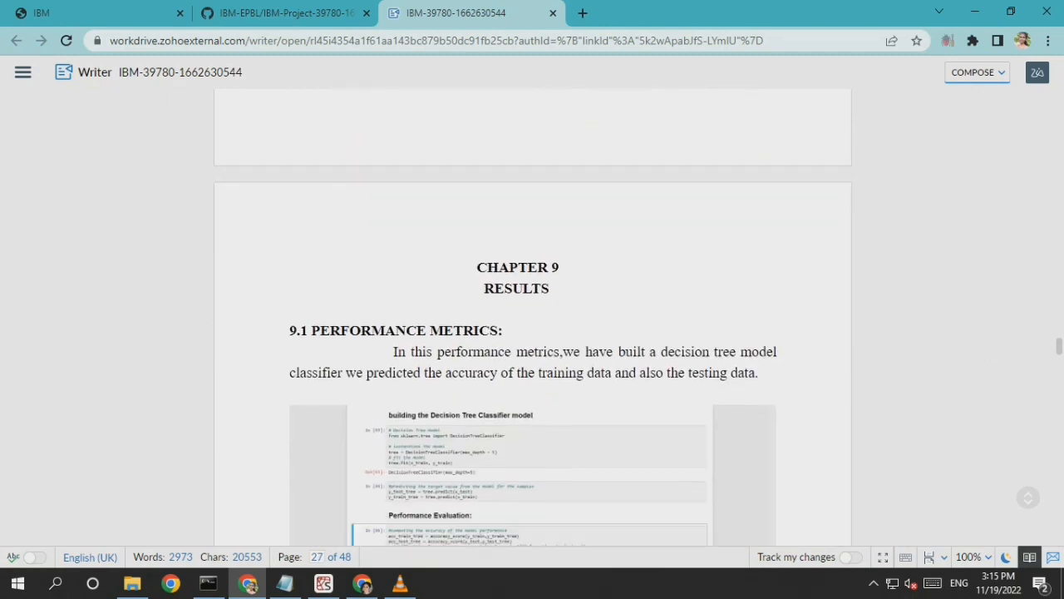
pyautogui.scroll(-3)
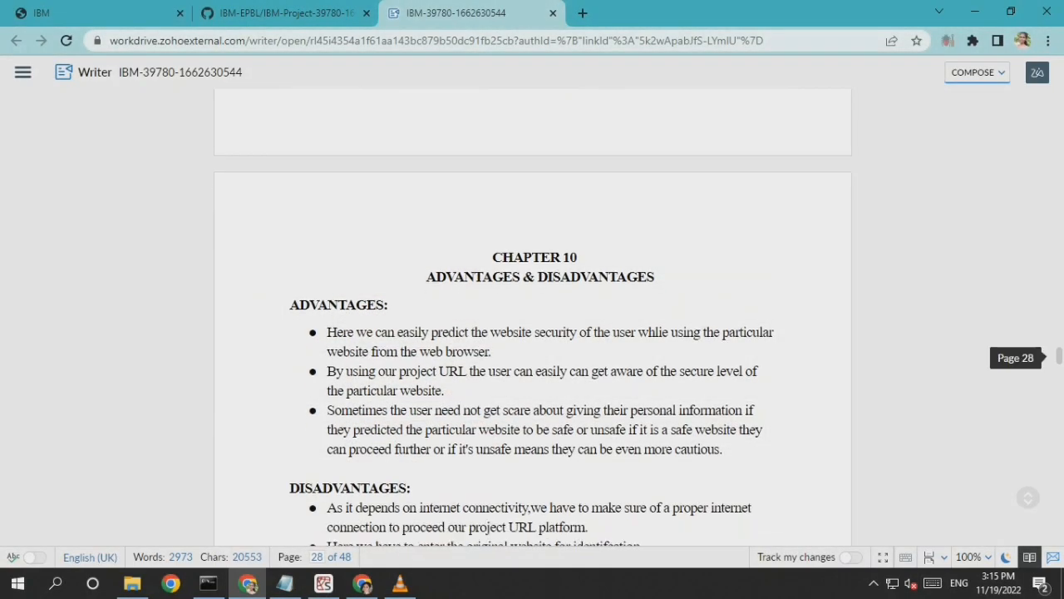
pyautogui.scroll(-3)
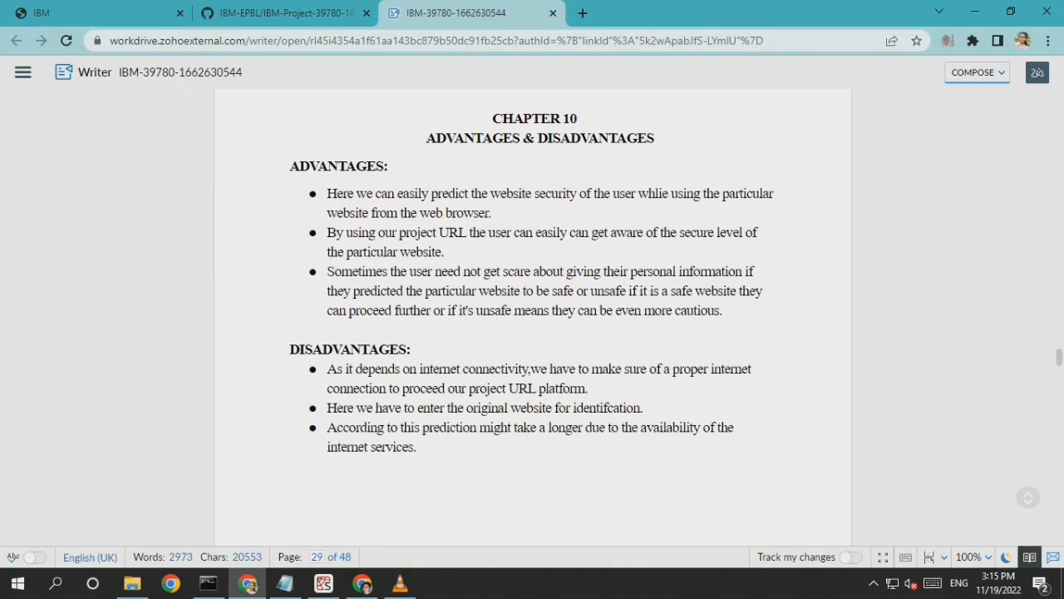
pyautogui.scroll(-3)
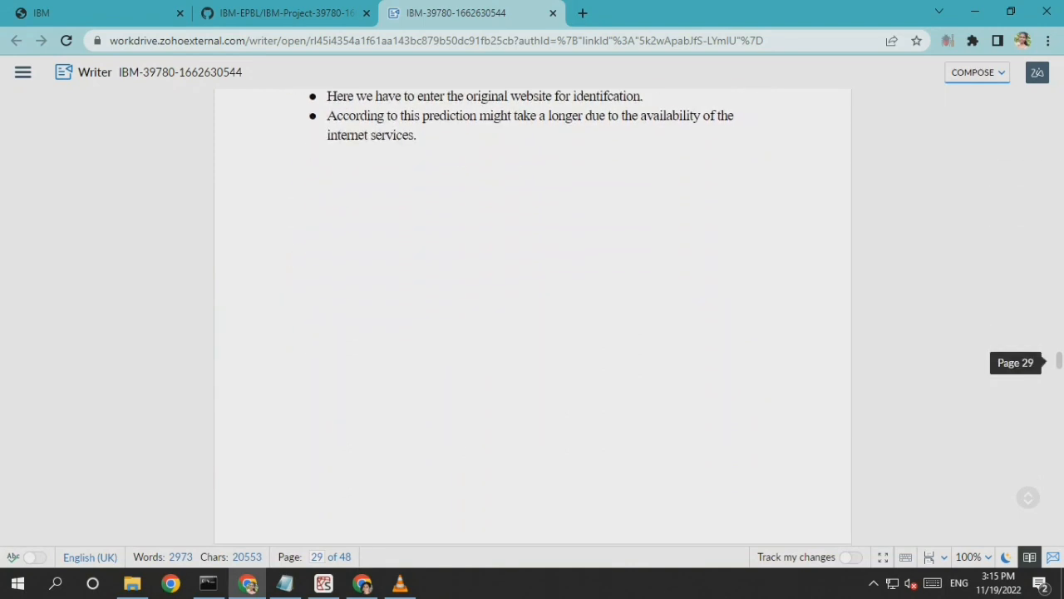
pyautogui.scroll(-3)
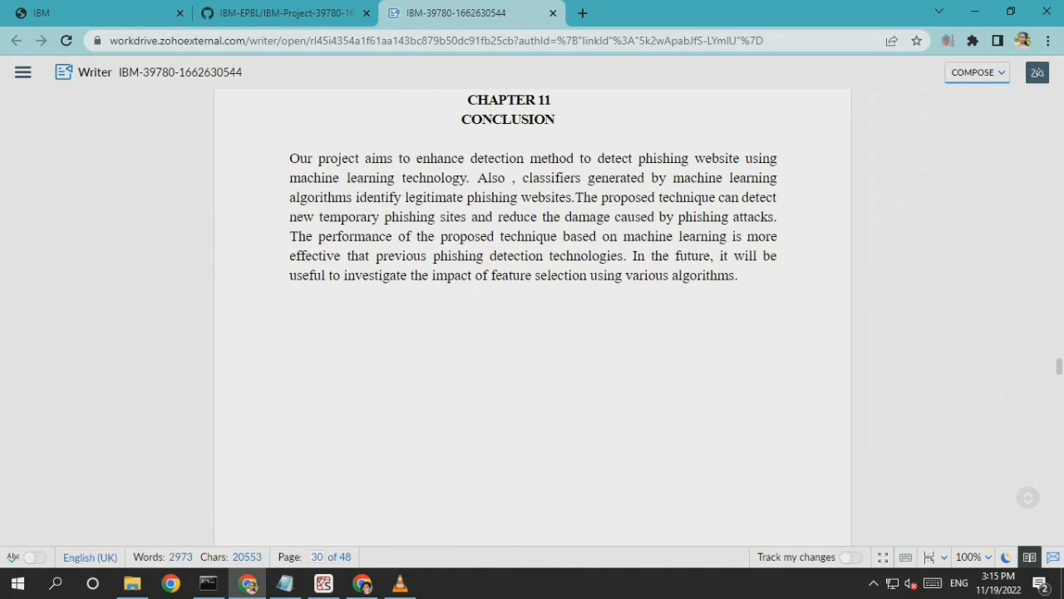
pyautogui.scroll(-3)
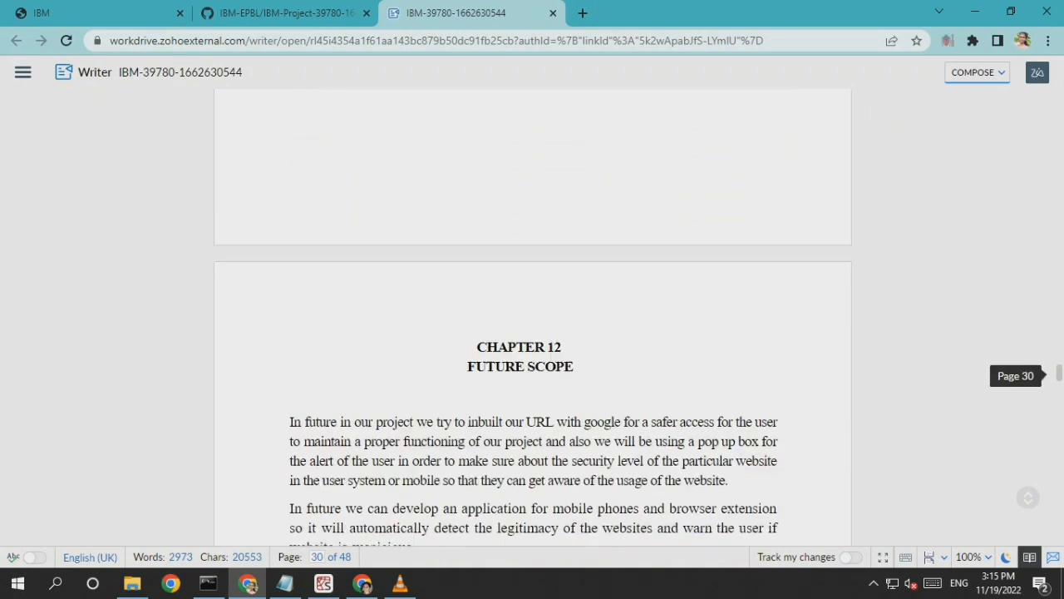
pyautogui.scroll(-3)
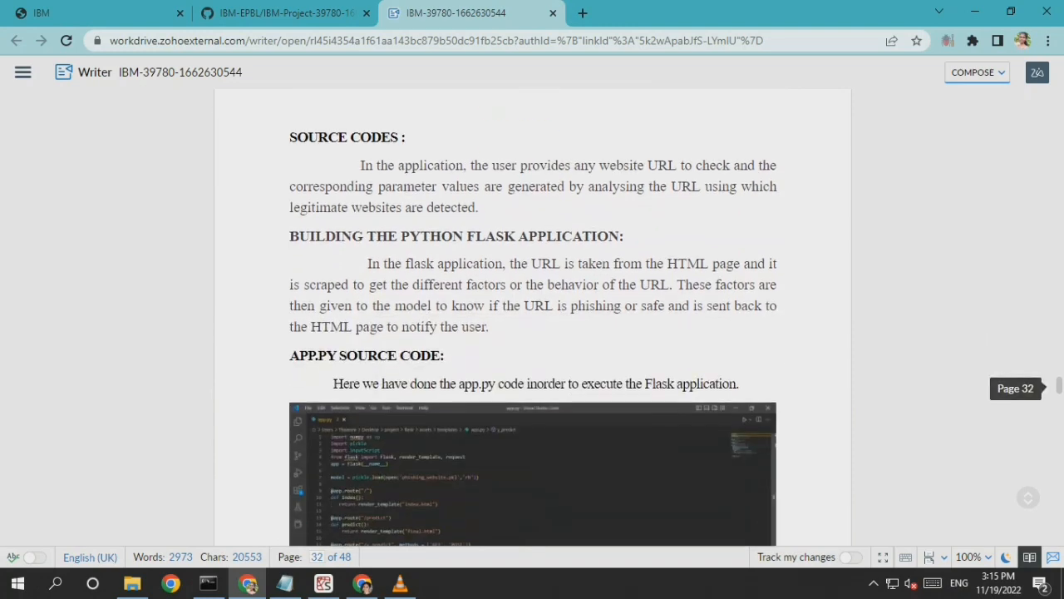
# Continue to the 'INTEGRATING FLASK WITH IBM CLOUD' heading on page 46.
pyautogui.scroll(-3)
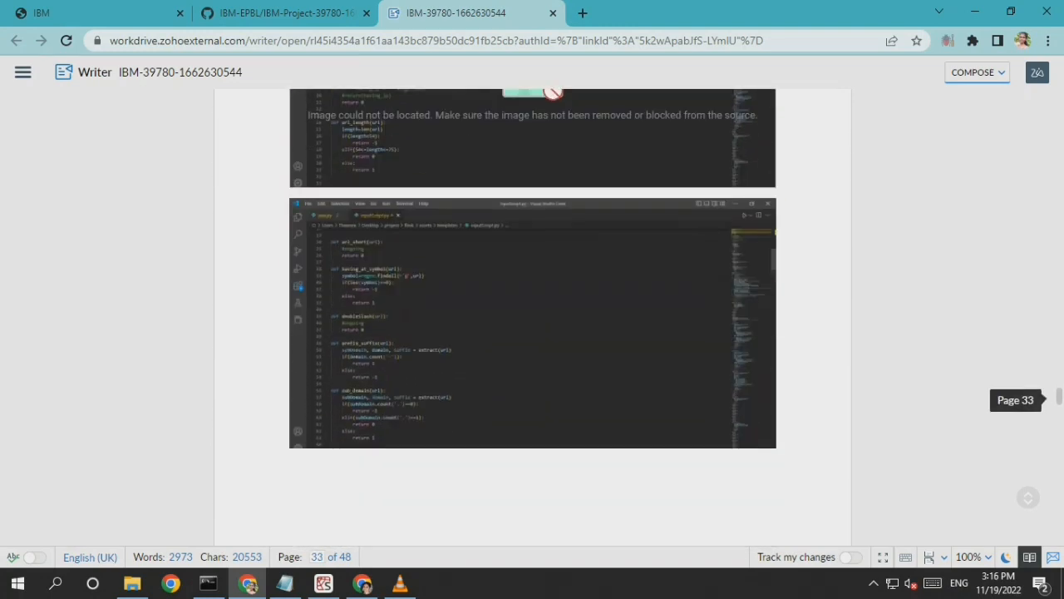
pyautogui.scroll(-3)
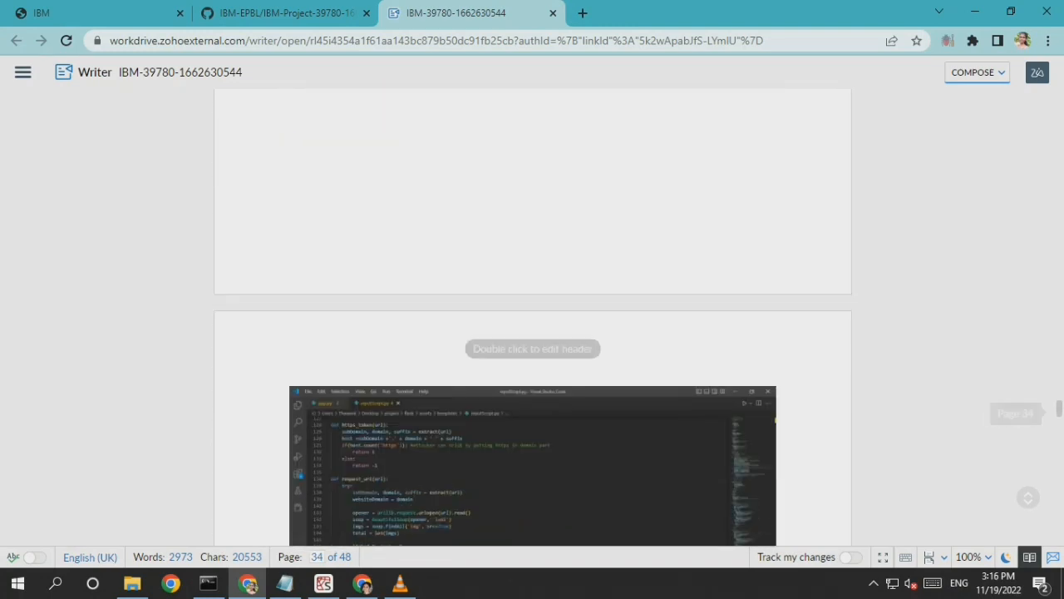
pyautogui.scroll(-3)
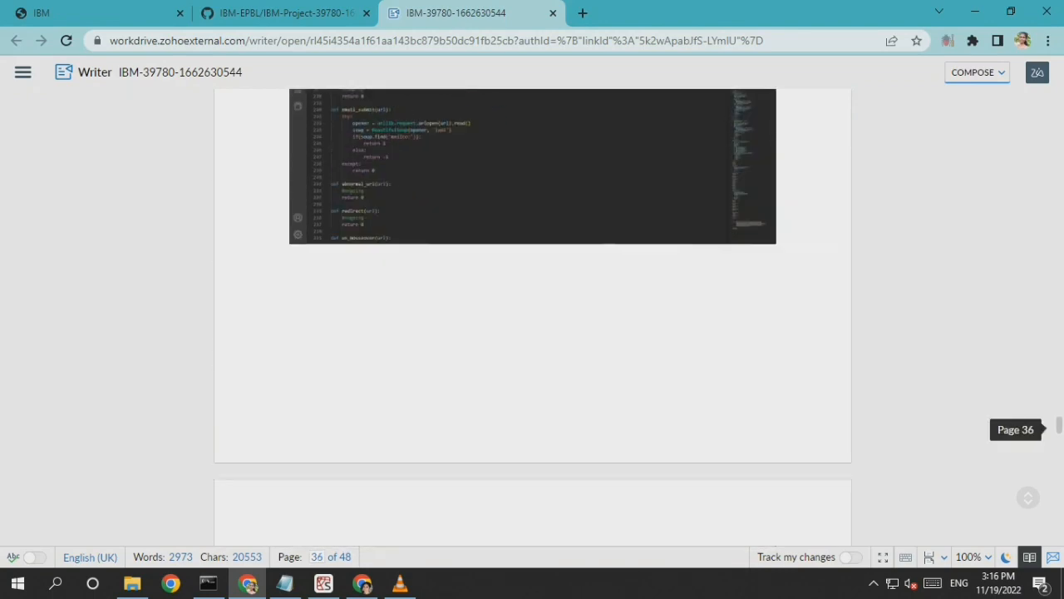
pyautogui.scroll(-3)
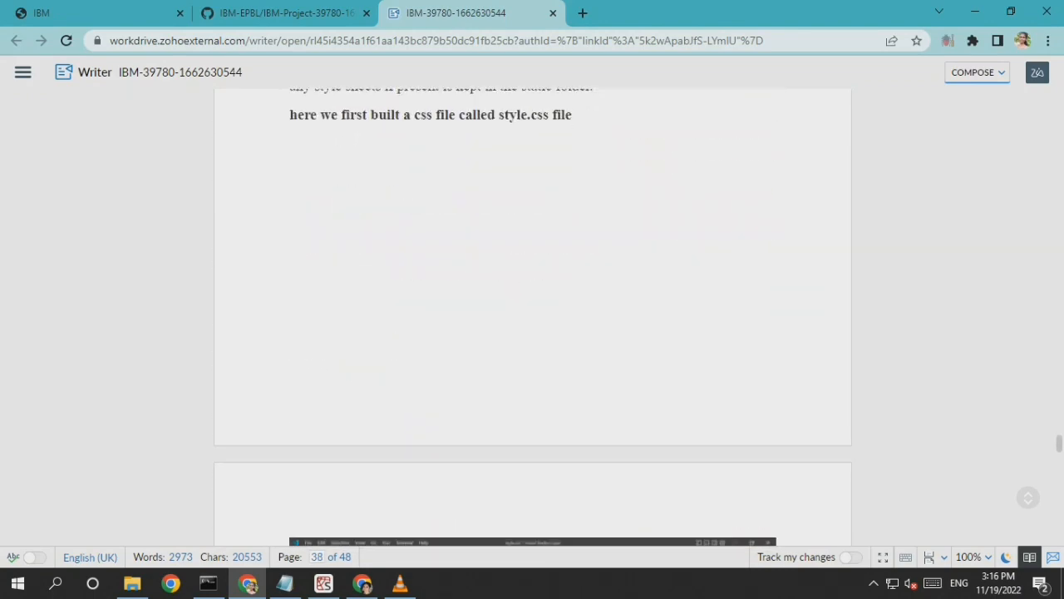
pyautogui.scroll(-3)
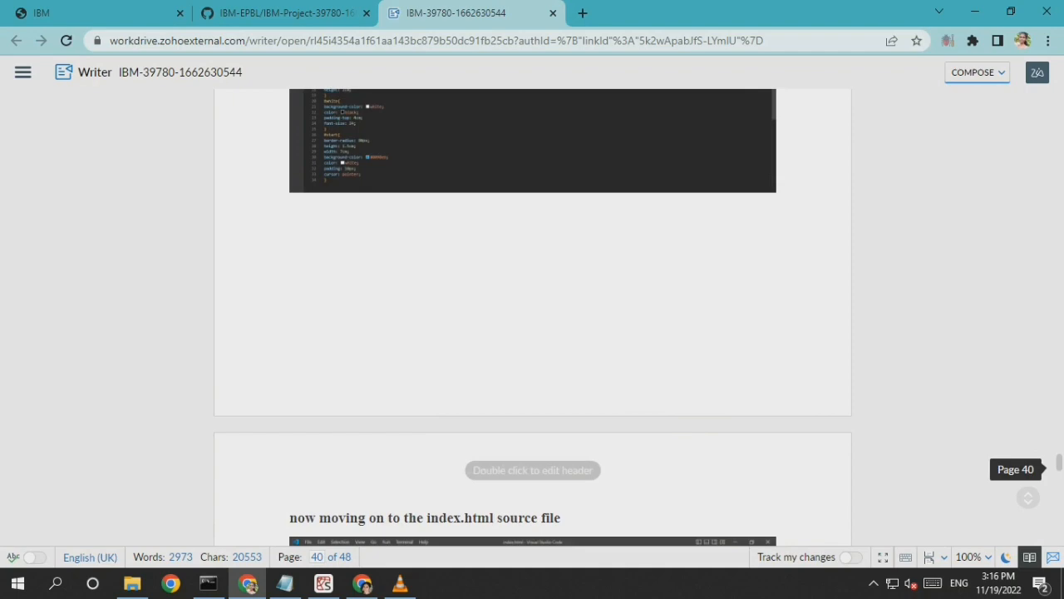
pyautogui.scroll(-3)
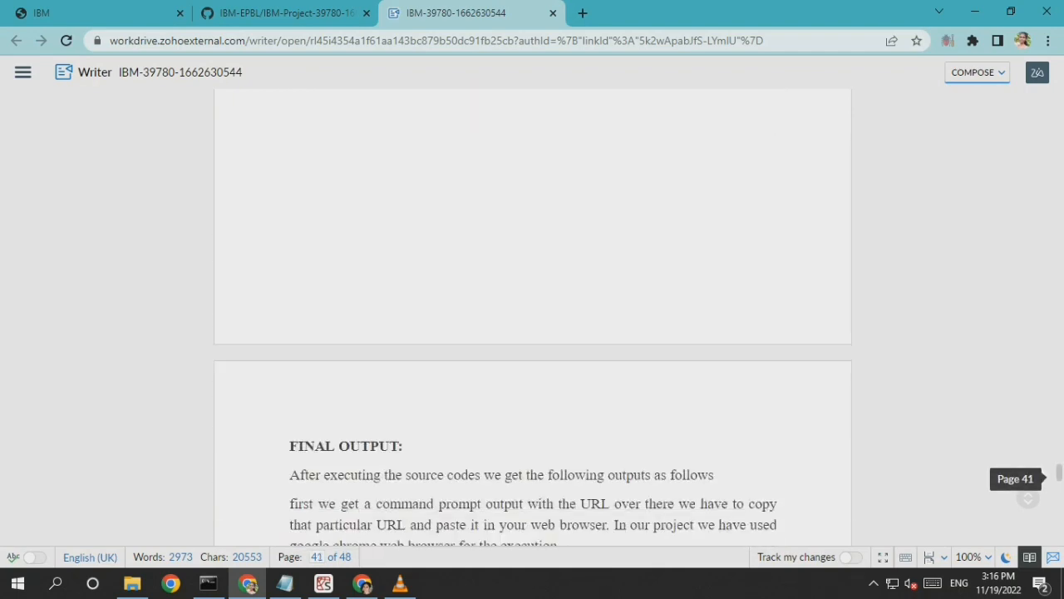
pyautogui.scroll(-3)
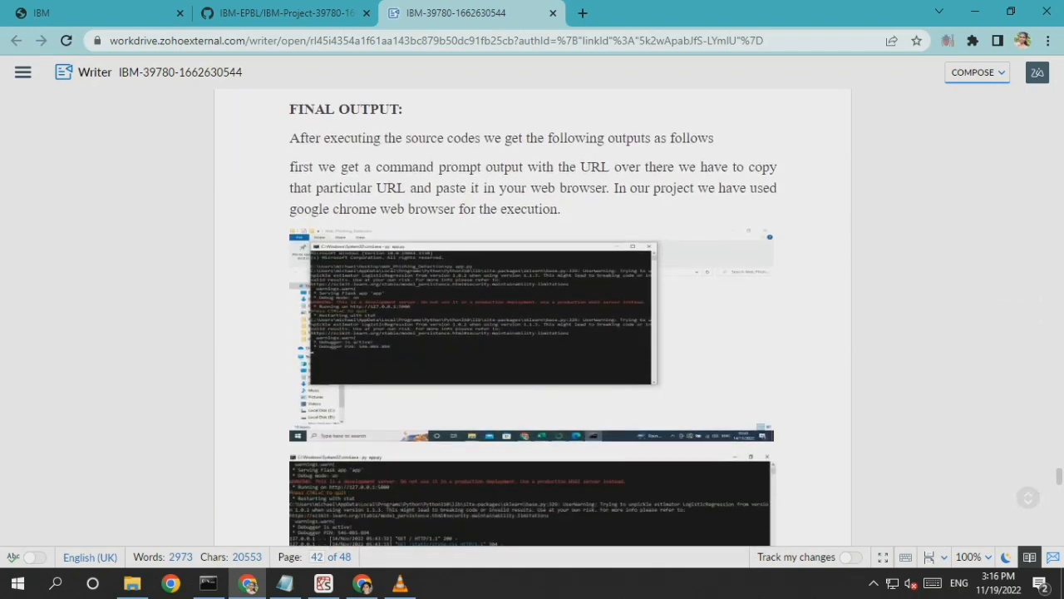
pyautogui.scroll(-3)
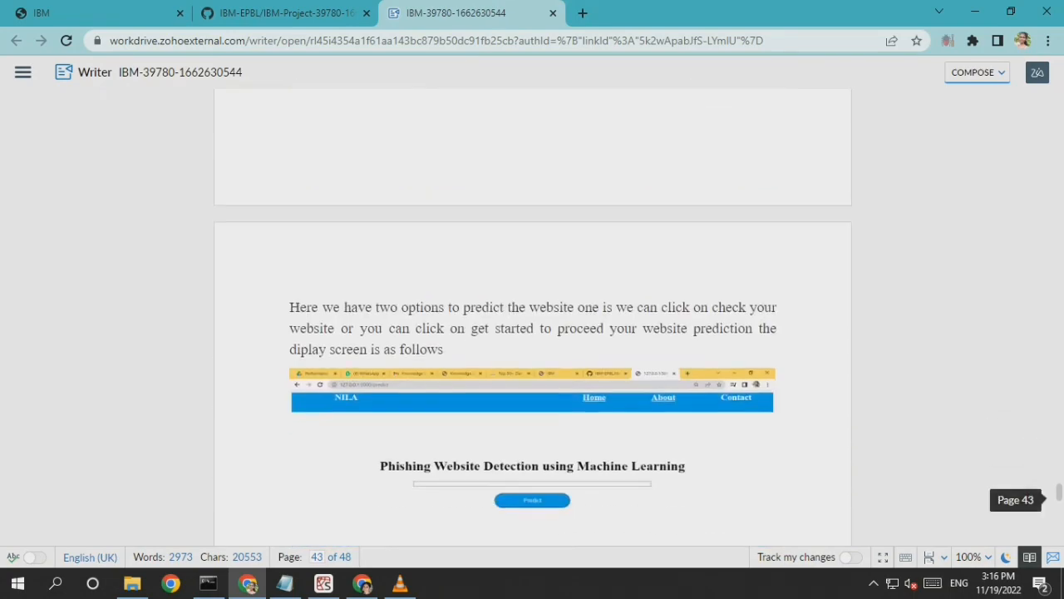
pyautogui.scroll(-3)
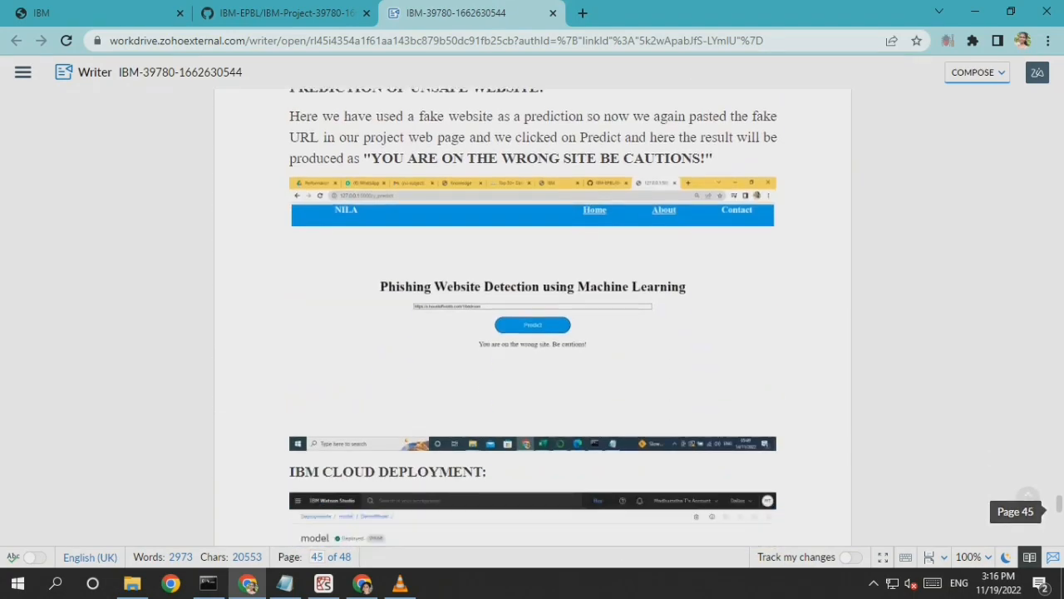
pyautogui.scroll(-3)
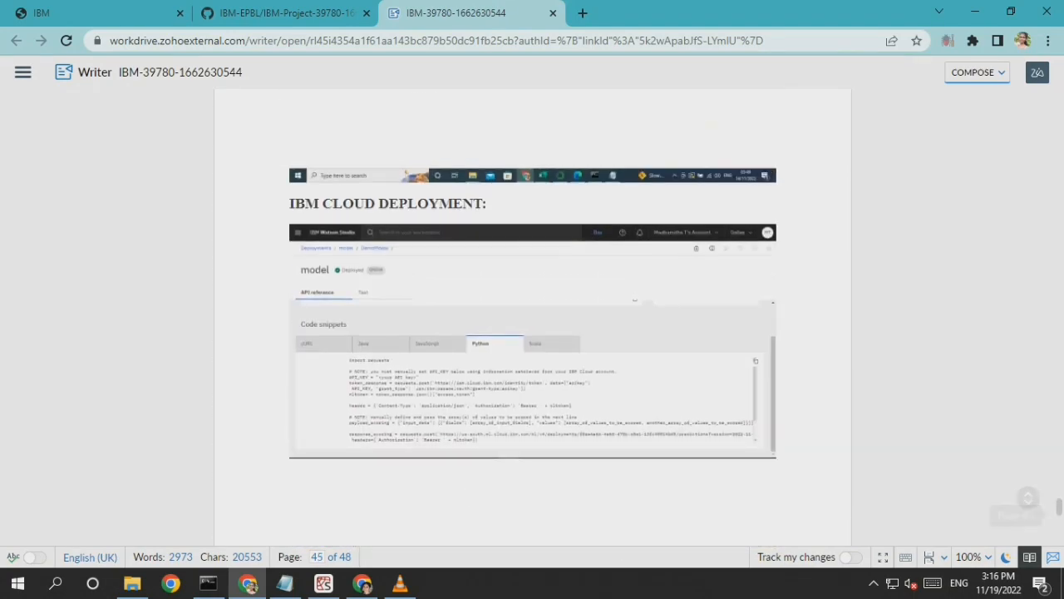
pyautogui.scroll(-3)
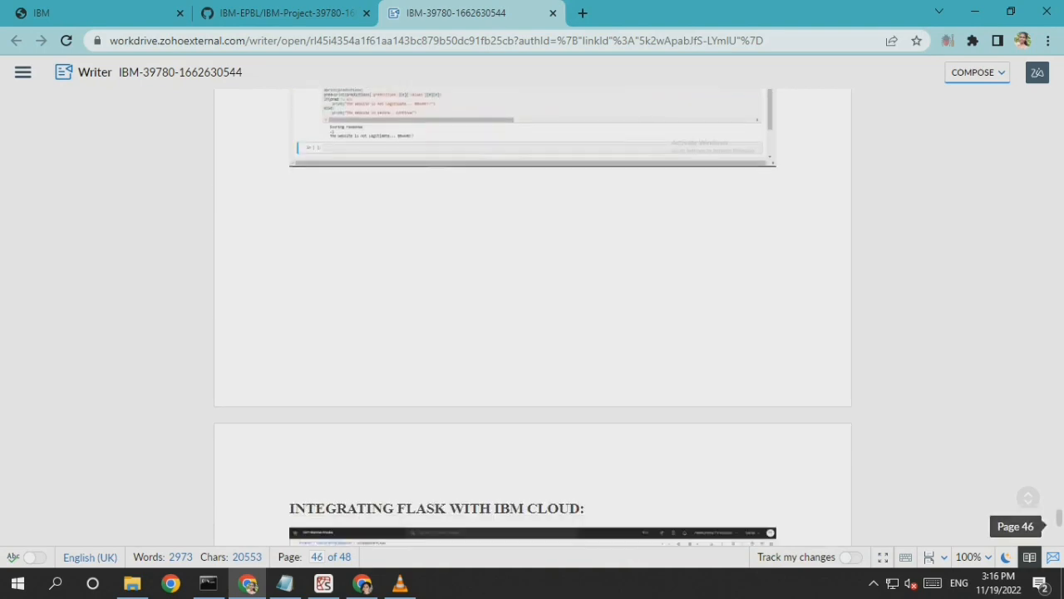
pyautogui.scroll(3)
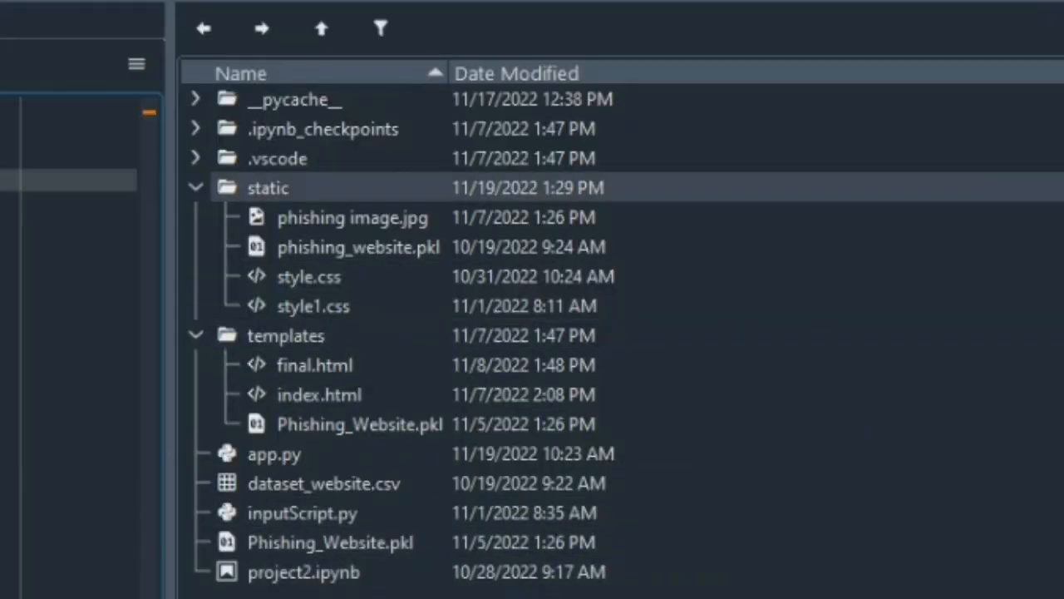
# Open dataset_website.csv from Web_Phishing_Detection, then open inputScript.py.
pyautogui.click(277, 158)
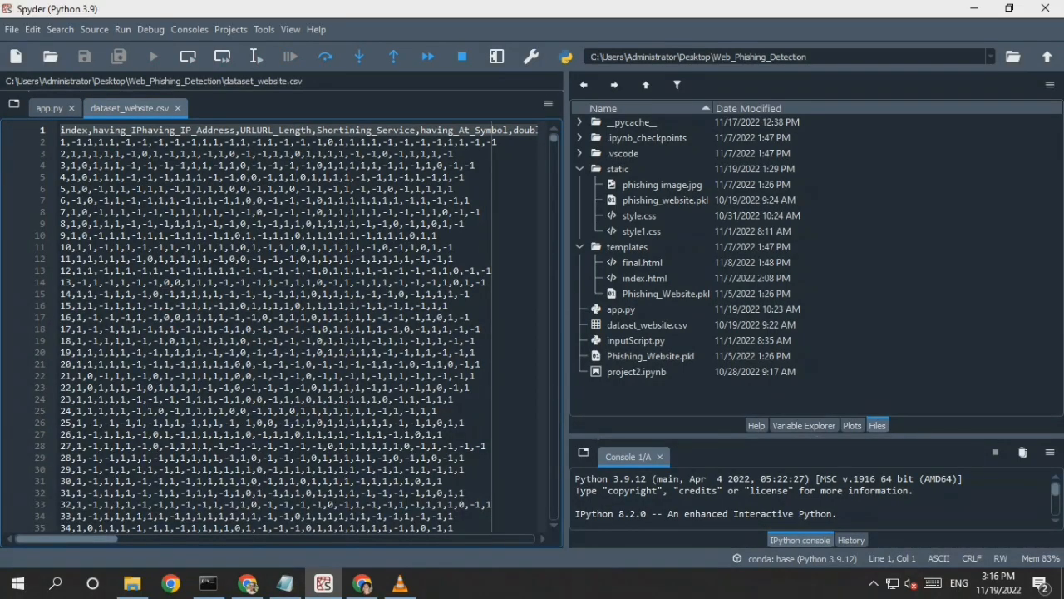
pyautogui.scroll(-3)
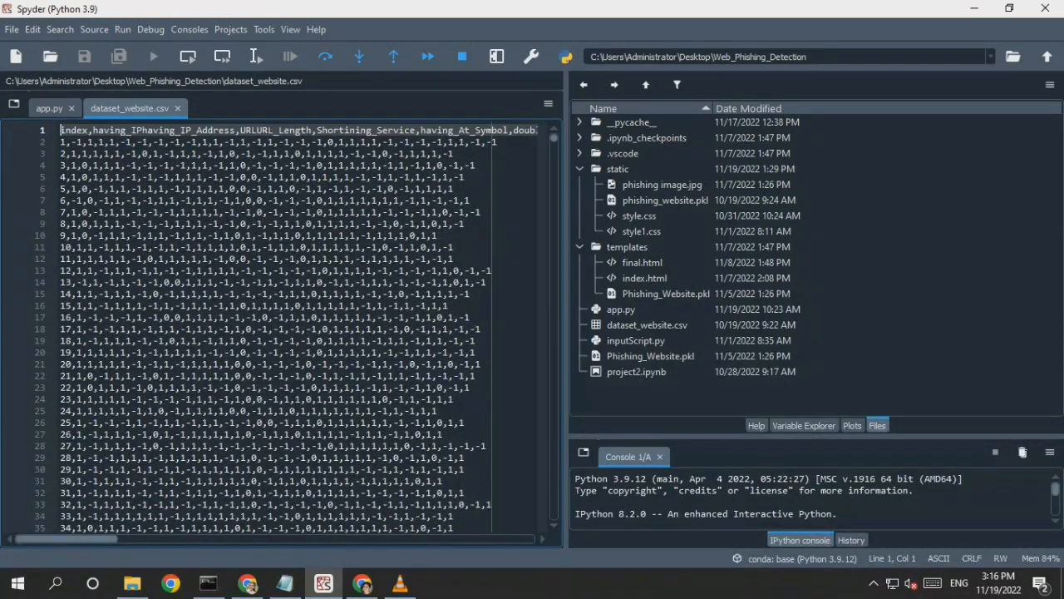
pyautogui.doubleClick(636, 340)
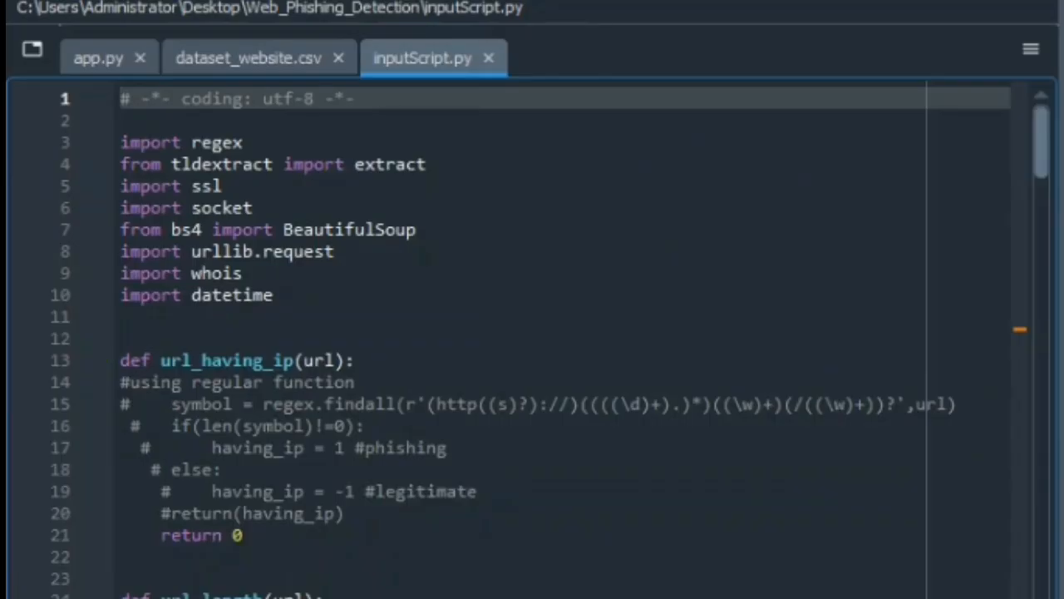
# Scroll inputScript.py through its SSL, domain, anchor, tag and whois feature functions.
pyautogui.scroll(-3)
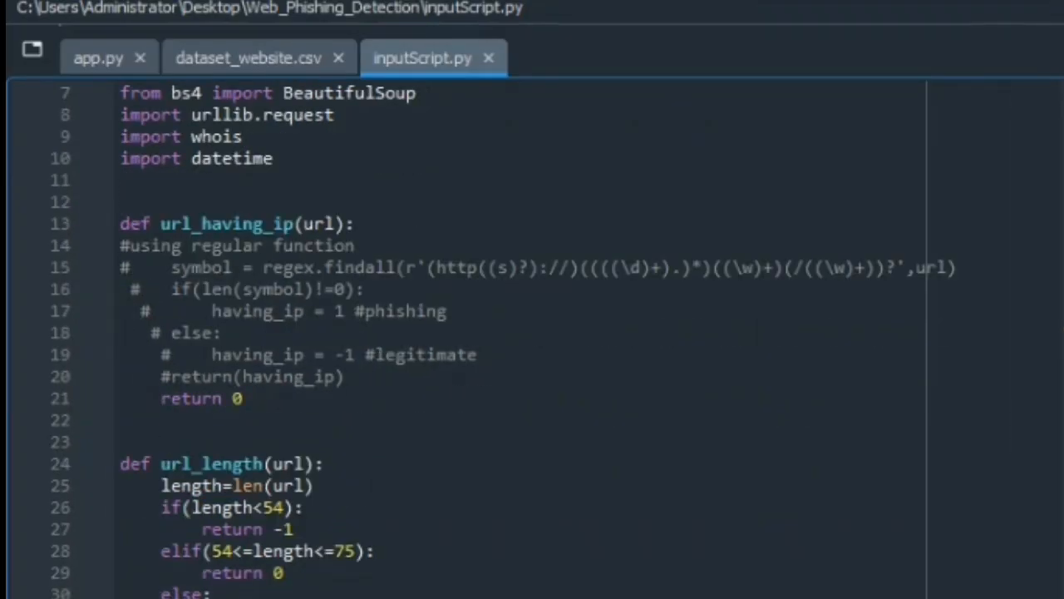
pyautogui.scroll(-3)
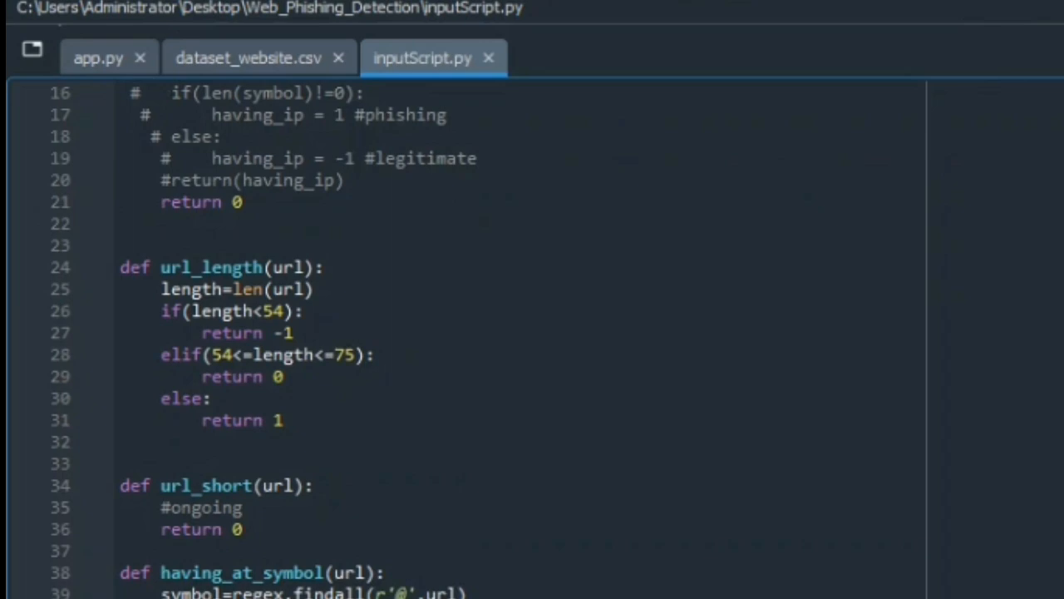
pyautogui.scroll(-3)
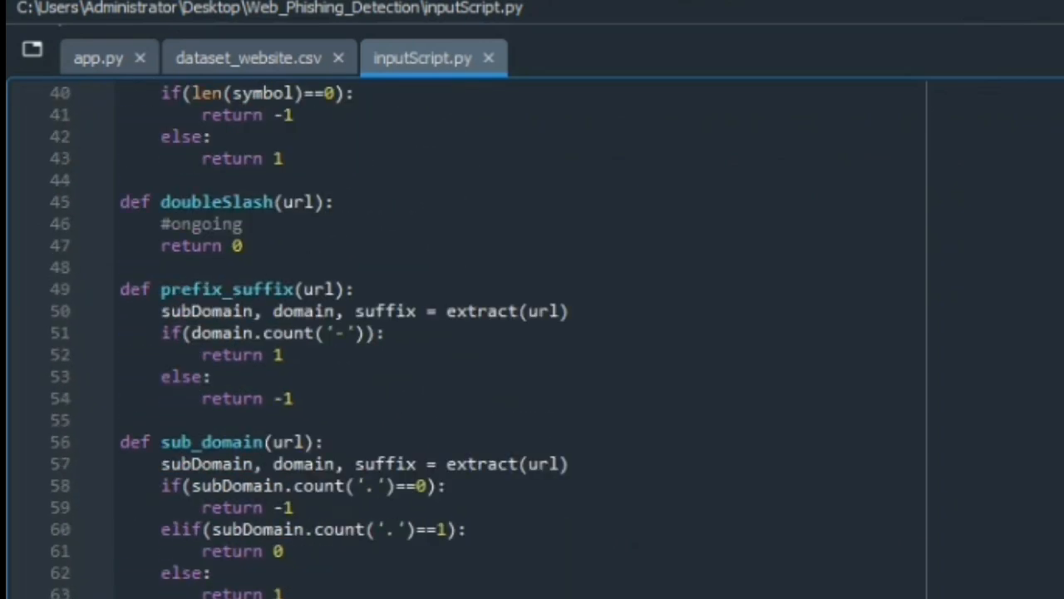
pyautogui.scroll(-3)
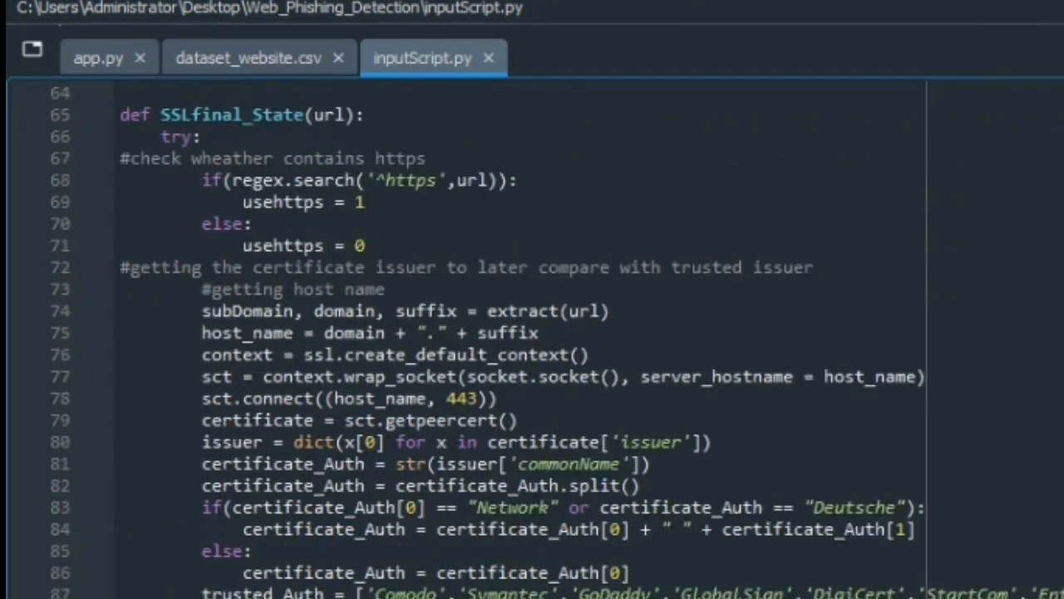
pyautogui.scroll(-3)
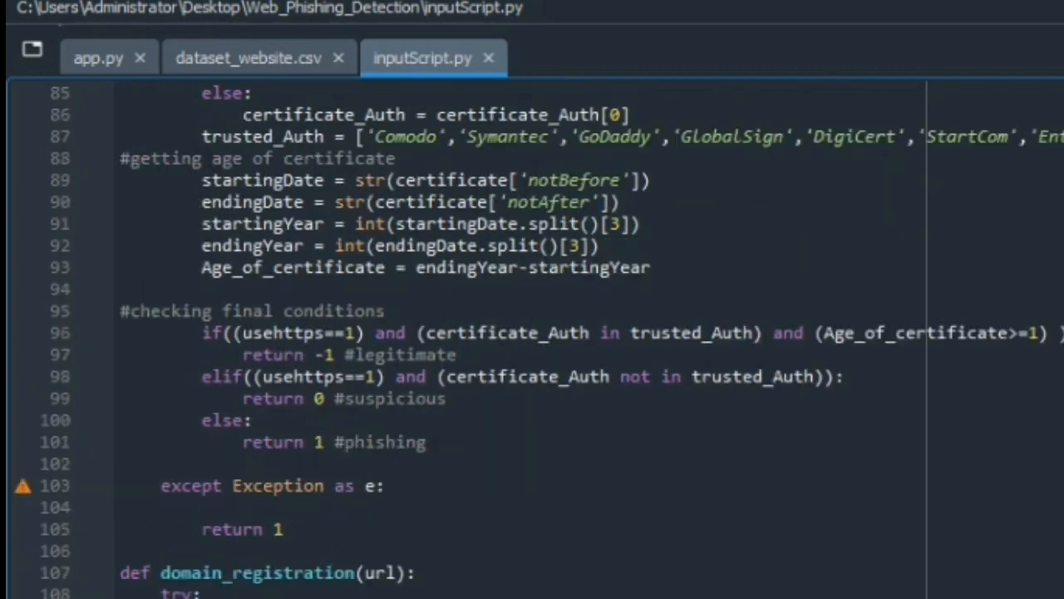
pyautogui.scroll(-3)
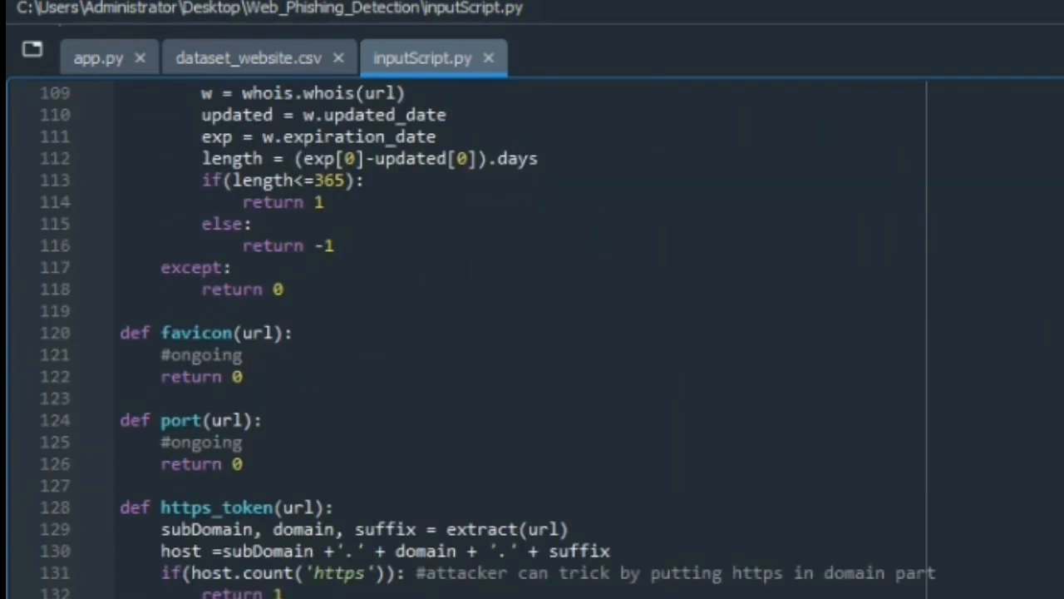
pyautogui.scroll(-3)
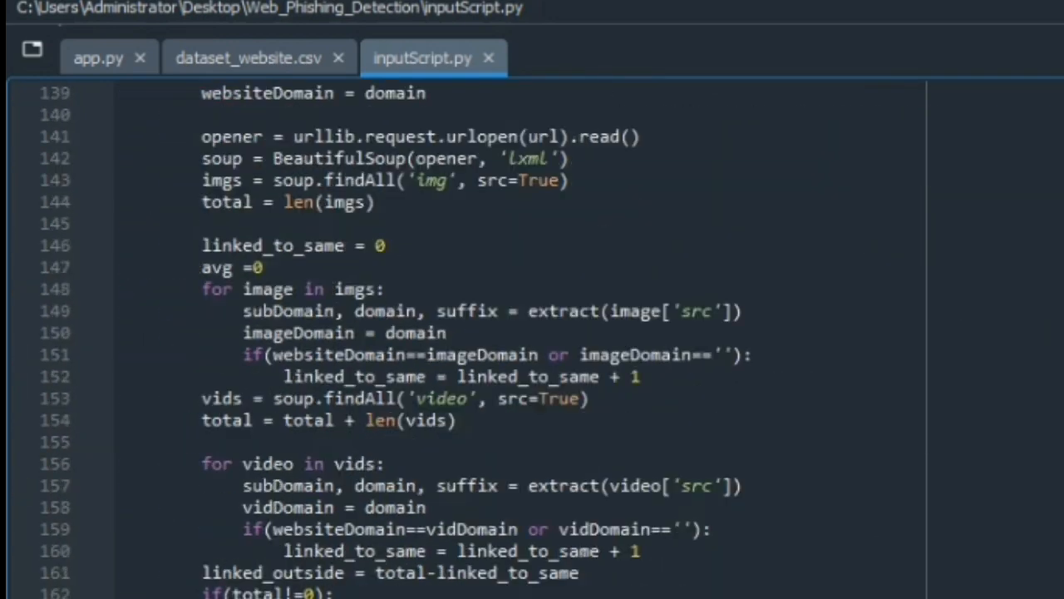
pyautogui.scroll(-3)
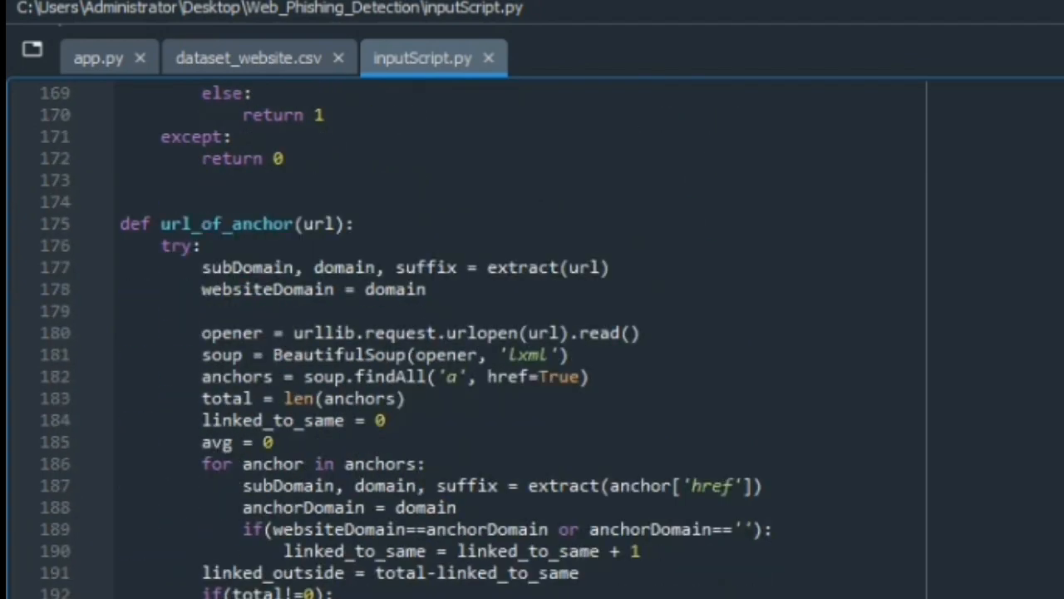
pyautogui.scroll(-3)
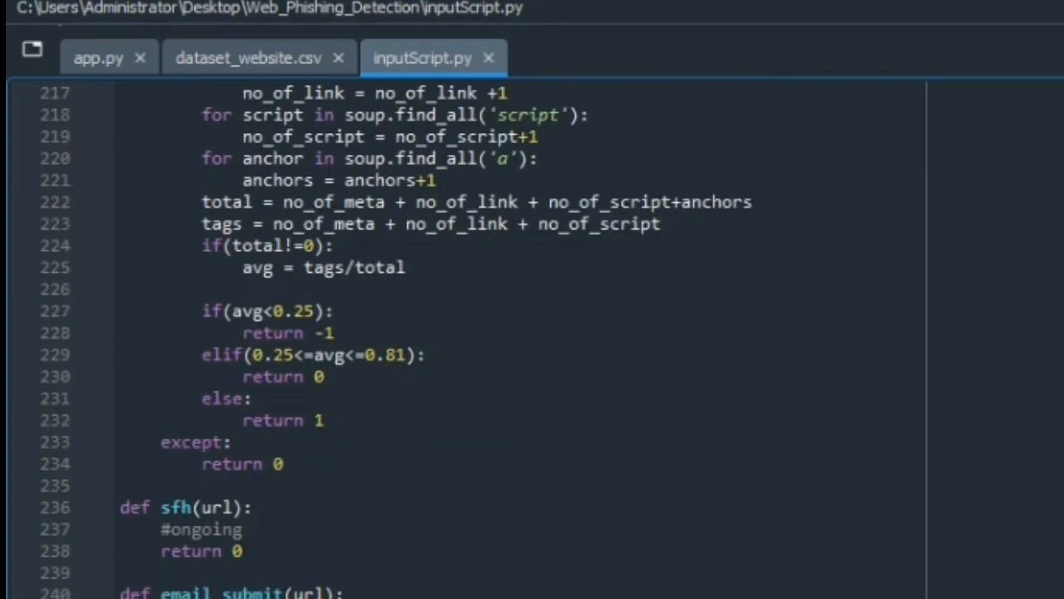
pyautogui.scroll(-3)
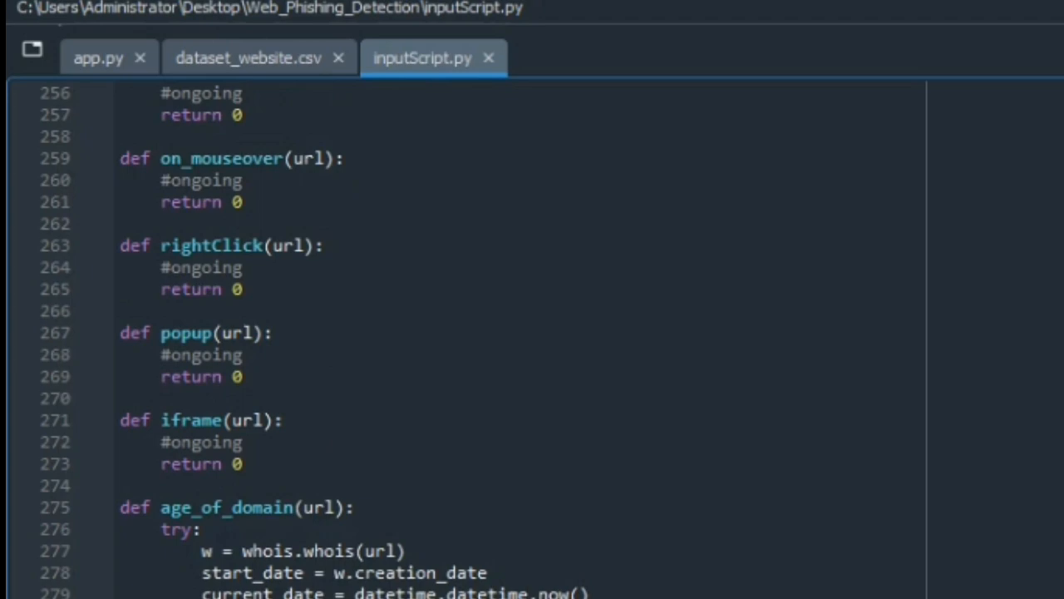
pyautogui.scroll(-3)
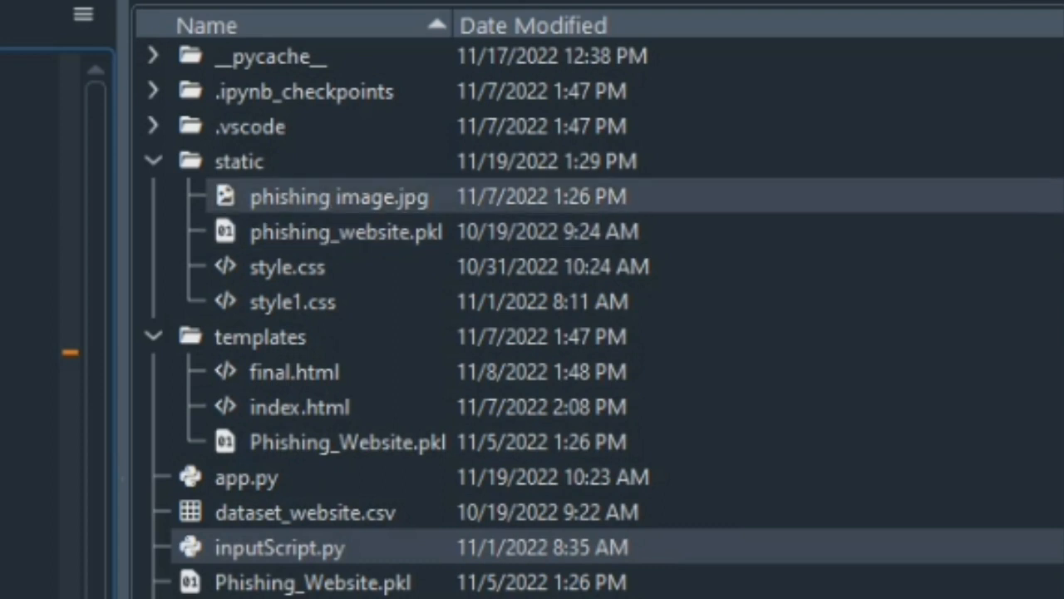
# Open and scroll style.css, open style1.css, then select final.html.
pyautogui.click(287, 266)
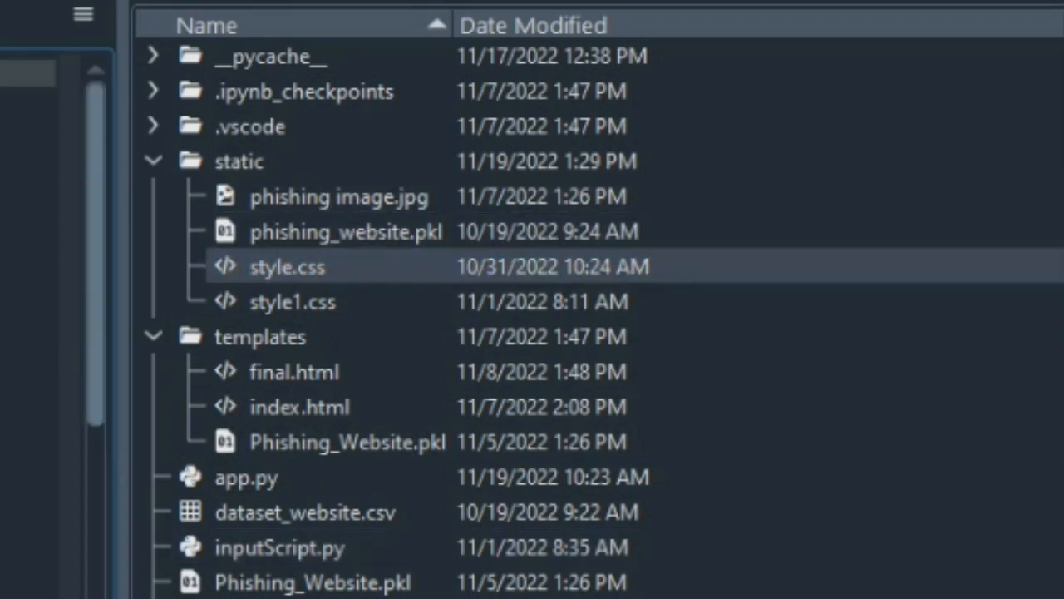
pyautogui.doubleClick(287, 266)
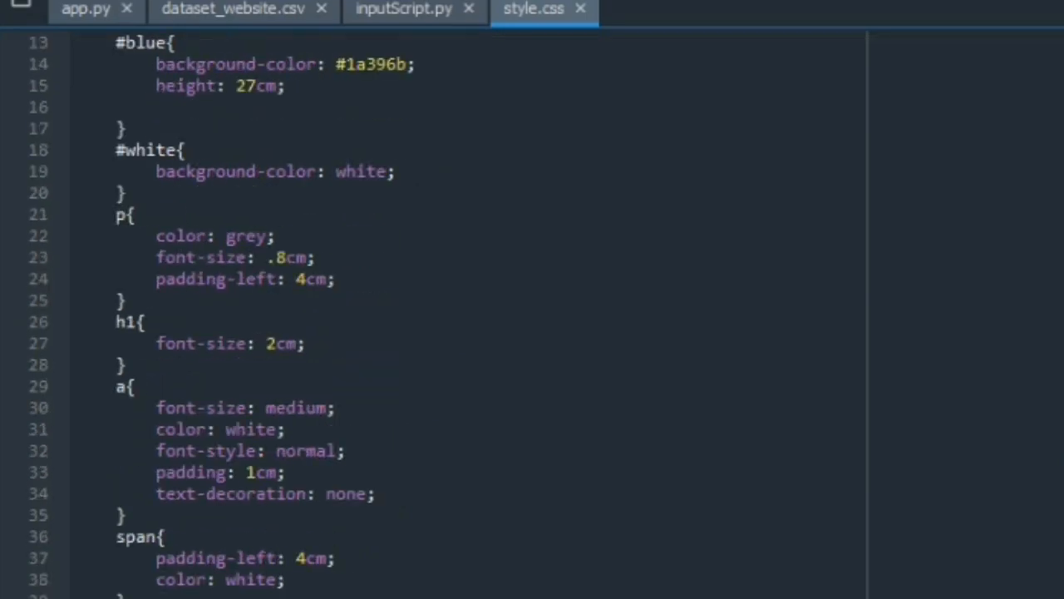
pyautogui.scroll(-3)
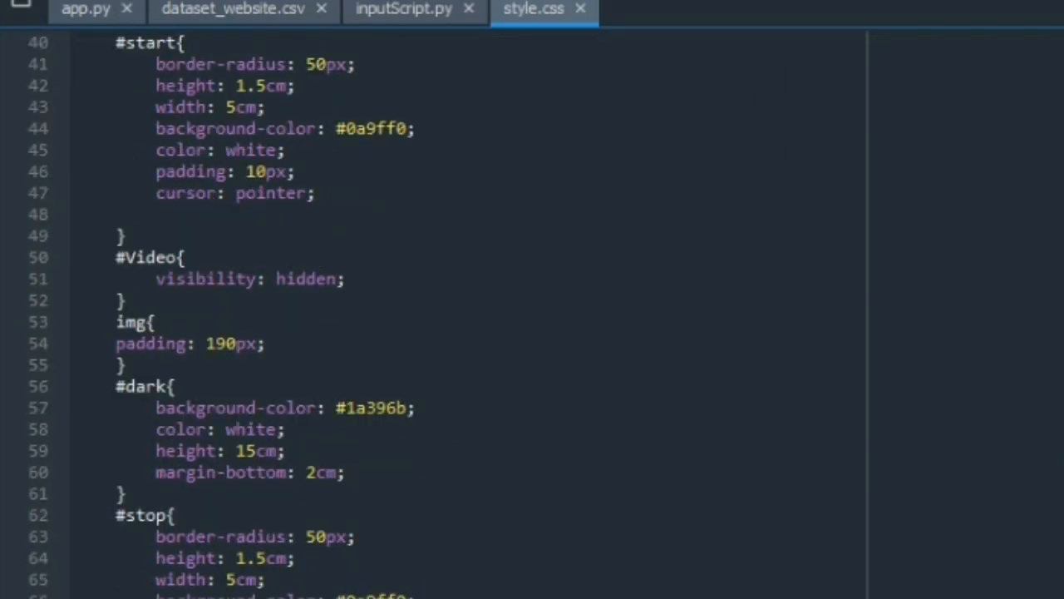
pyautogui.scroll(-3)
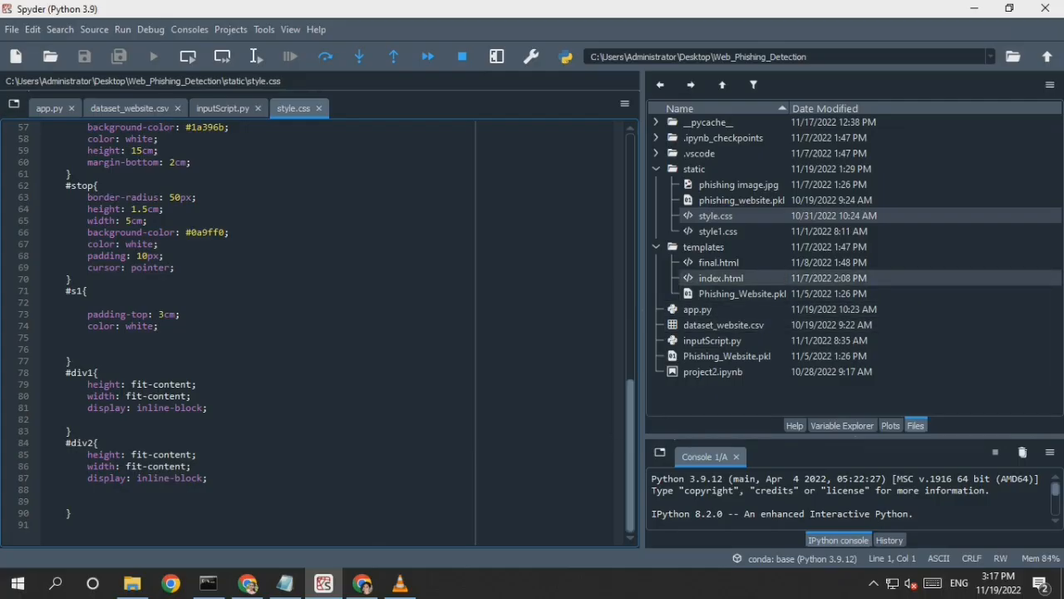
pyautogui.doubleClick(717, 231)
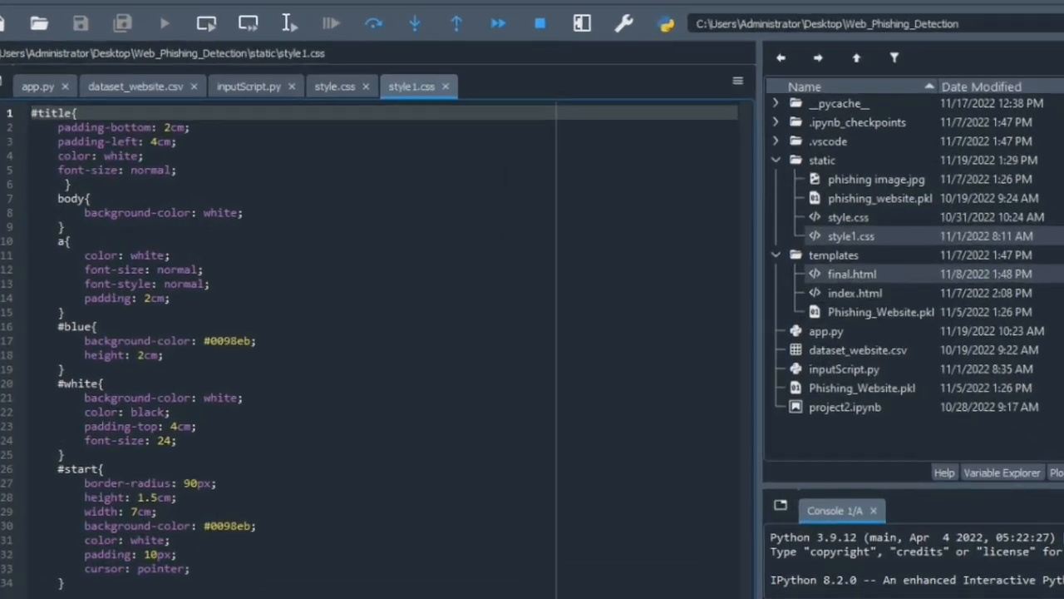
pyautogui.click(852, 273)
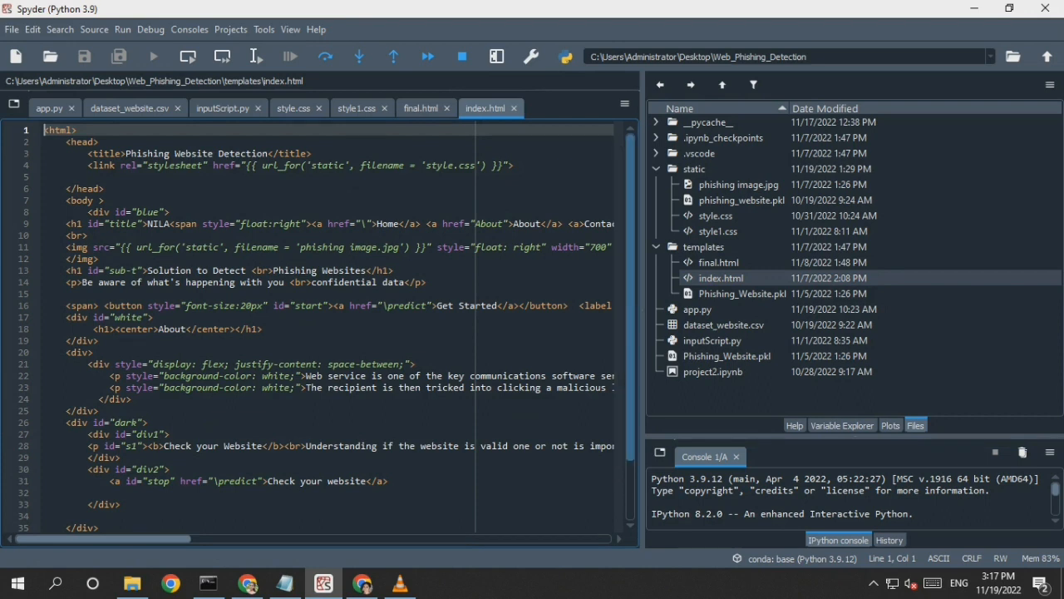
# Scroll through index.html's phishing detection page markup.
pyautogui.scroll(-3)
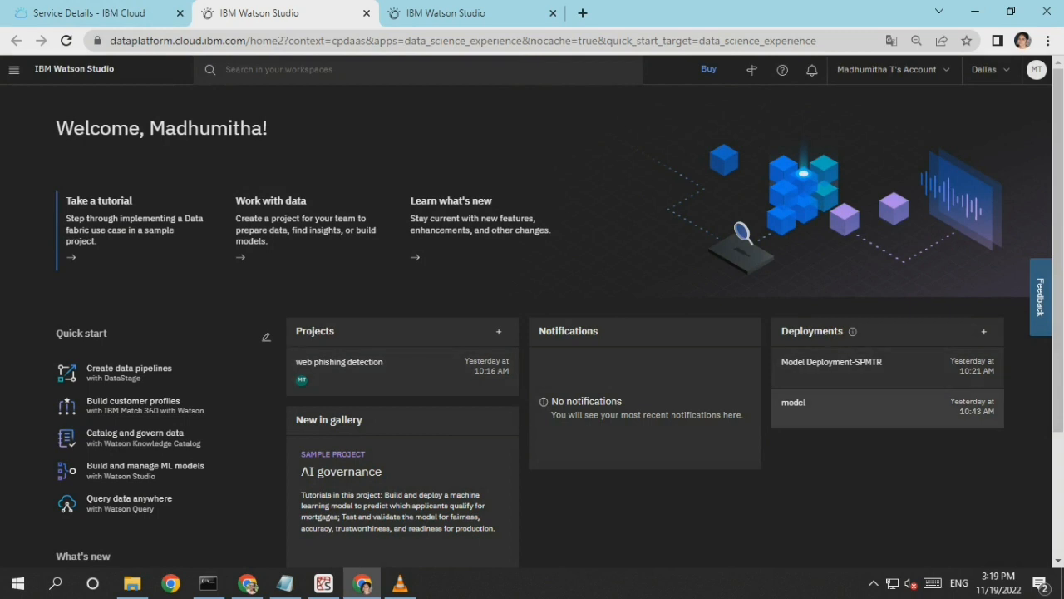
# Open the deployed model and review its Java, JavaScript and Scala code snippets.
pyautogui.click(792, 402)
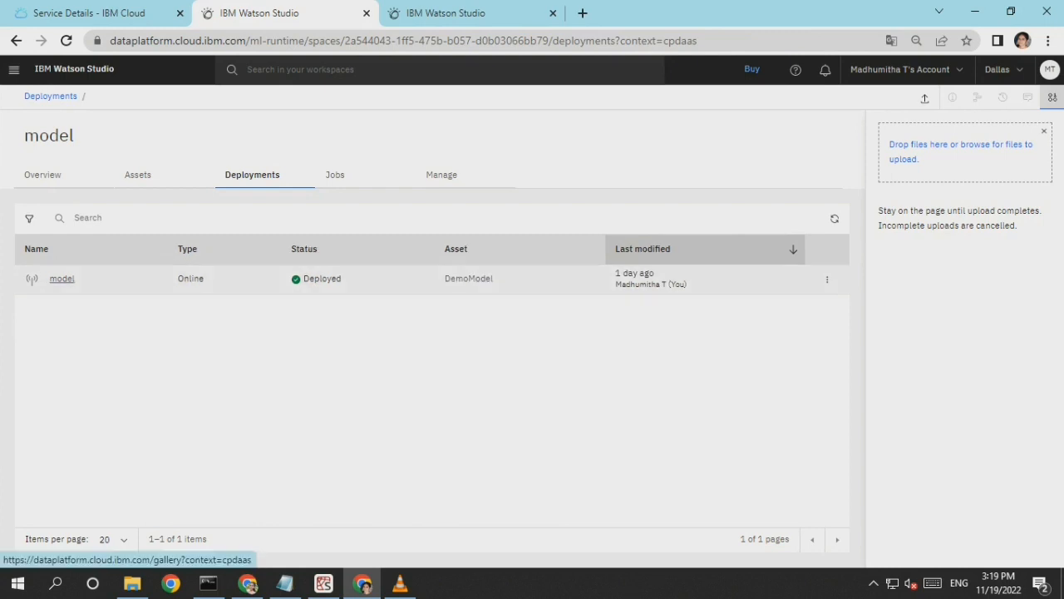
pyautogui.click(61, 278)
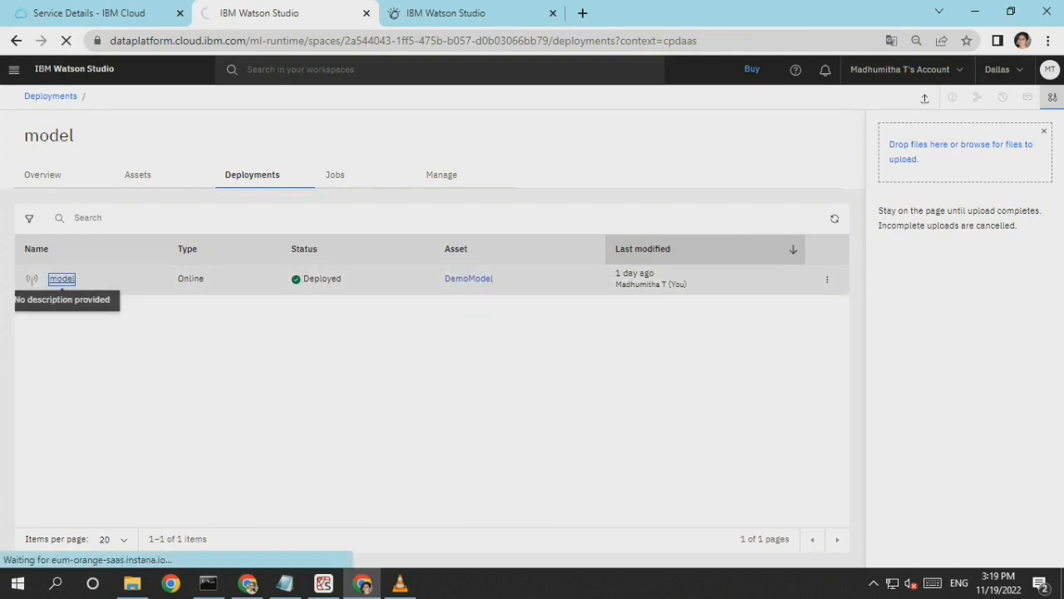
pyautogui.click(61, 278)
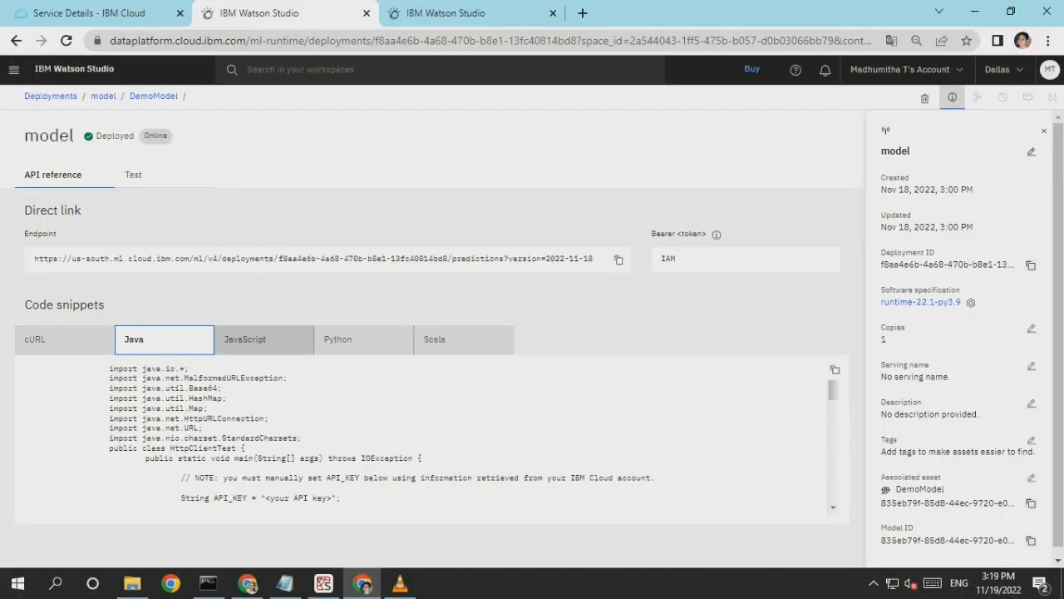
pyautogui.click(263, 338)
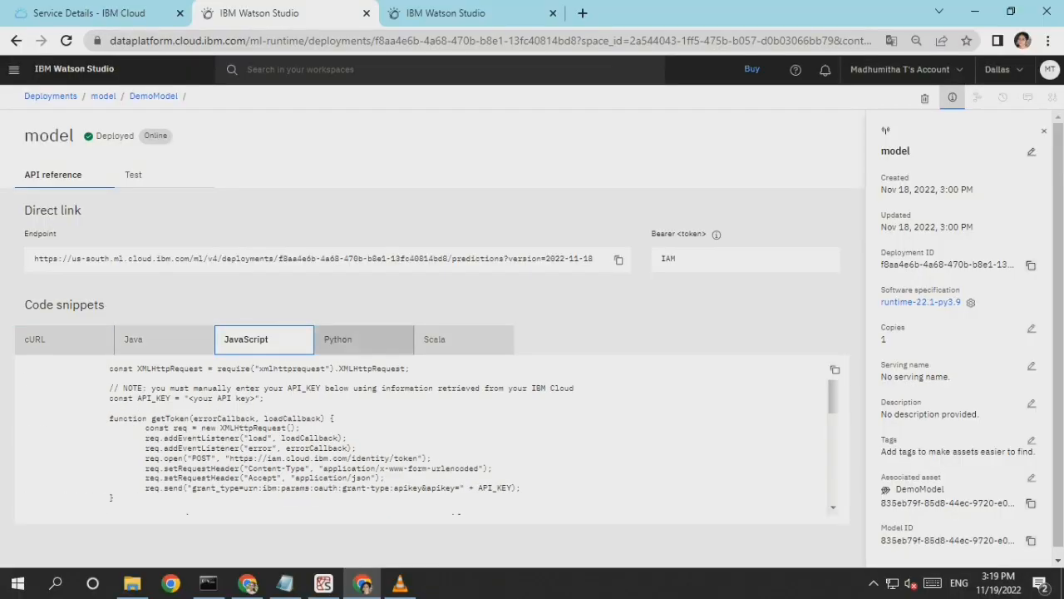
pyautogui.click(463, 339)
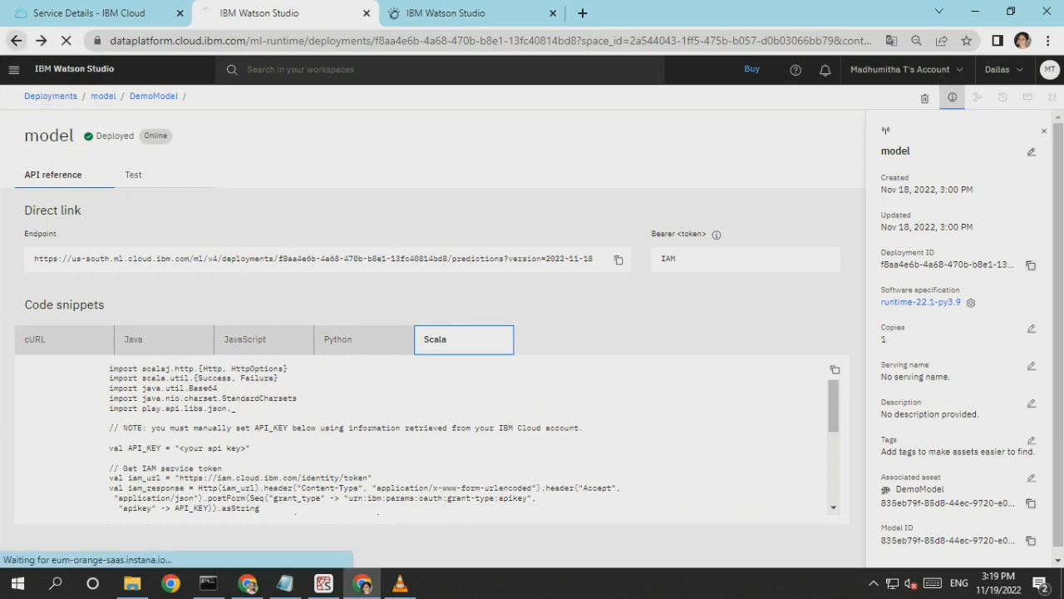
# Return to the deployments list and assets, then bring up the Web_Phishing_Detection folder.
pyautogui.click(50, 96)
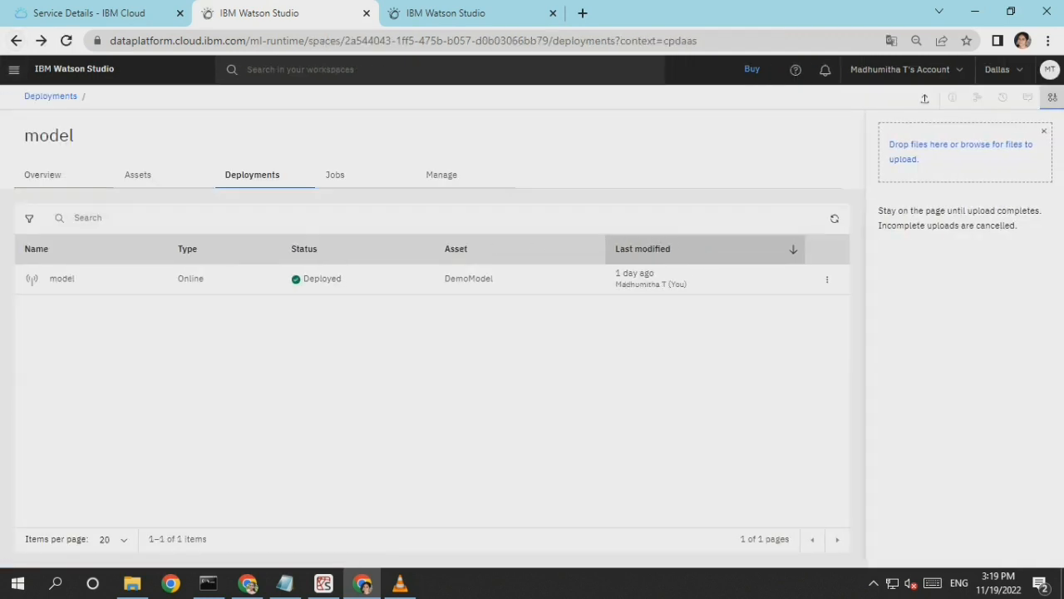
pyautogui.click(137, 175)
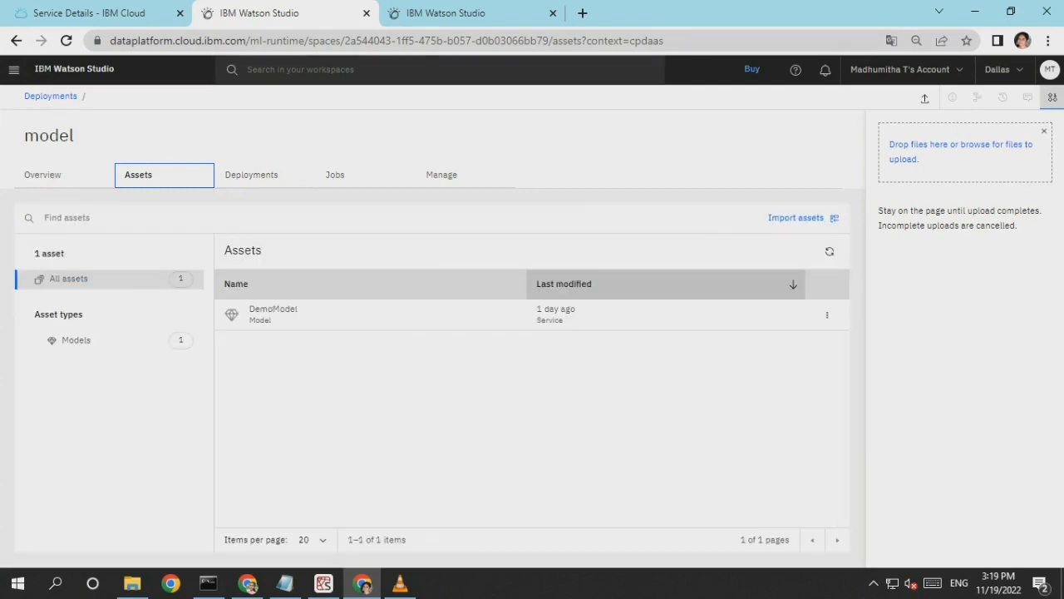
pyautogui.click(131, 582)
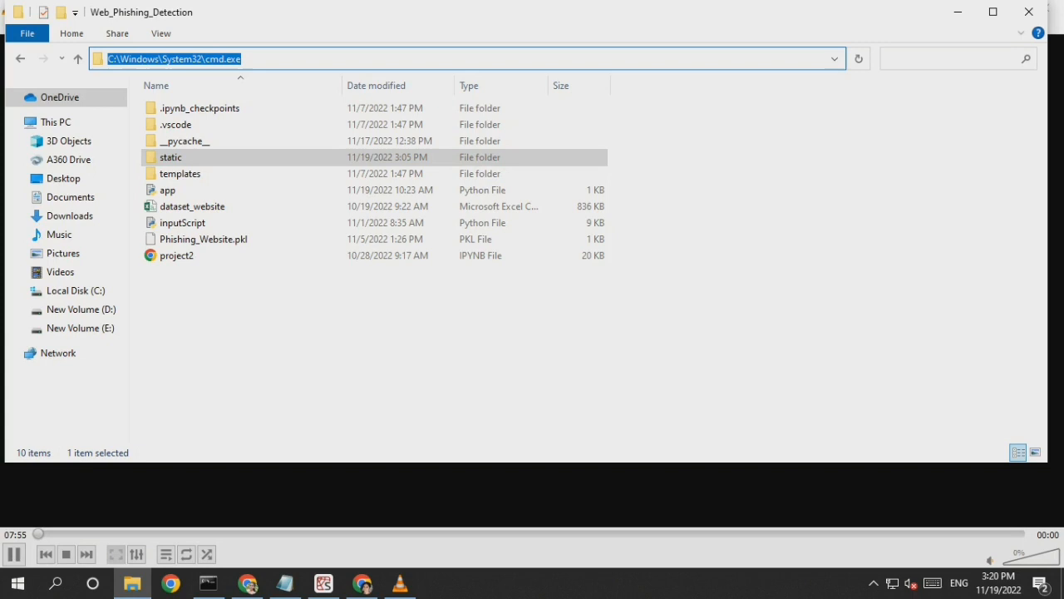
# Launch cmd in the project folder, run 'py app.py', and maximize the server console.
pyautogui.write('cm')
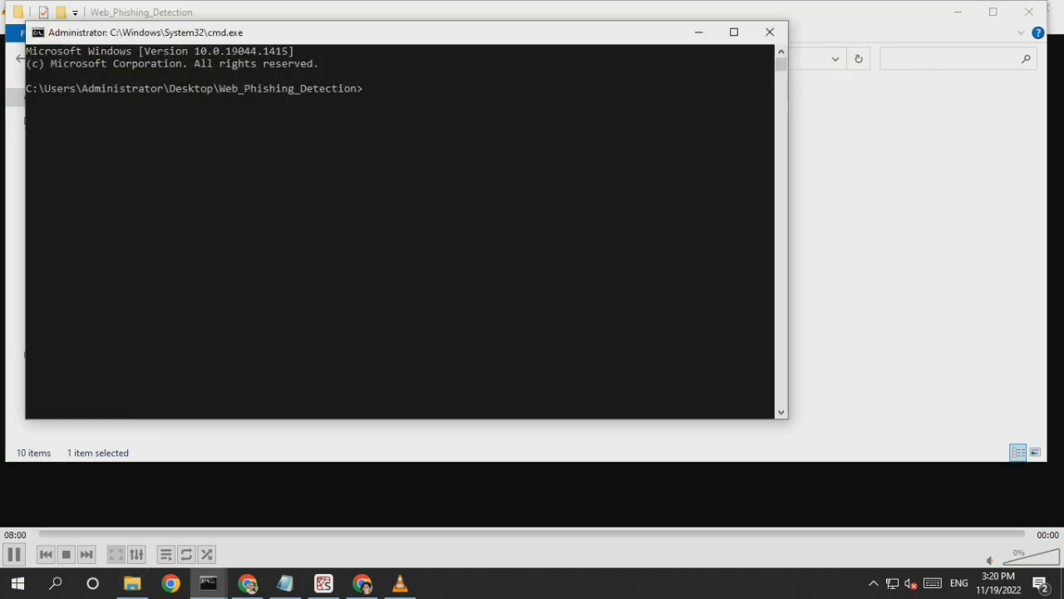
pyautogui.write('py')
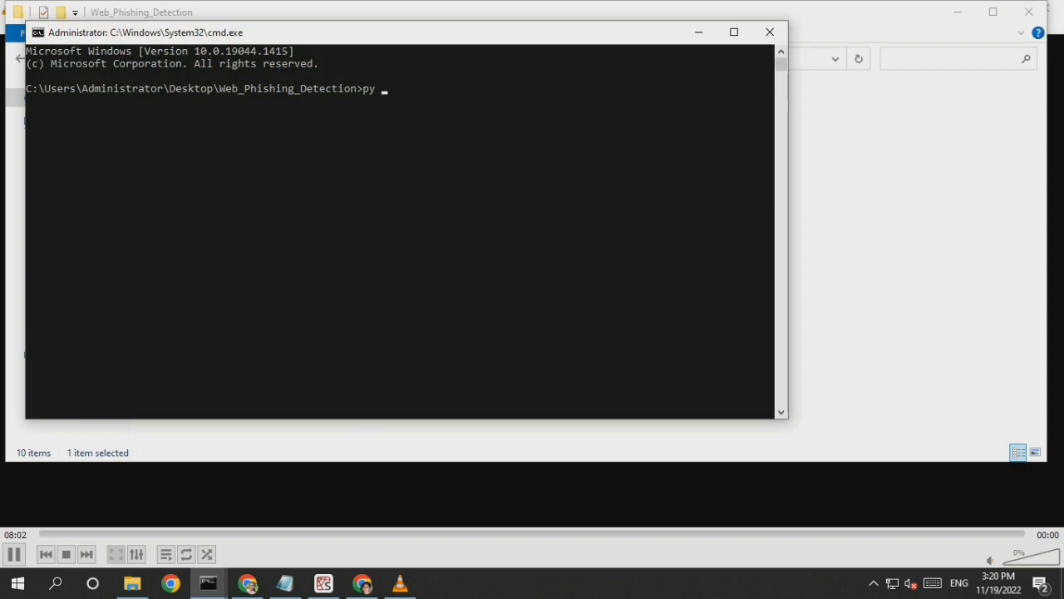
pyautogui.write('app.py')
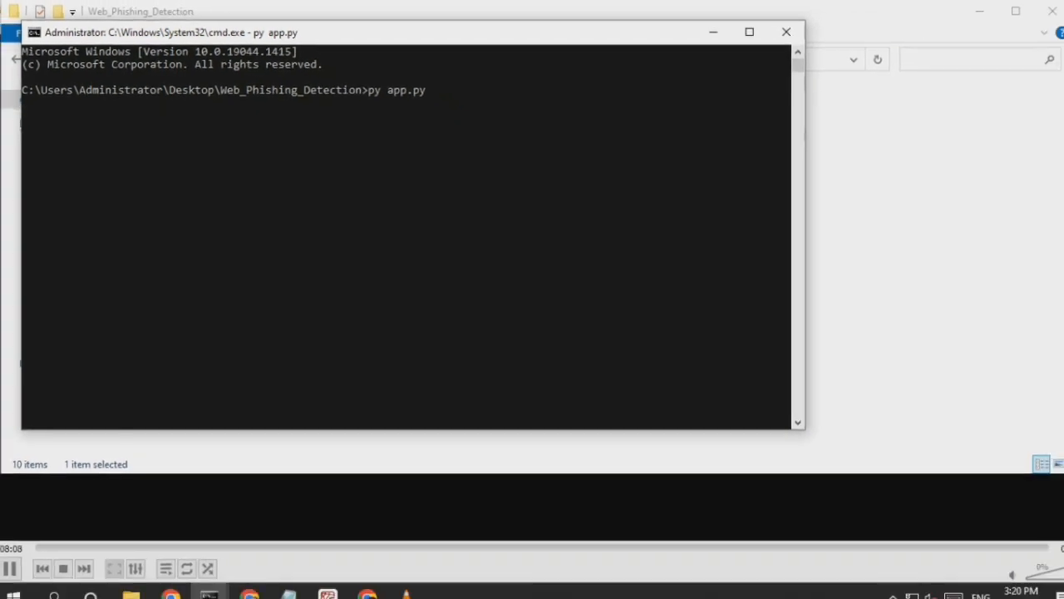
pyautogui.click(749, 31)
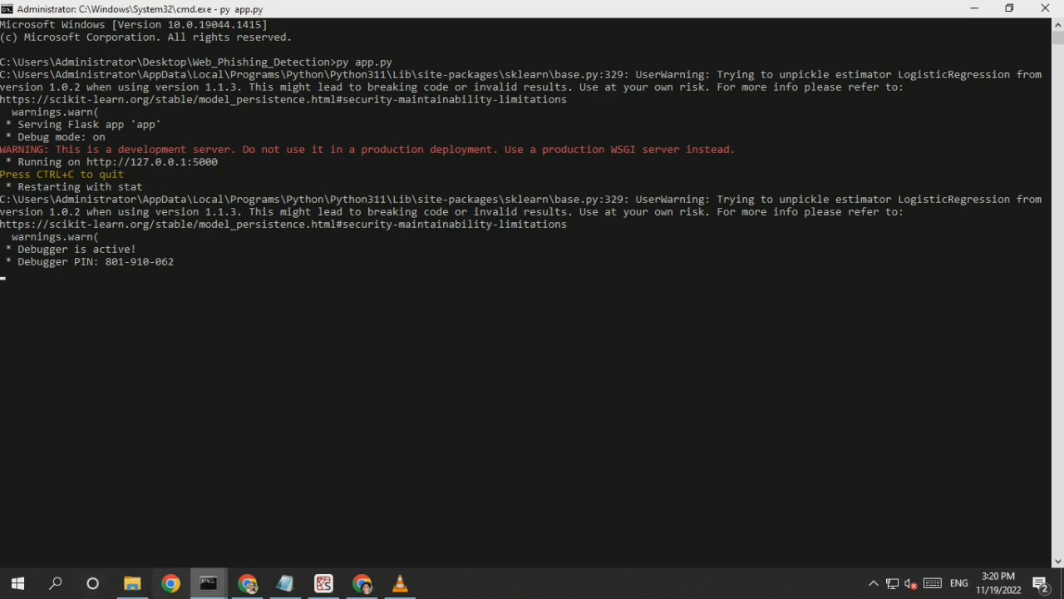
pyautogui.click(248, 582)
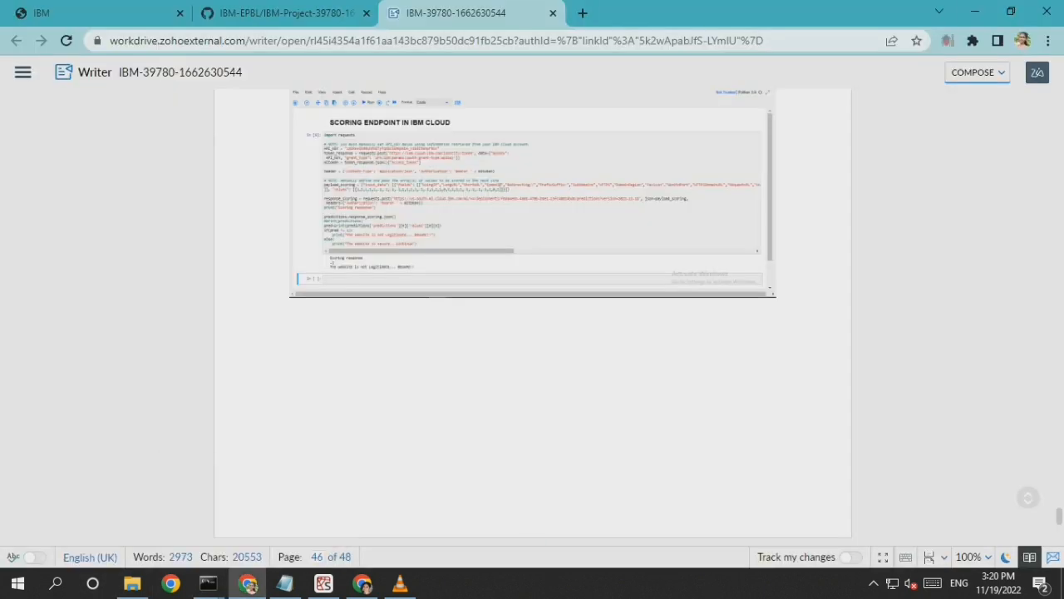
# Load 127.0.0.1:5000 in a new tab, scroll the landing page, and open Get Started.
pyautogui.click(583, 13)
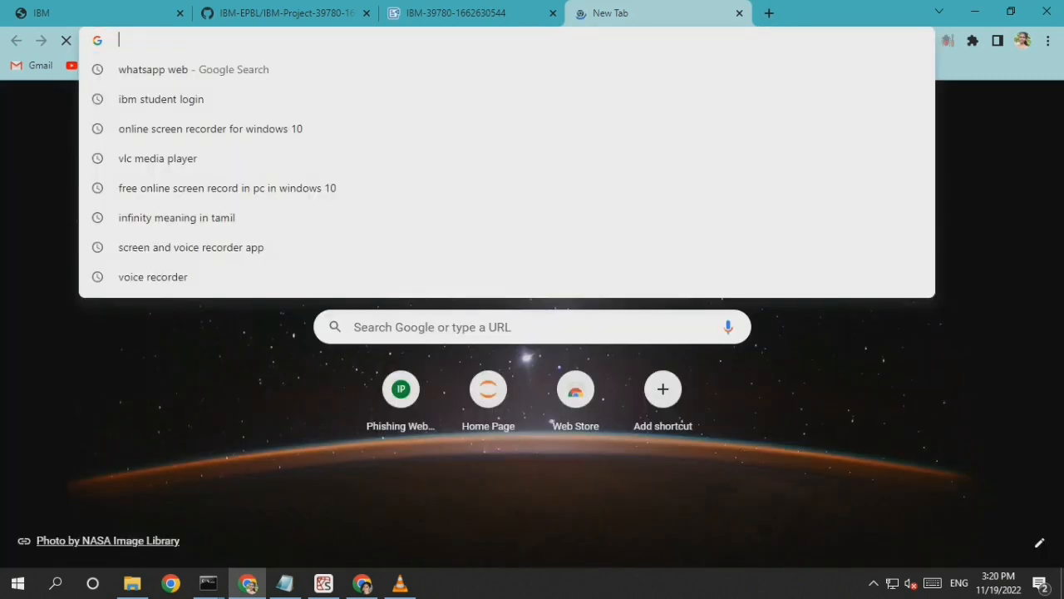
pyautogui.write('127.0.0.1:5000')
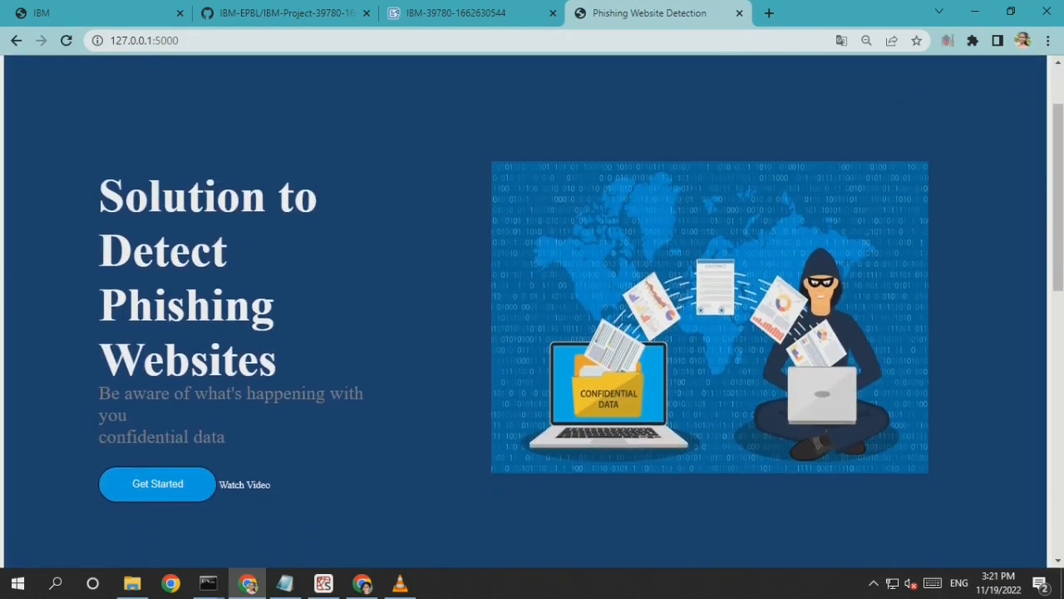
pyautogui.scroll(-3)
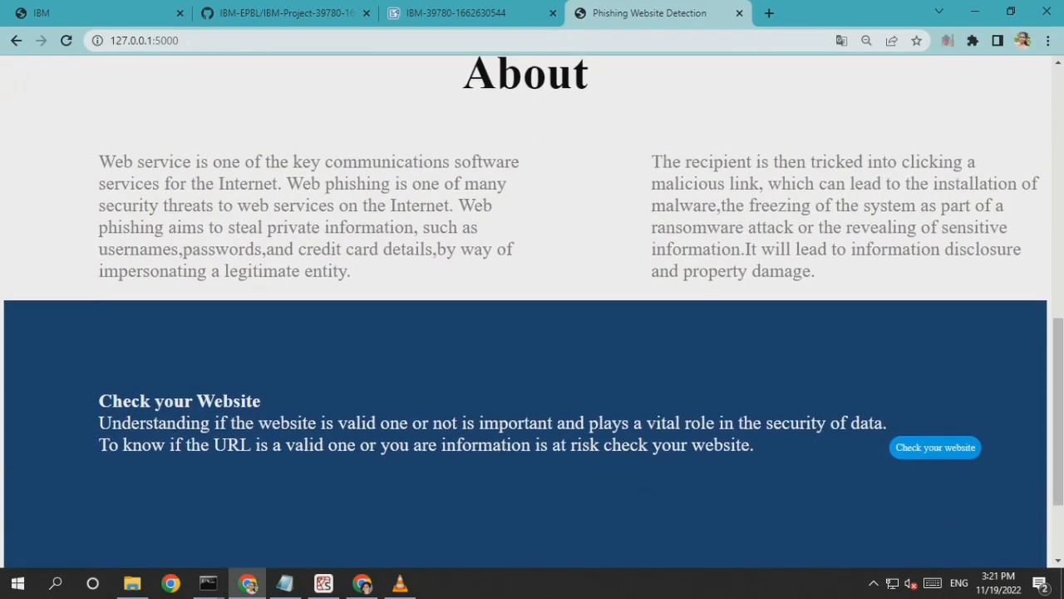
pyautogui.scroll(3)
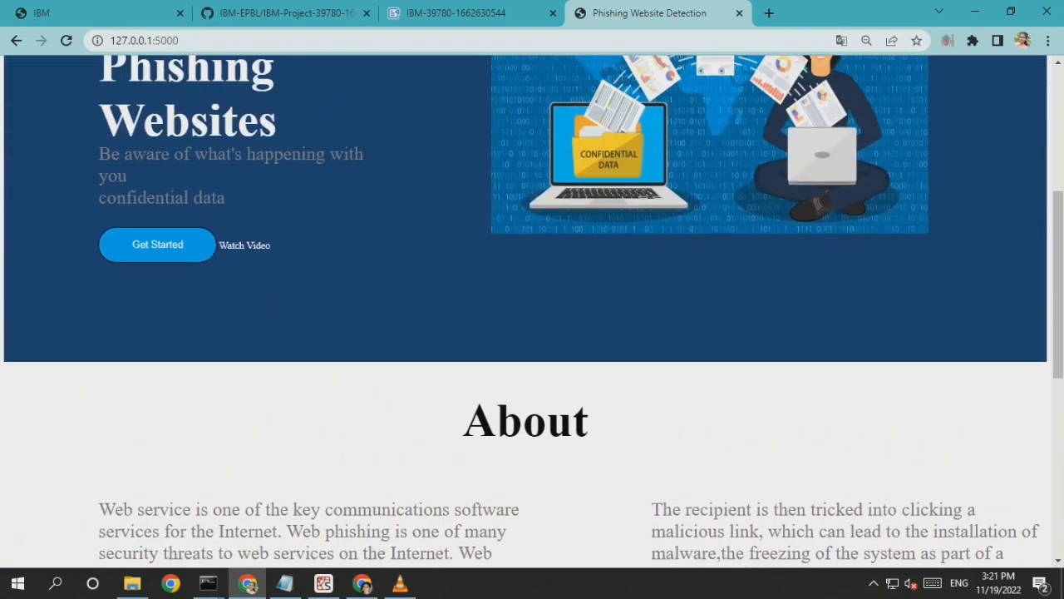
pyautogui.scroll(3)
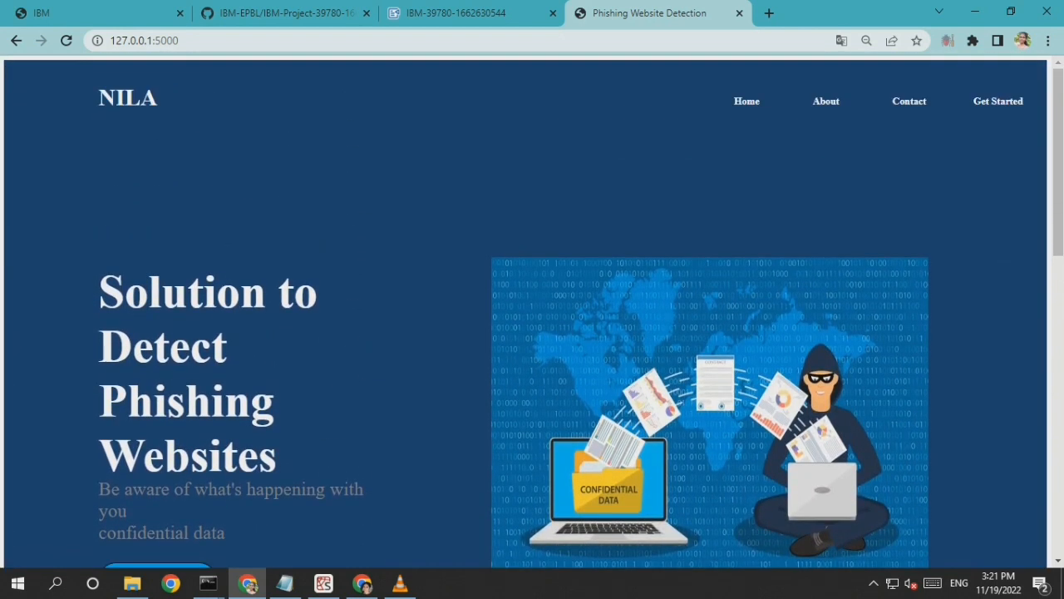
pyautogui.click(998, 100)
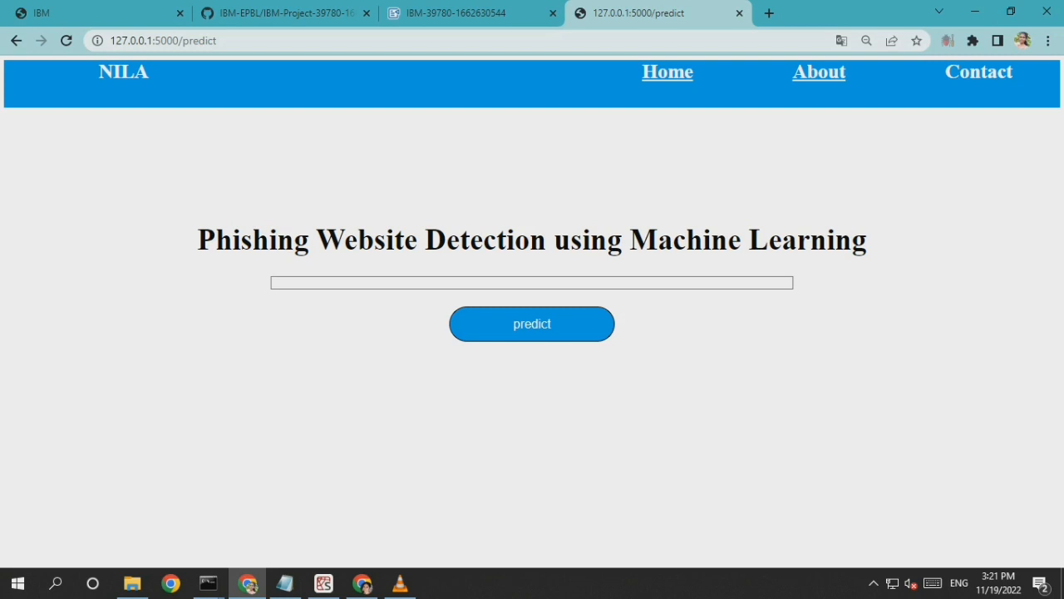
# Predict the portal.naanmudhalvan.tn.gov.in login URL as legitimate, then bring up the Notepad test-URL list.
pyautogui.click(531, 282)
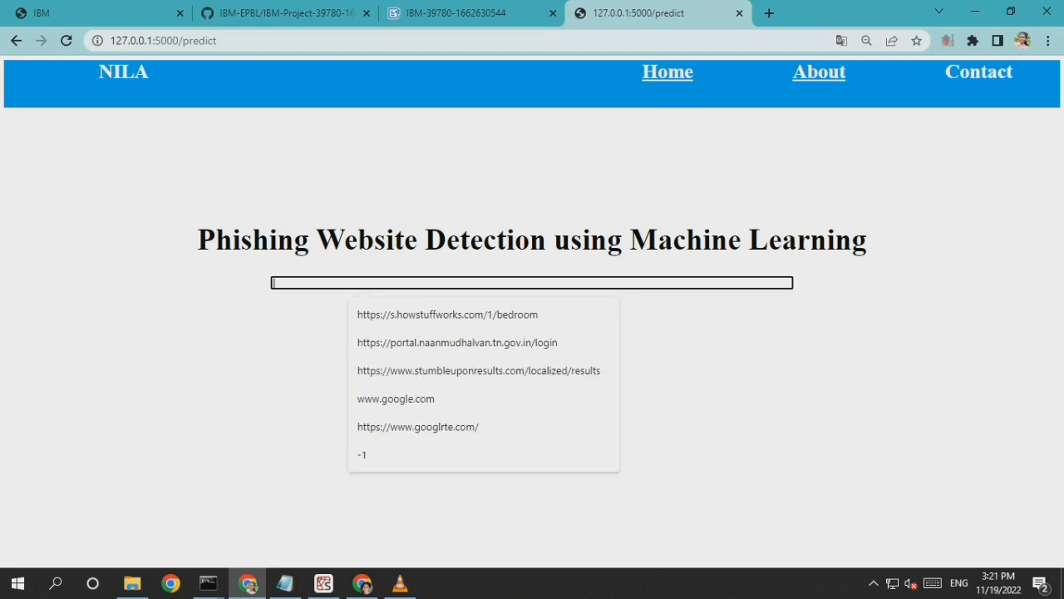
pyautogui.click(456, 342)
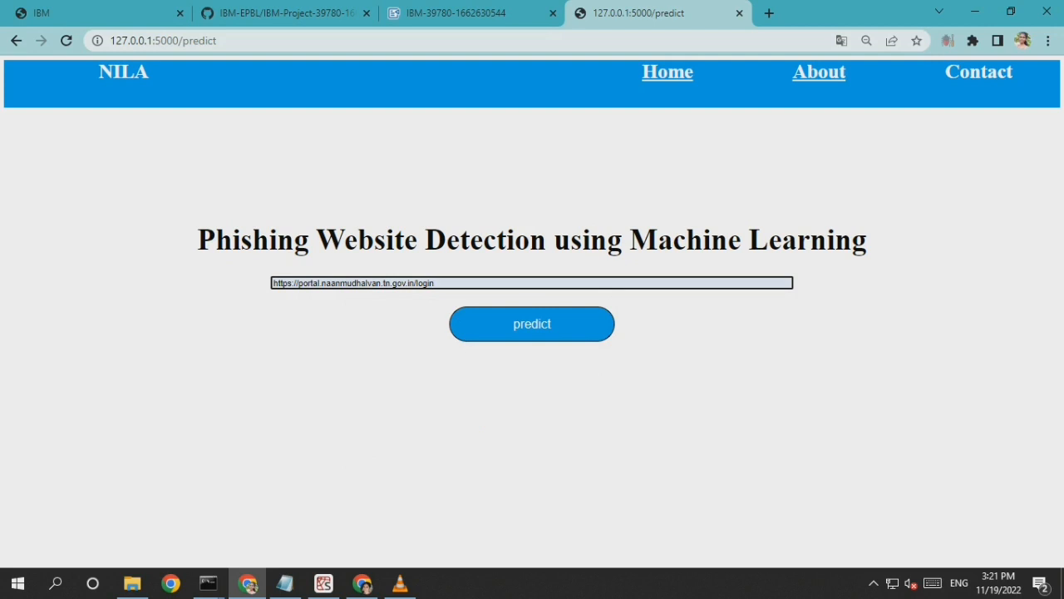
pyautogui.click(531, 324)
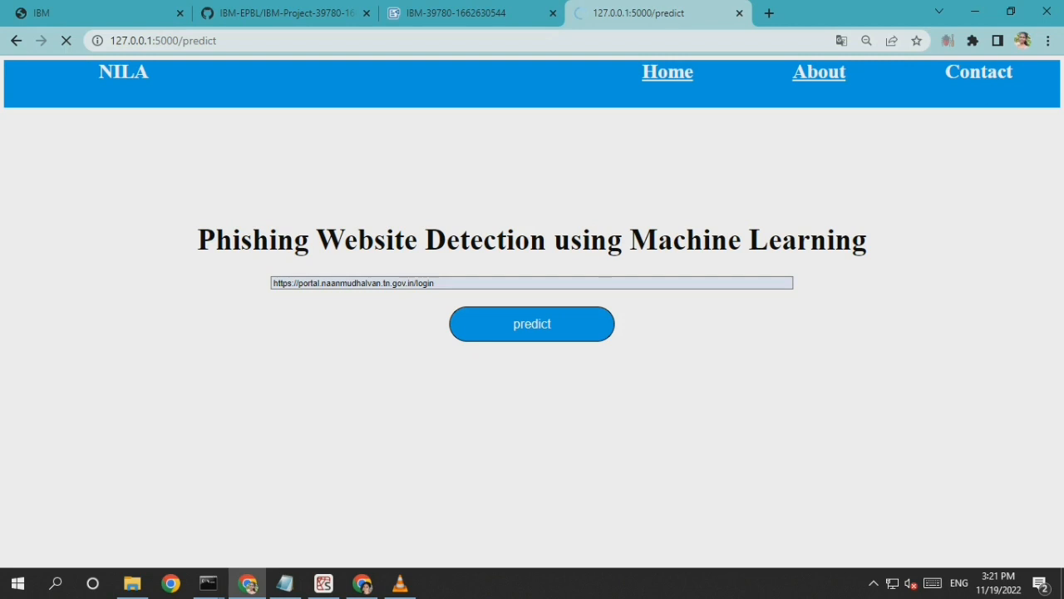
pyautogui.click(531, 324)
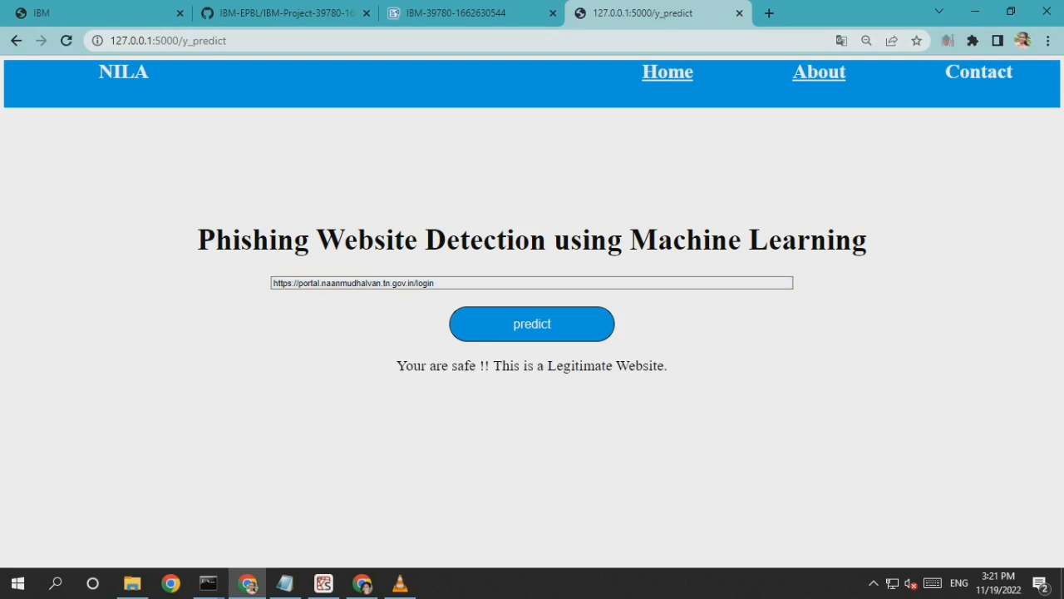
pyautogui.moveTo(285, 582)
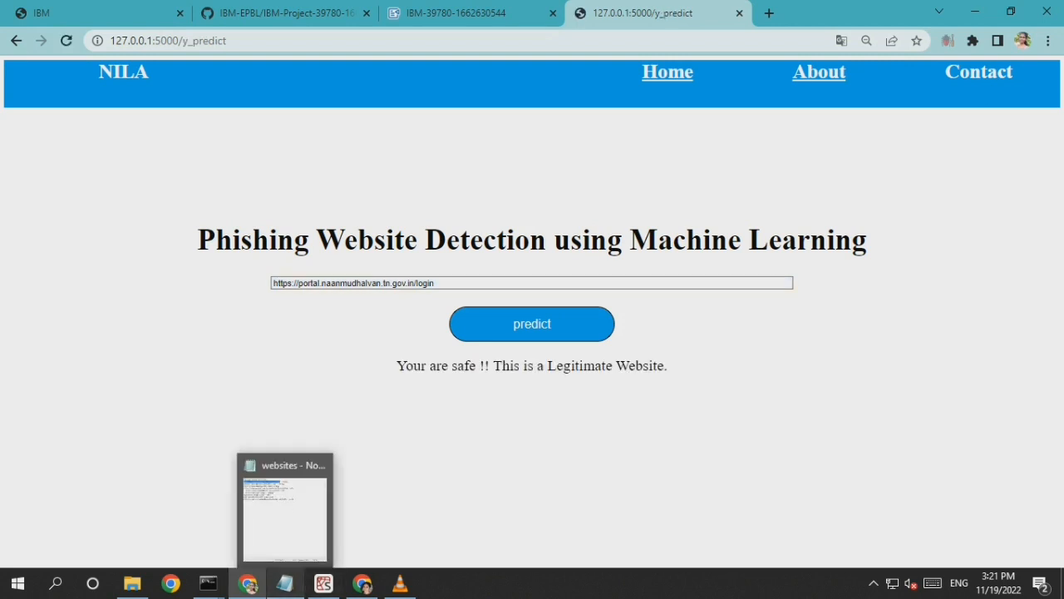
pyautogui.click(285, 508)
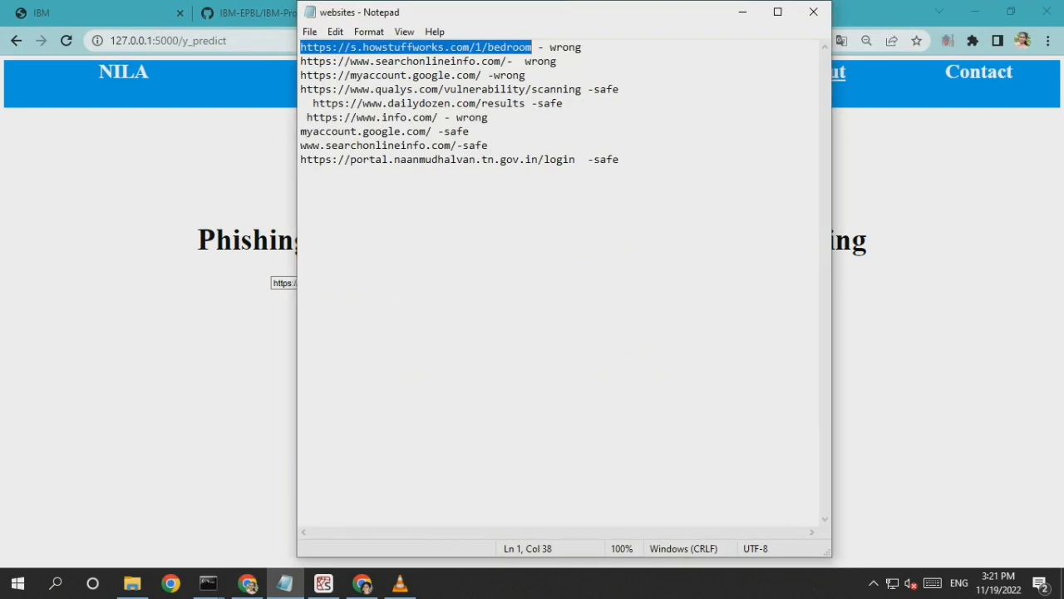
pyautogui.rightClick(415, 46)
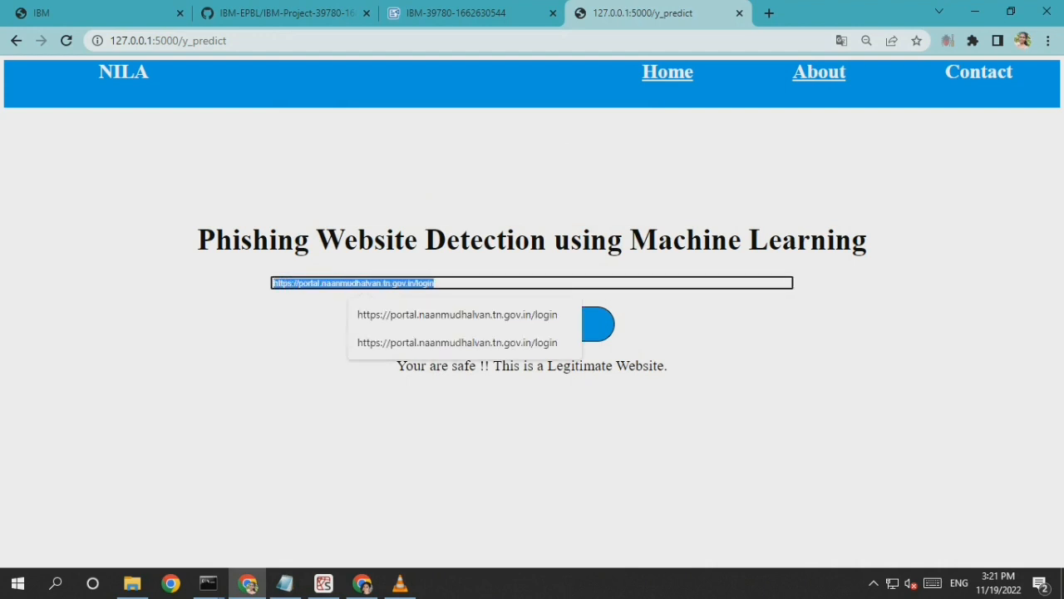
pyautogui.write('https://s.howstuffworks.com/1/bedroom')
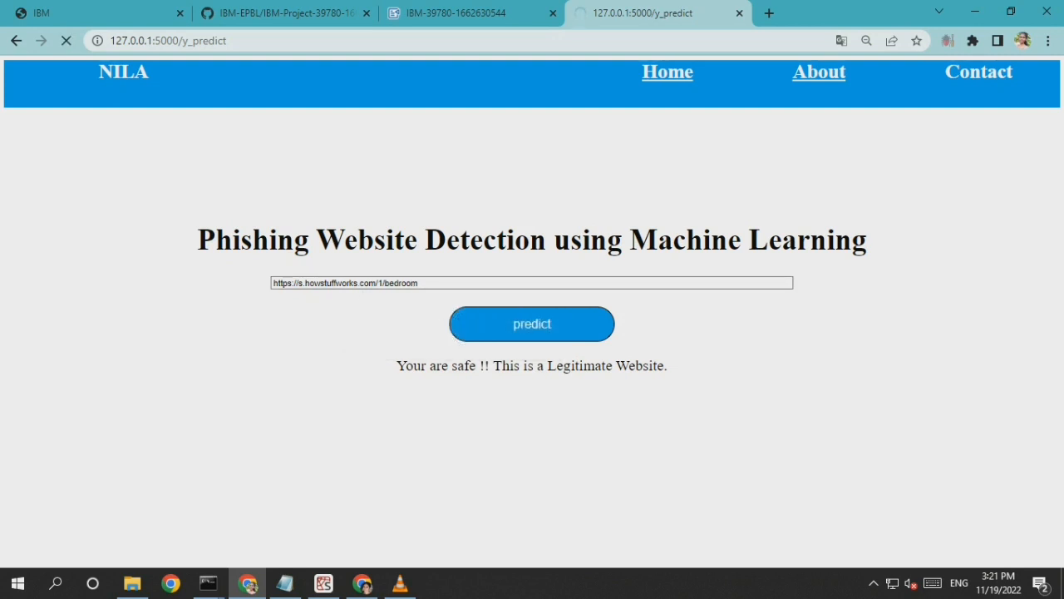
pyautogui.click(531, 323)
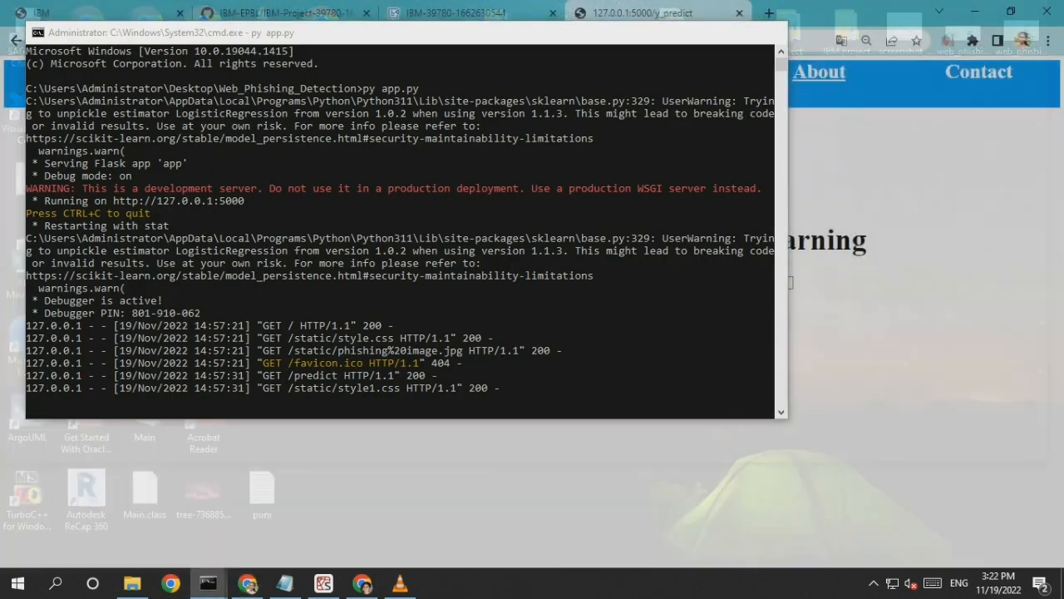
pyautogui.click(1009, 12)
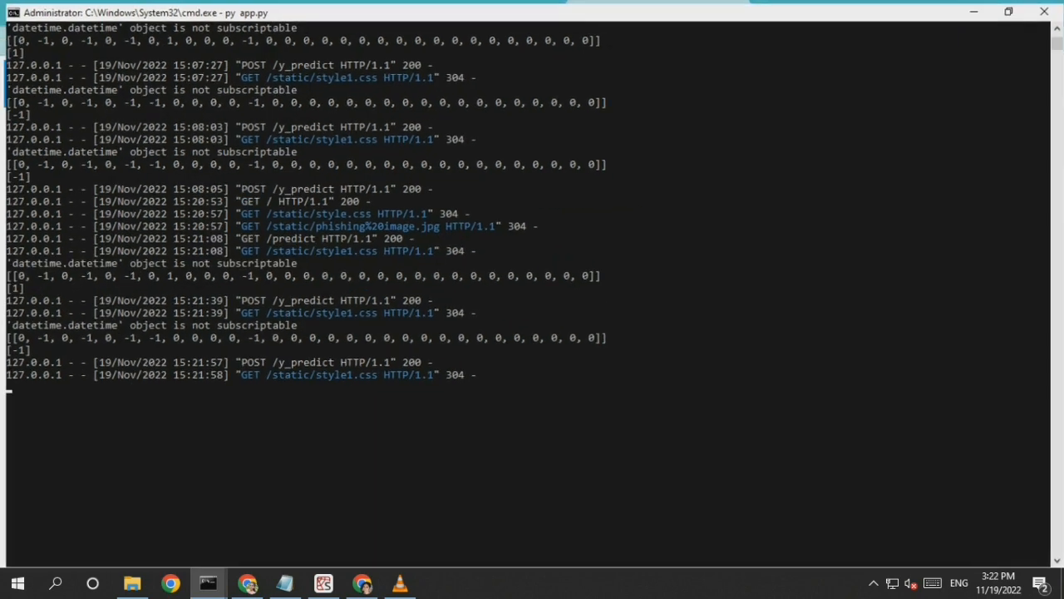
pyautogui.scroll(3)
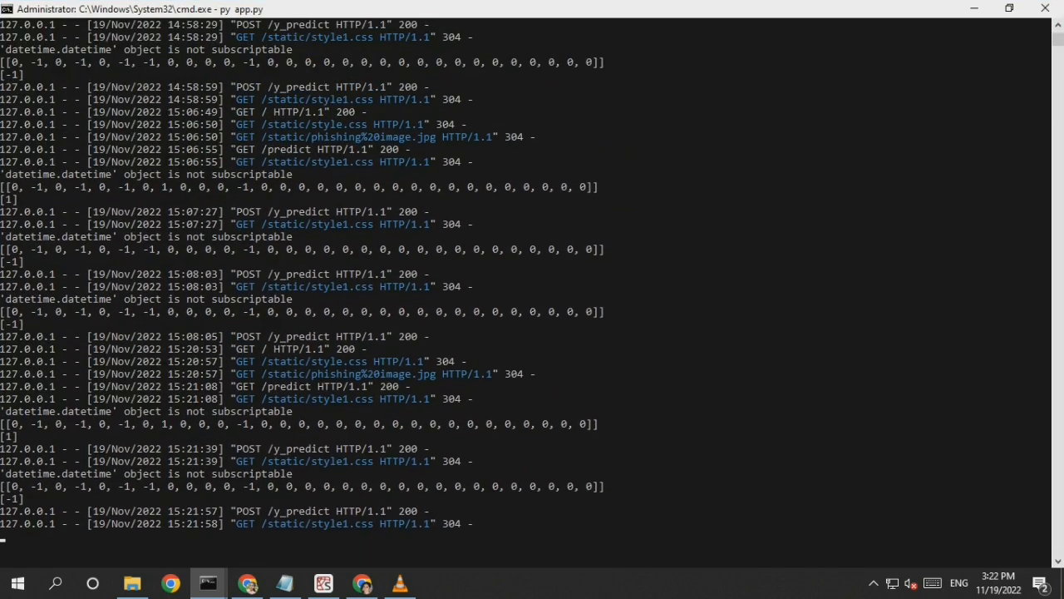
pyautogui.scroll(3)
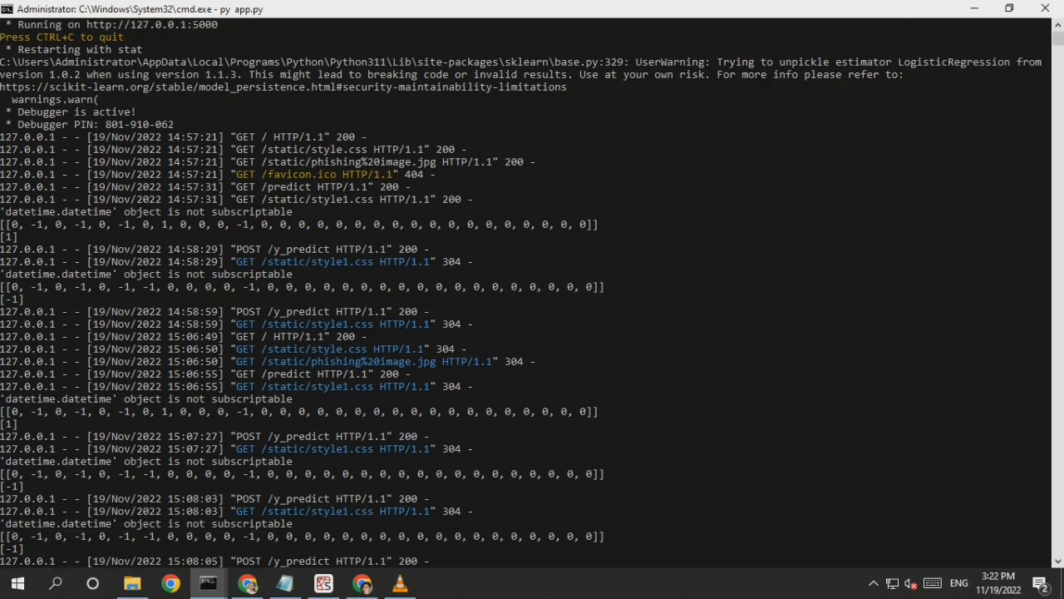
pyautogui.scroll(-3)
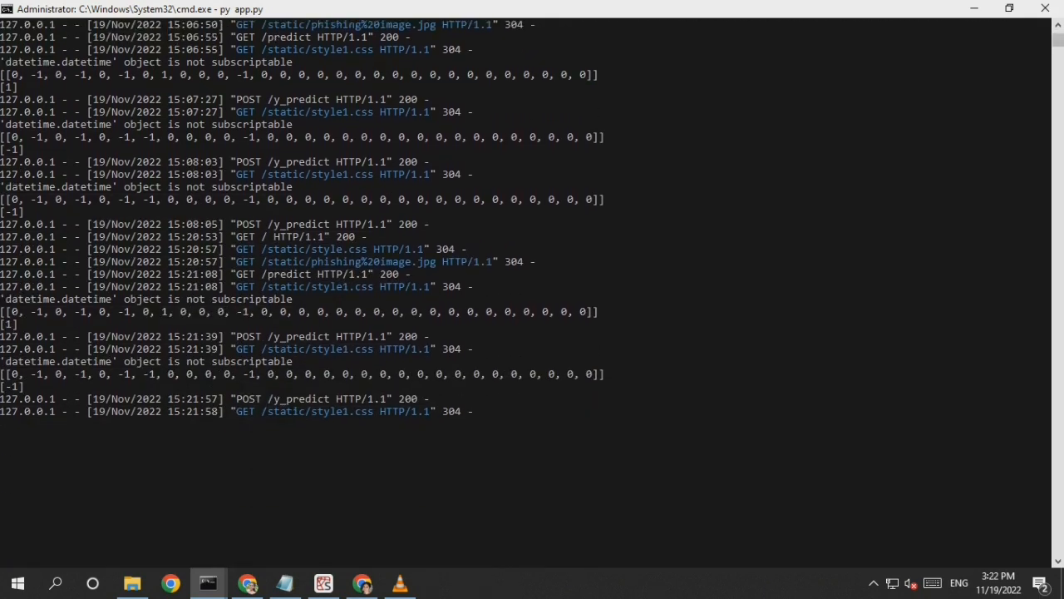